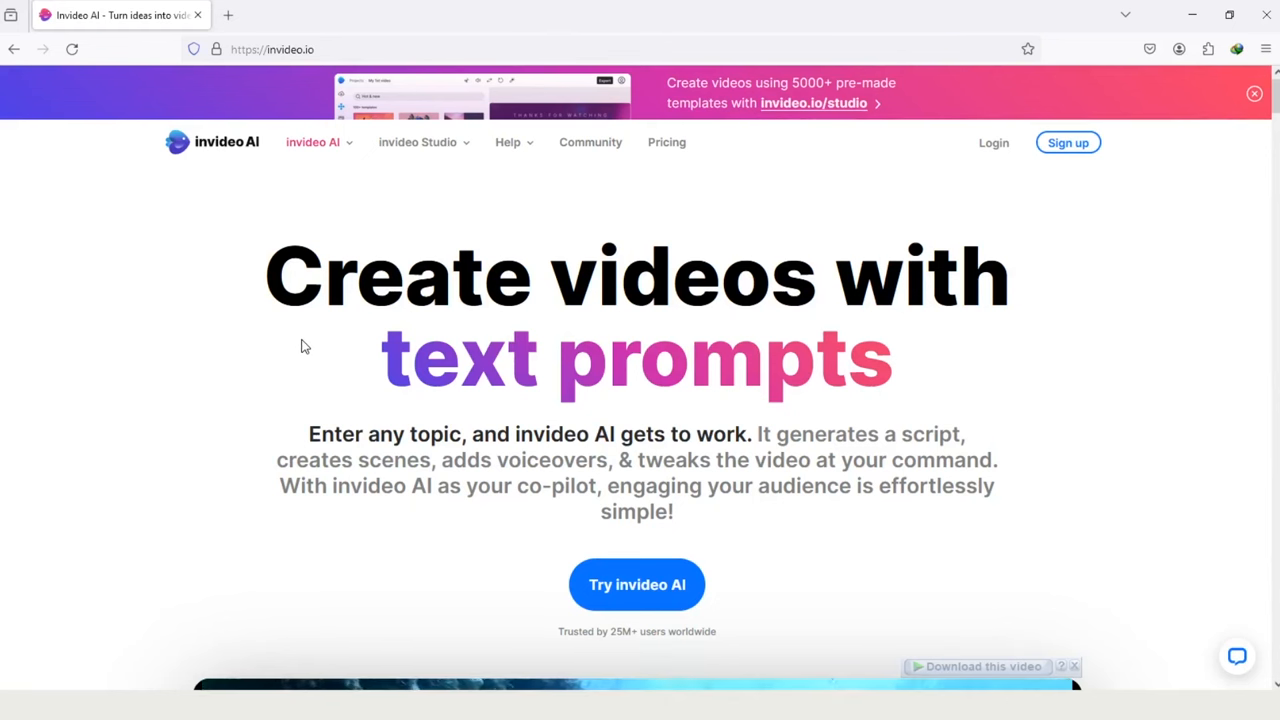
mouse_move(349, 230)
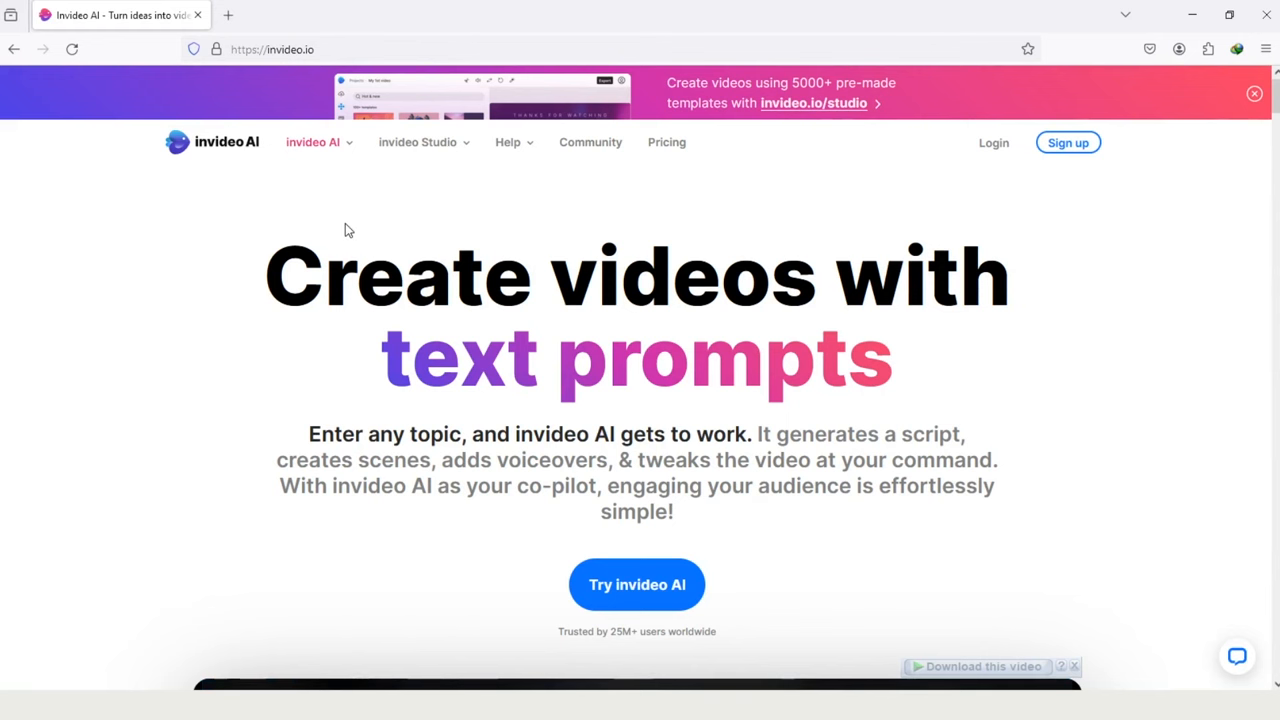
mouse_move(665, 257)
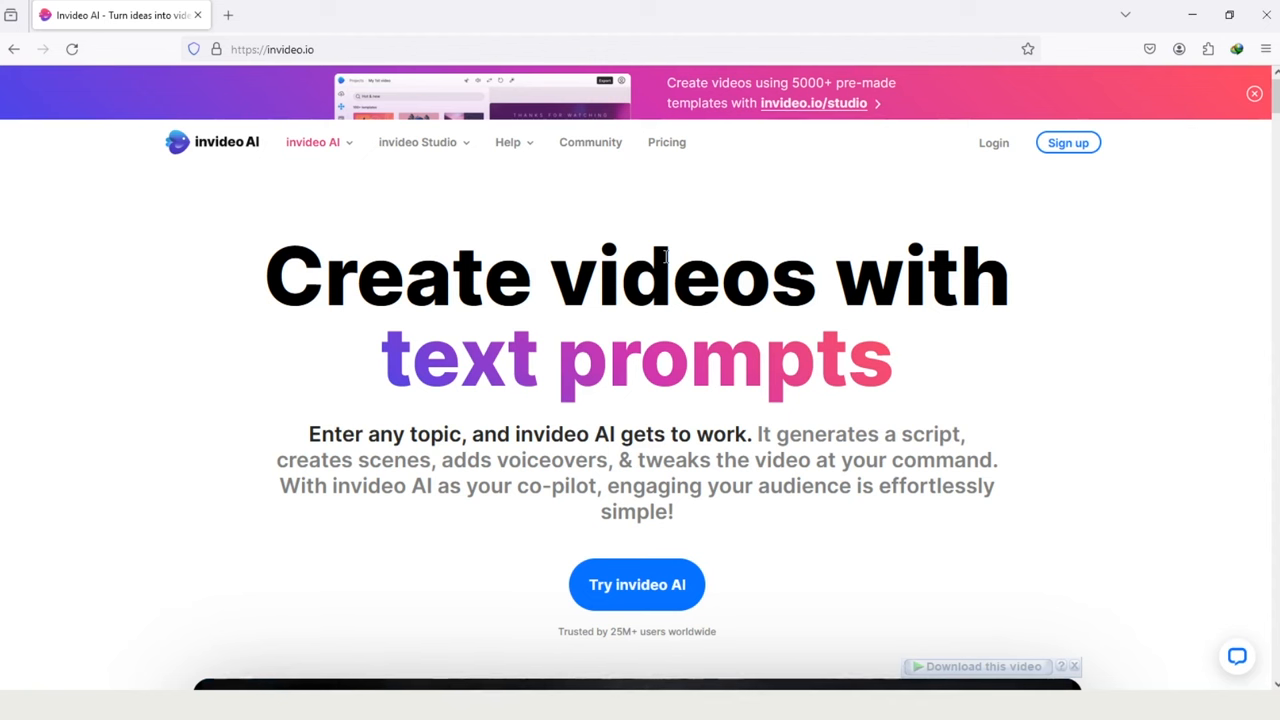
mouse_move(735, 256)
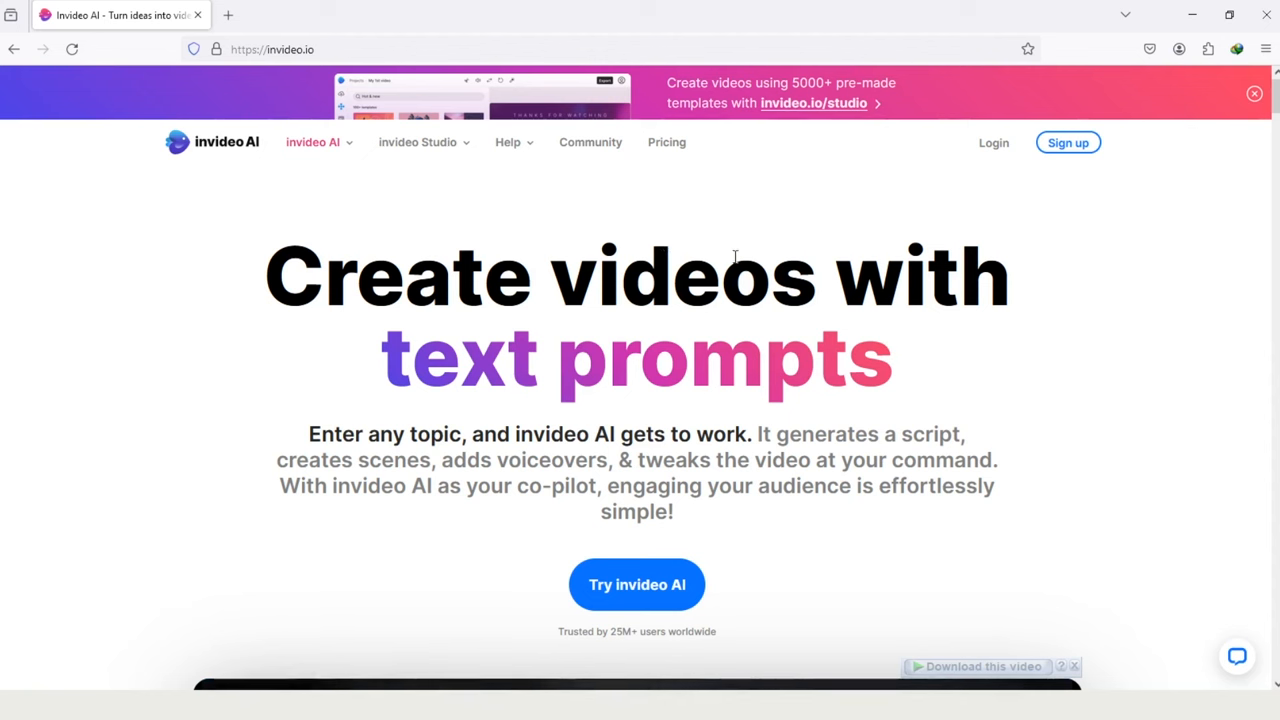
Step: Scroll the homepage and open the invideo Studio menu with login, sign-up and template categories
click(418, 142)
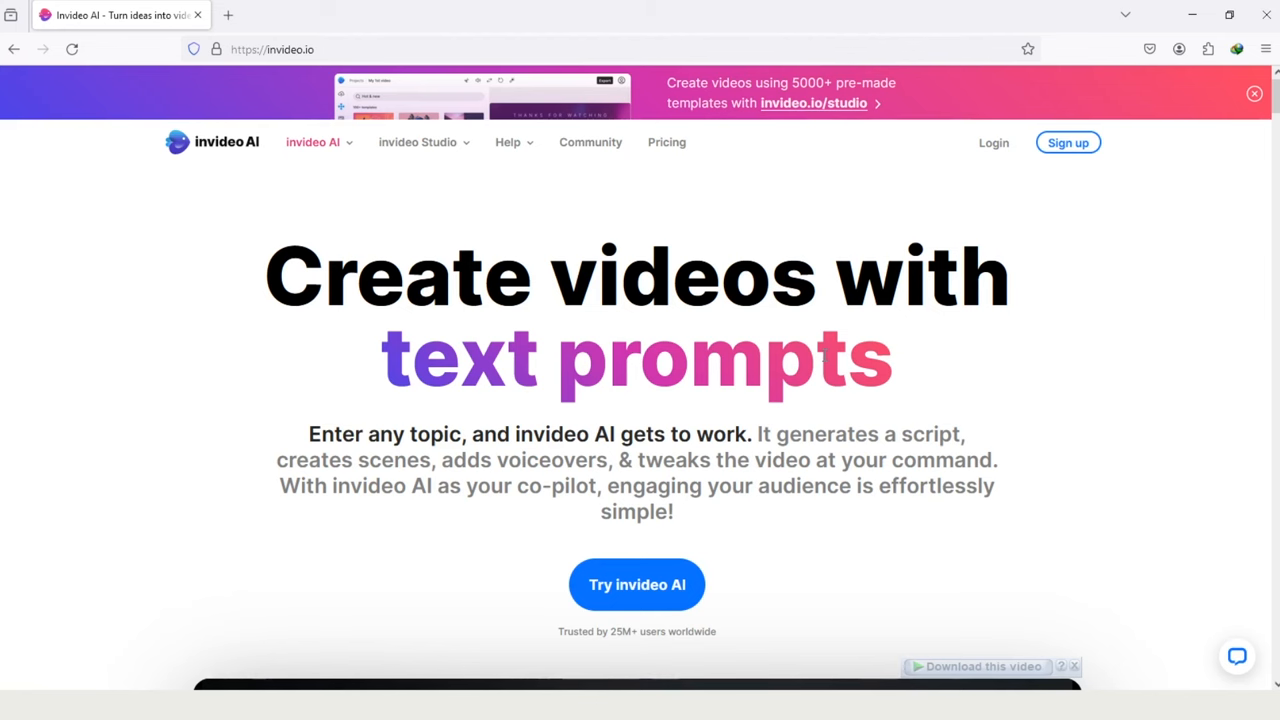
mouse_move(703, 448)
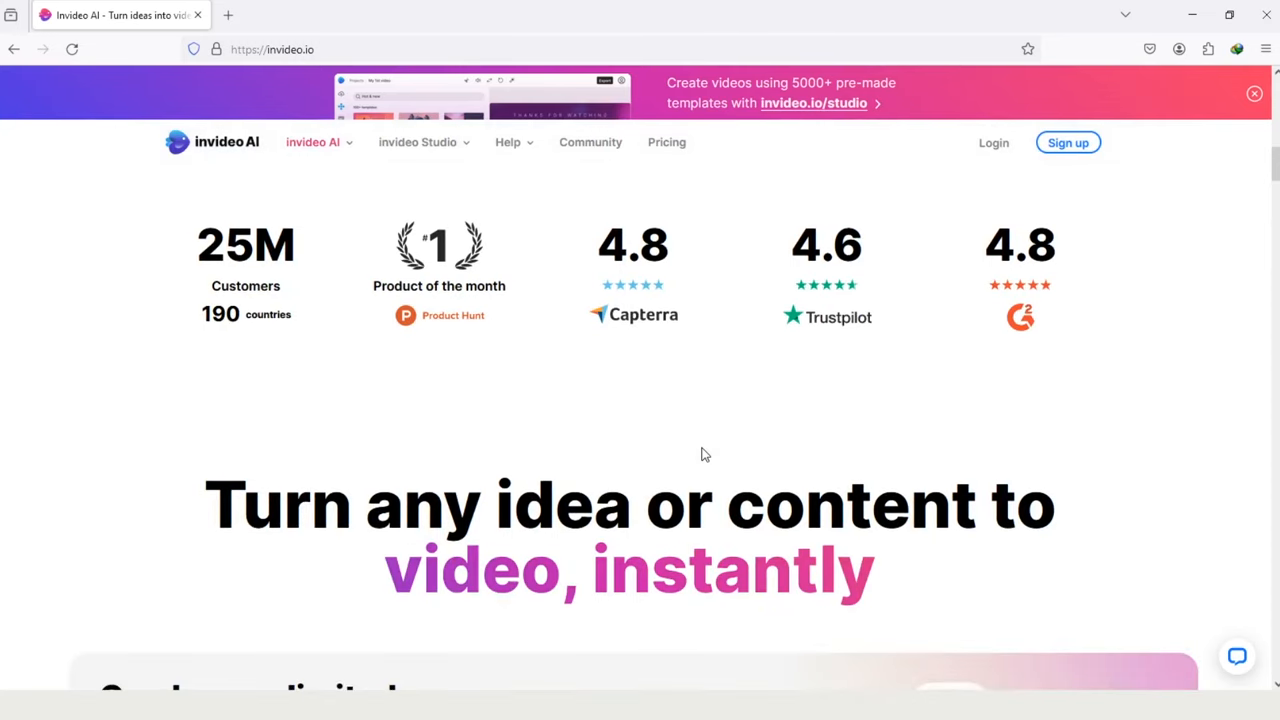
scroll(down, 3)
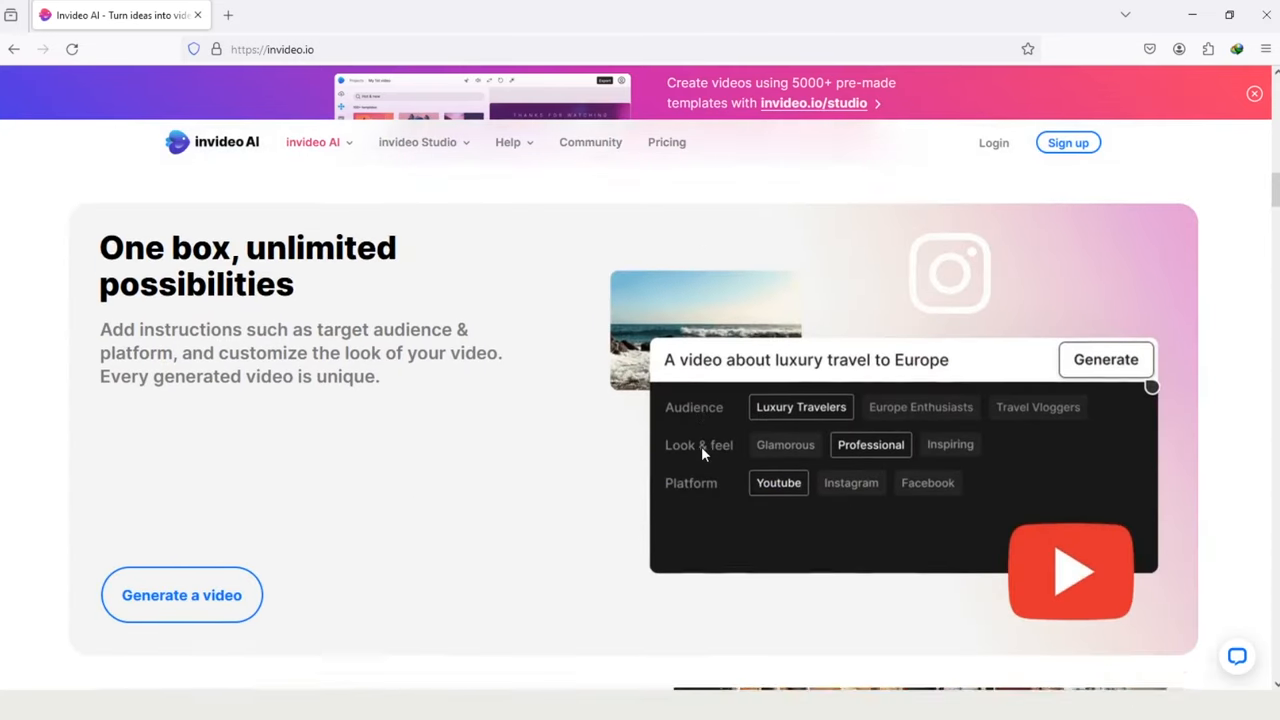
scroll(down, 3)
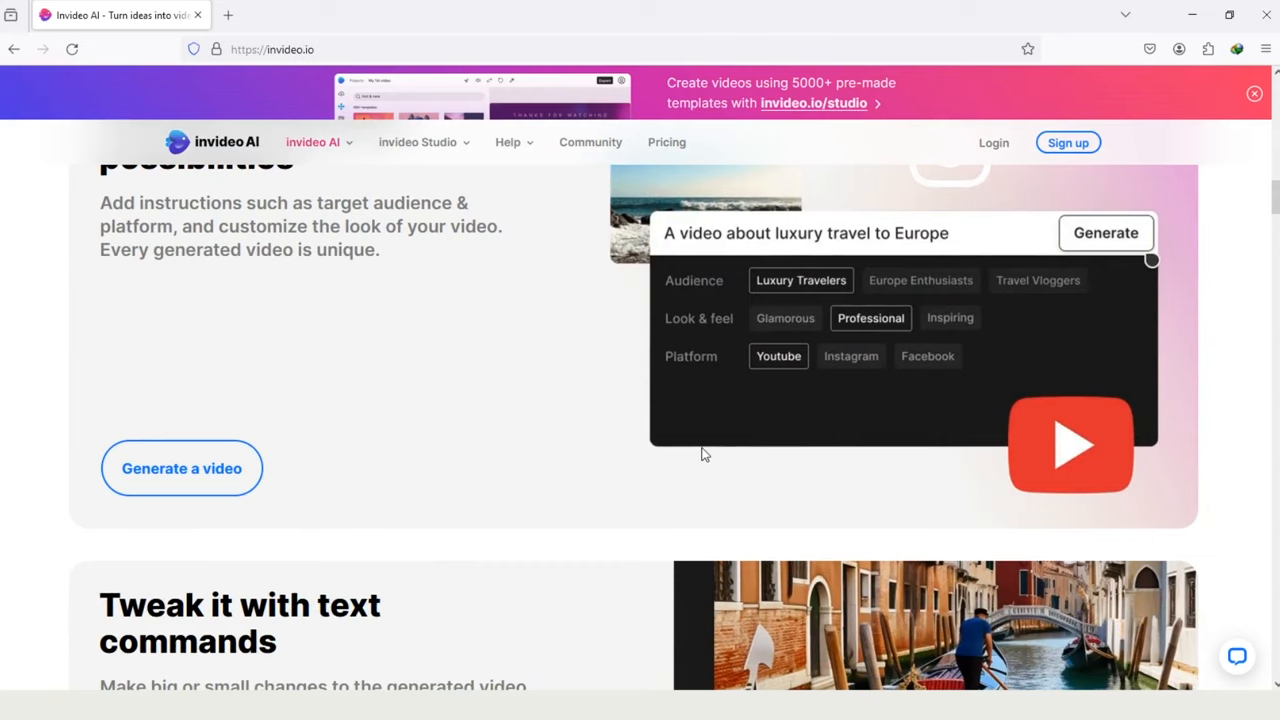
scroll(down, 3)
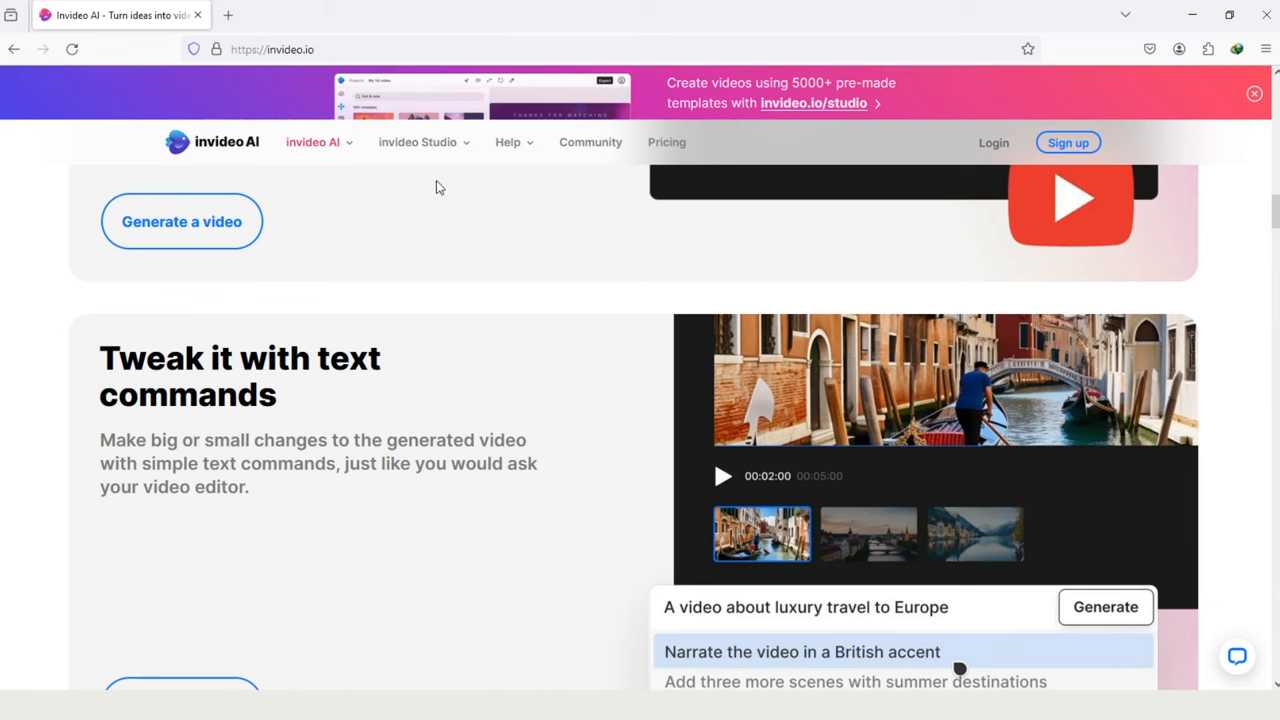
click(417, 142)
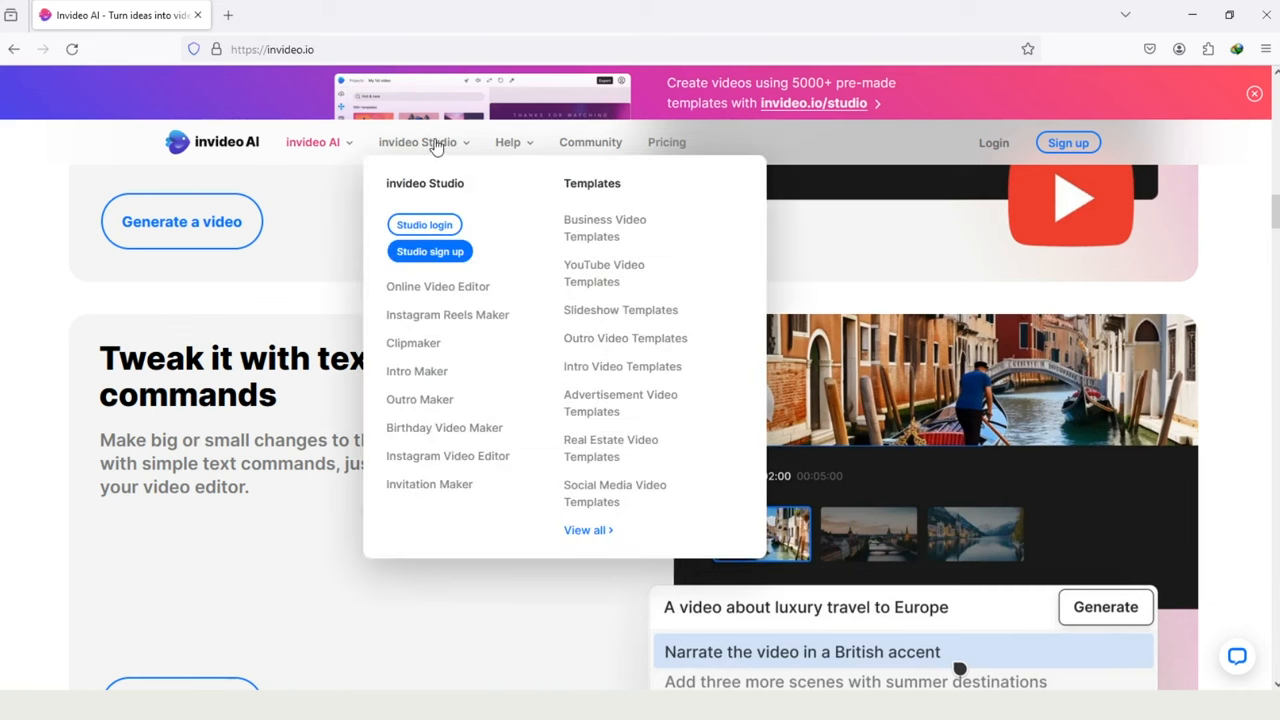
mouse_move(437, 286)
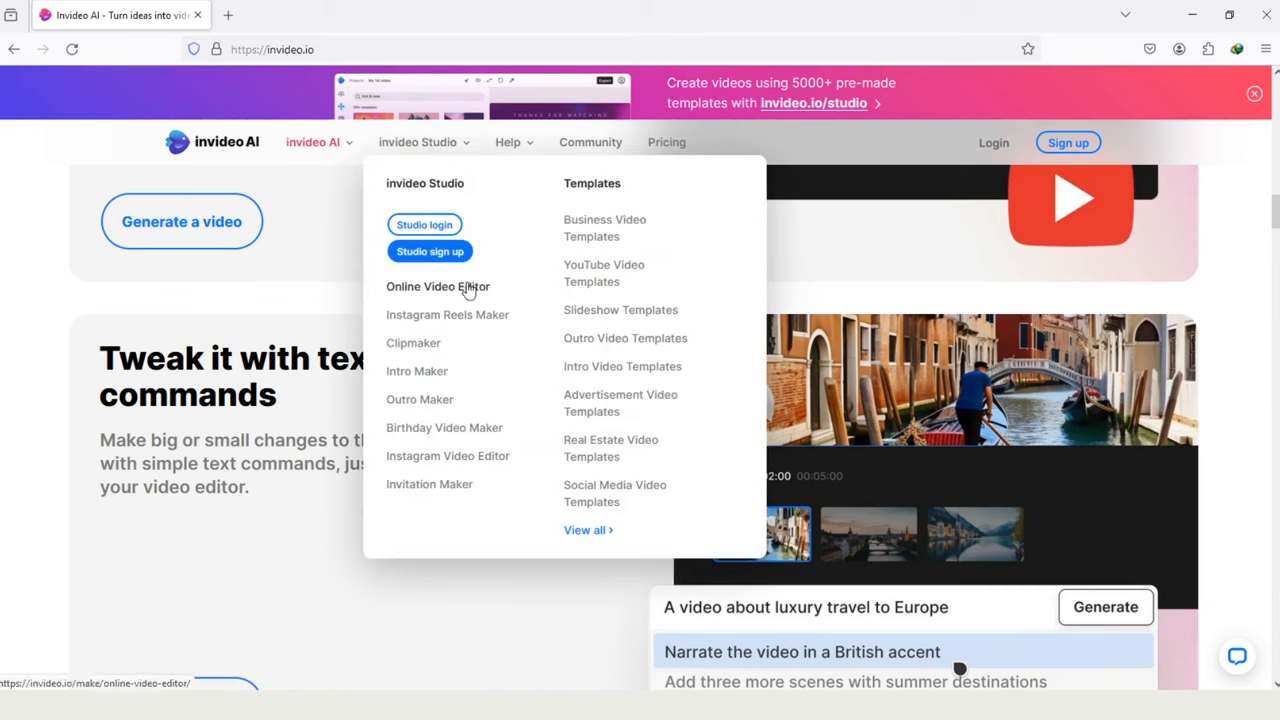
mouse_move(420, 399)
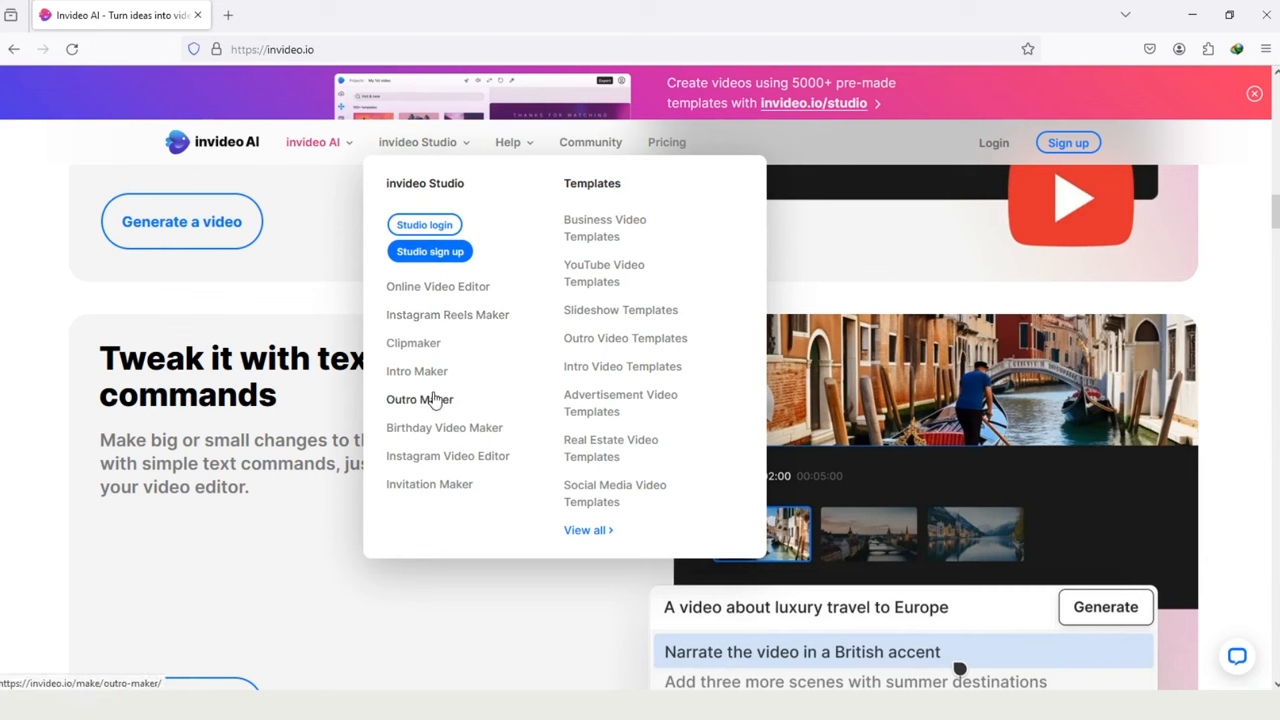
mouse_move(444, 427)
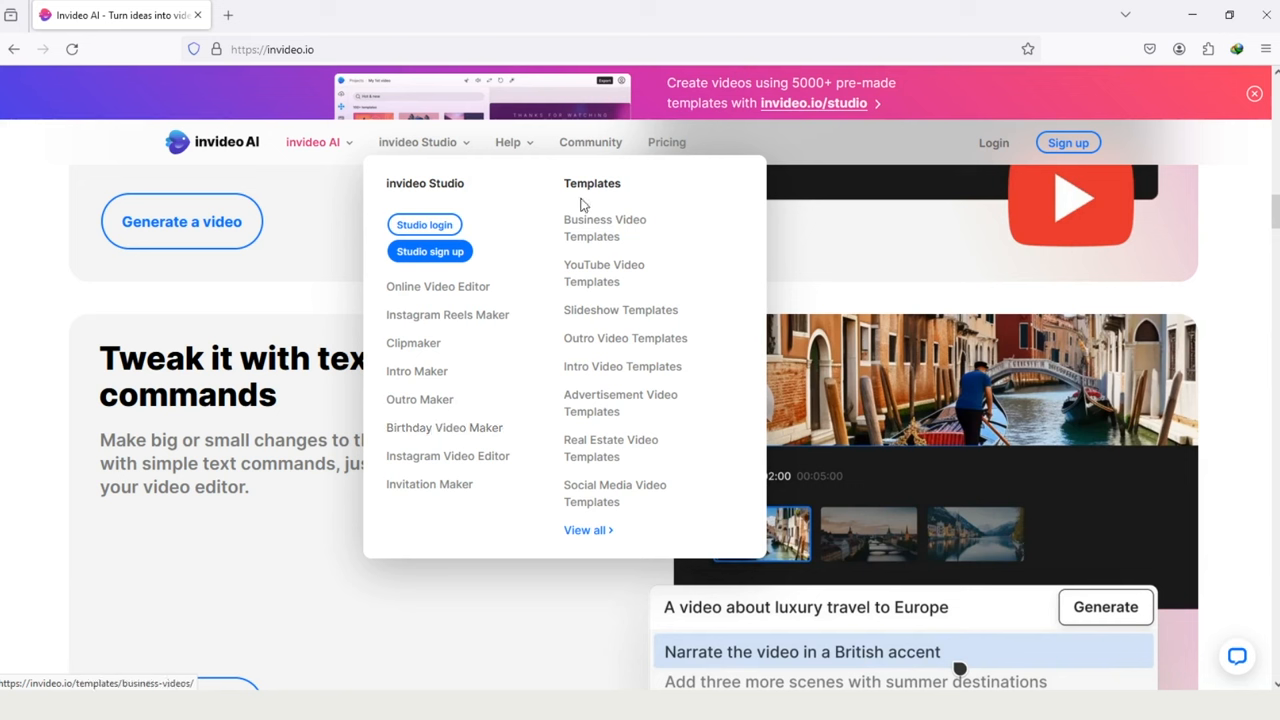
mouse_move(604, 272)
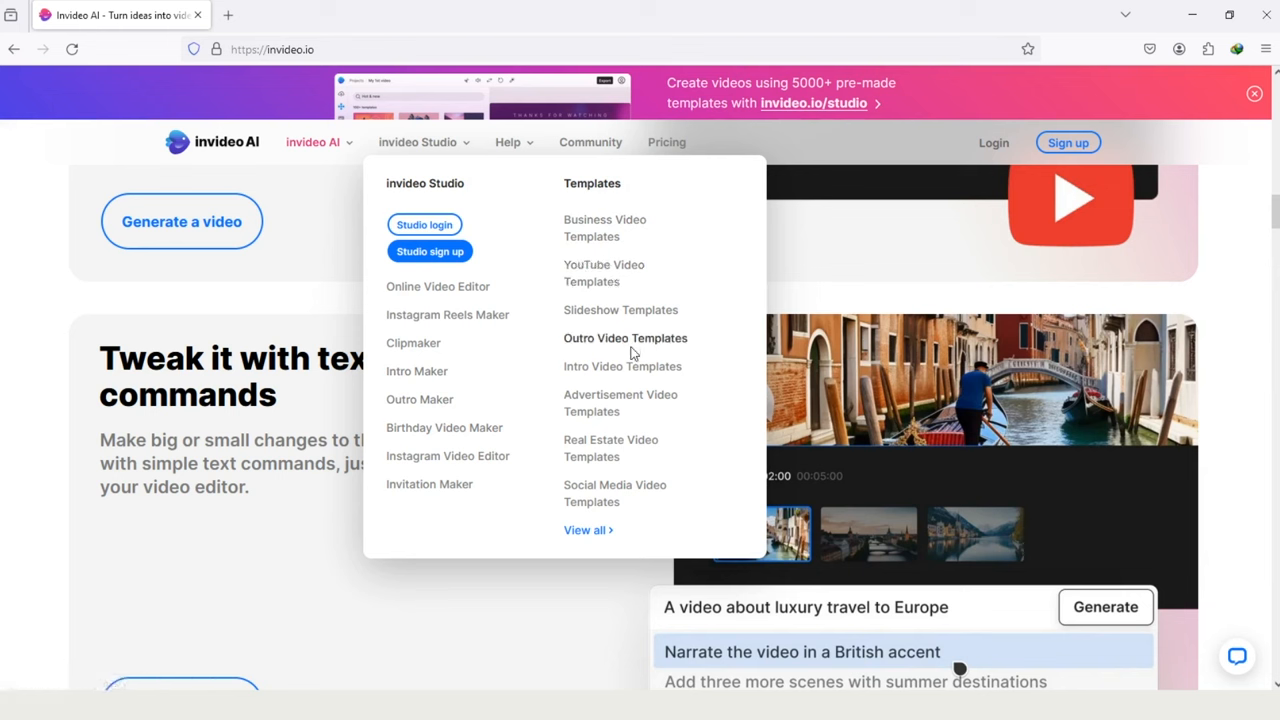
mouse_move(620, 402)
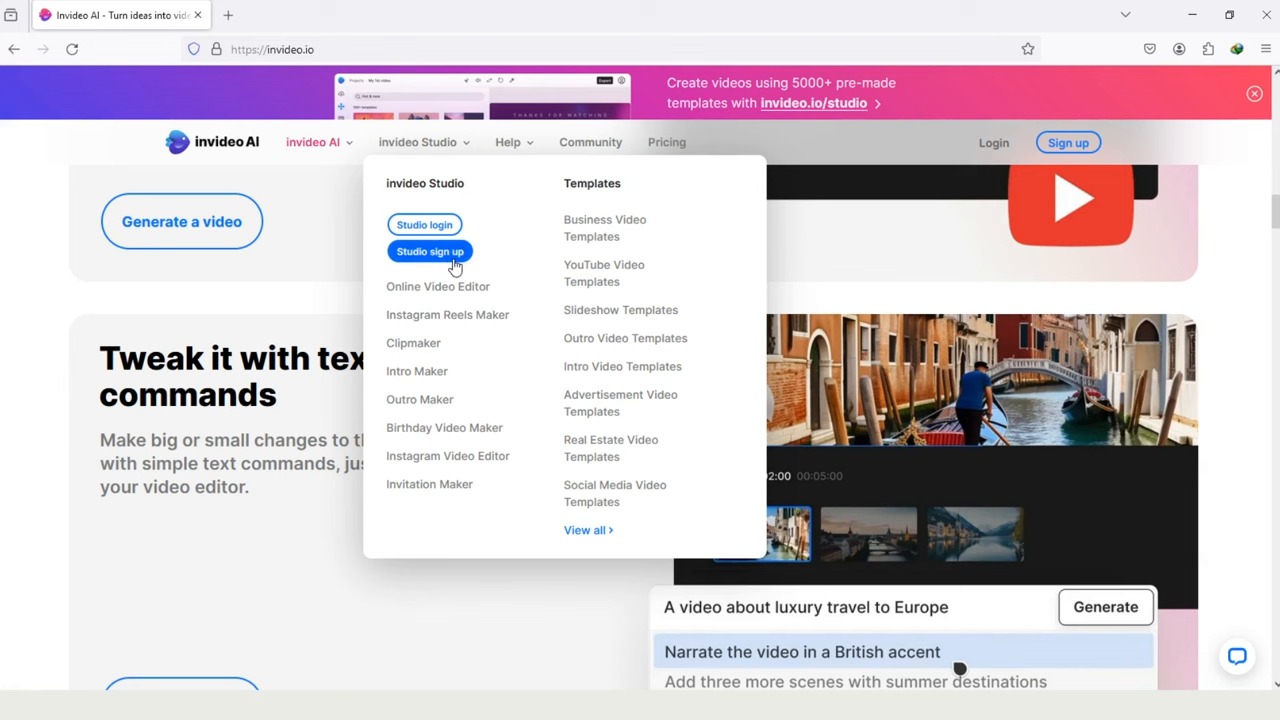
mouse_move(445, 252)
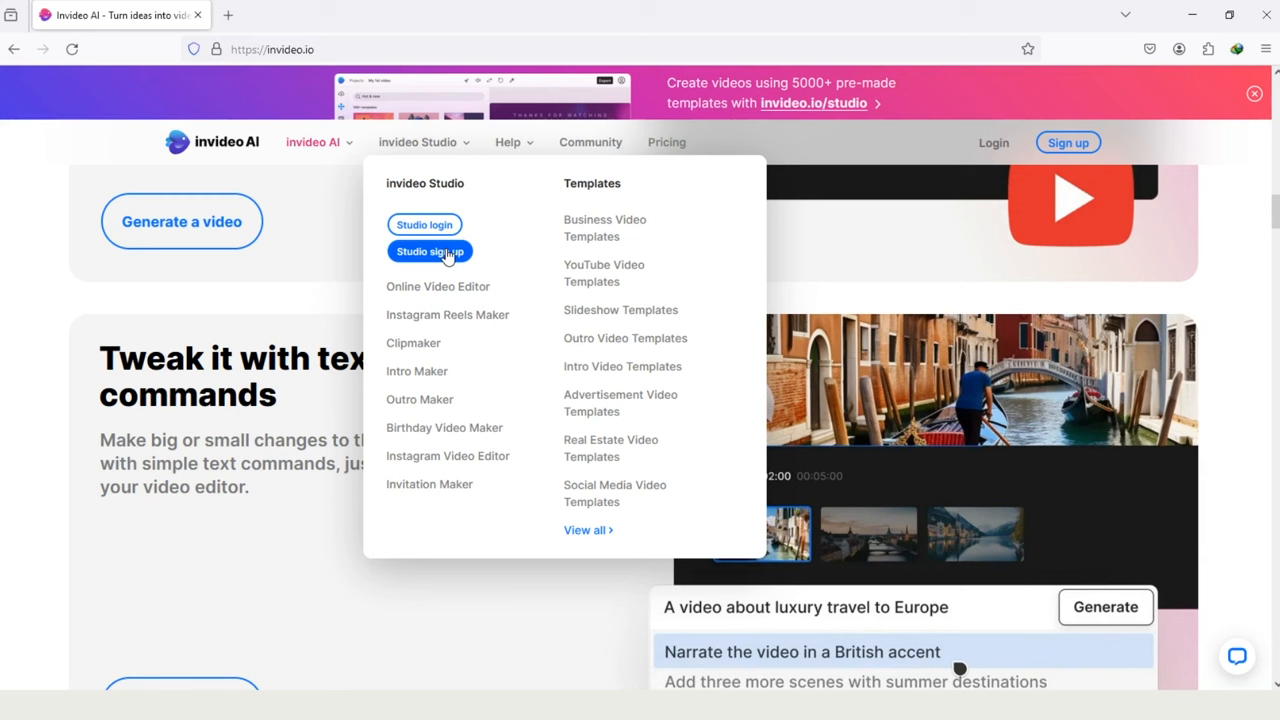
mouse_move(424, 224)
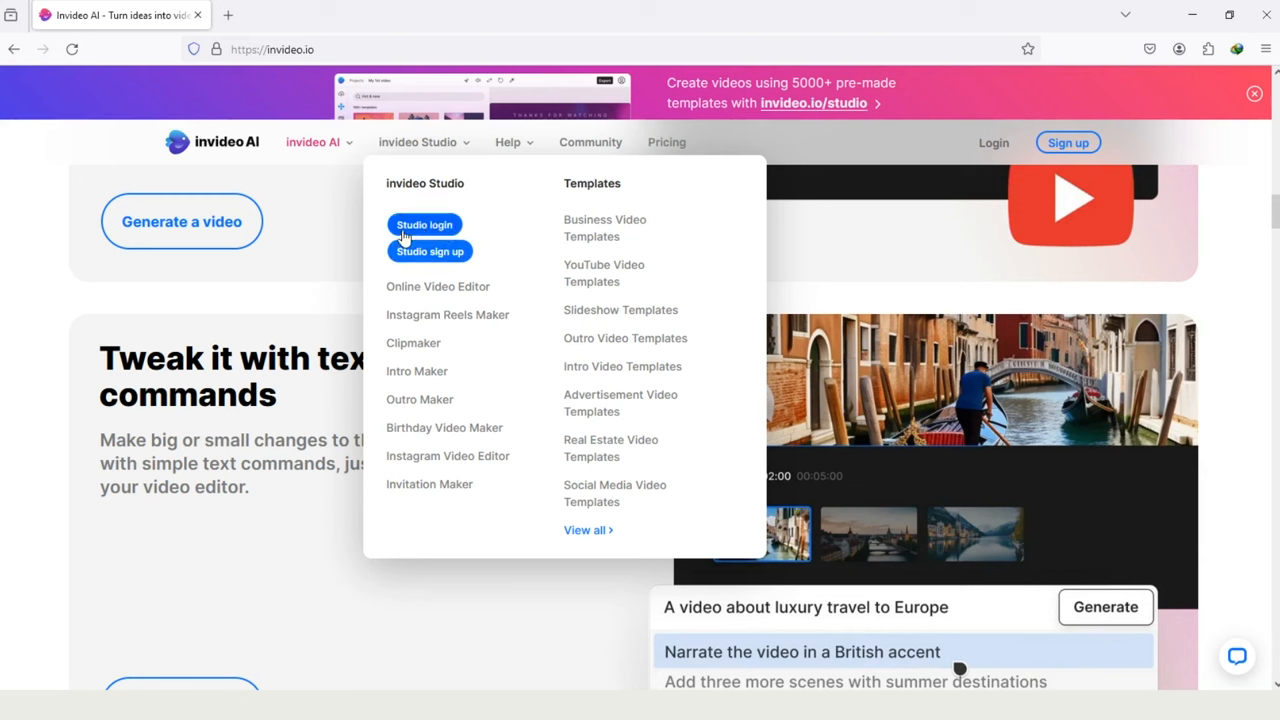
mouse_move(405, 262)
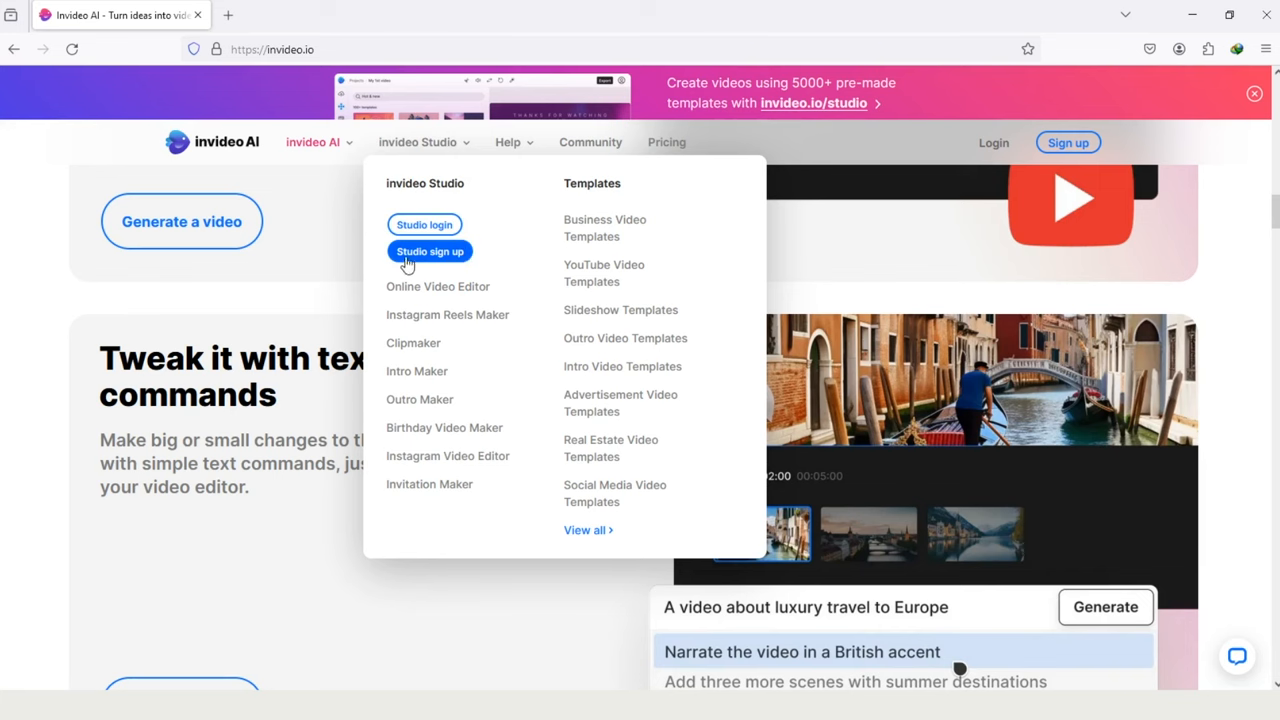
Step: Log in to reach the Studio dashboard with recent projects and new-video options
click(424, 224)
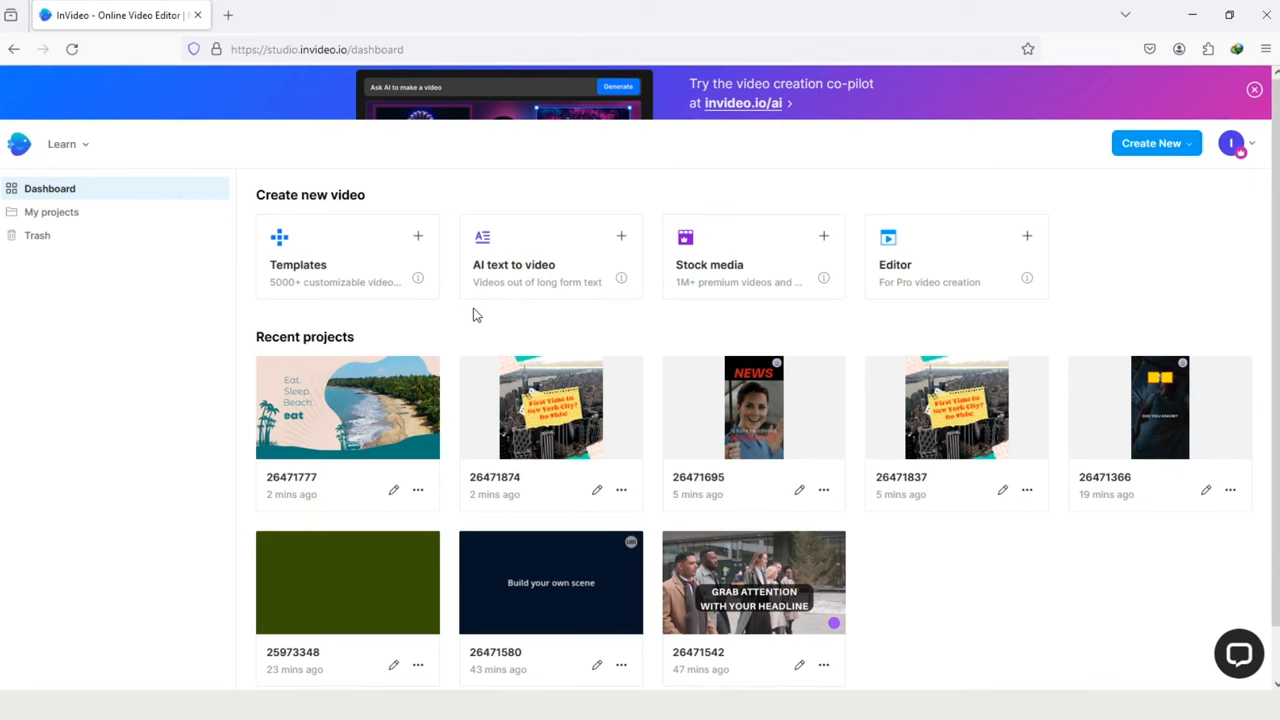
mouse_move(592, 188)
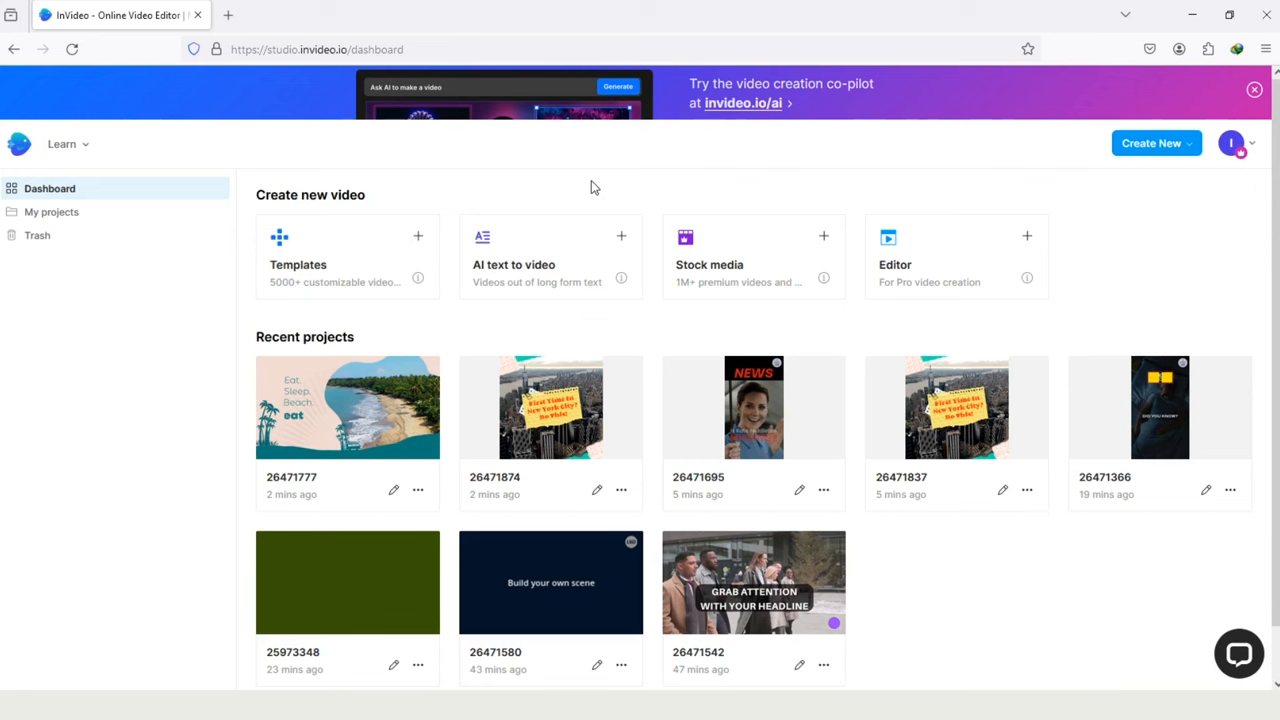
mouse_move(659, 205)
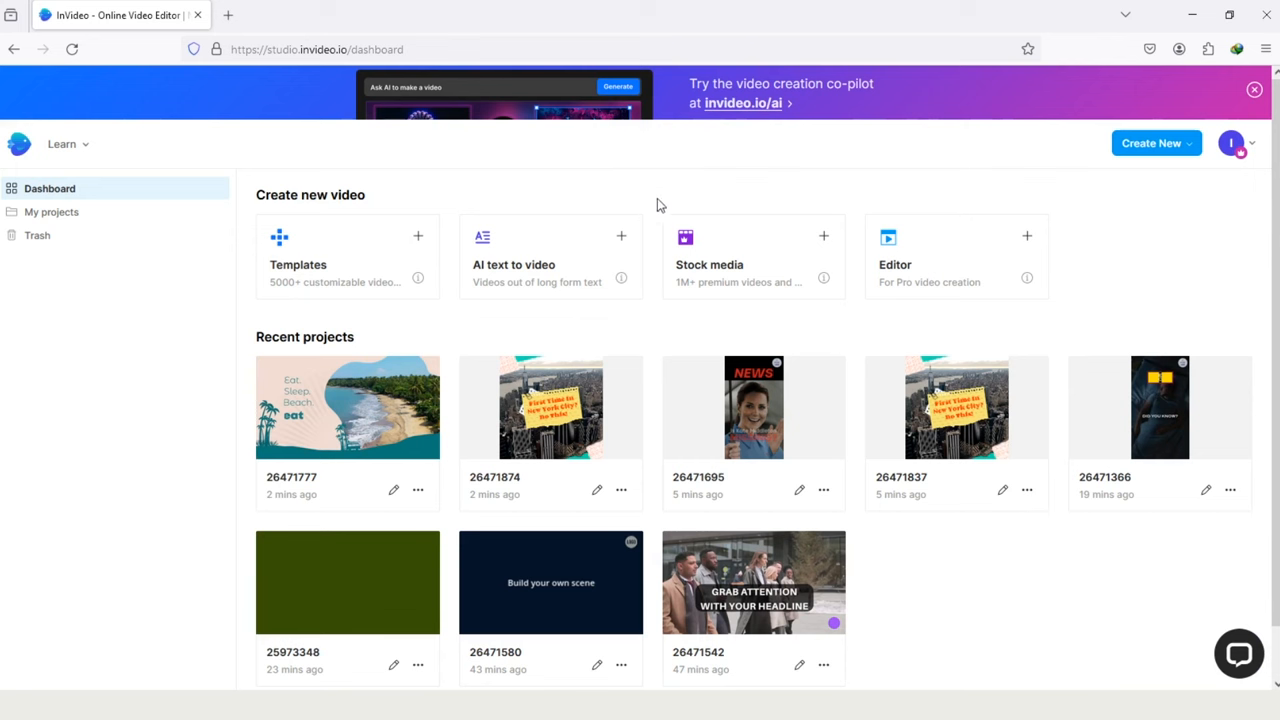
mouse_move(622, 324)
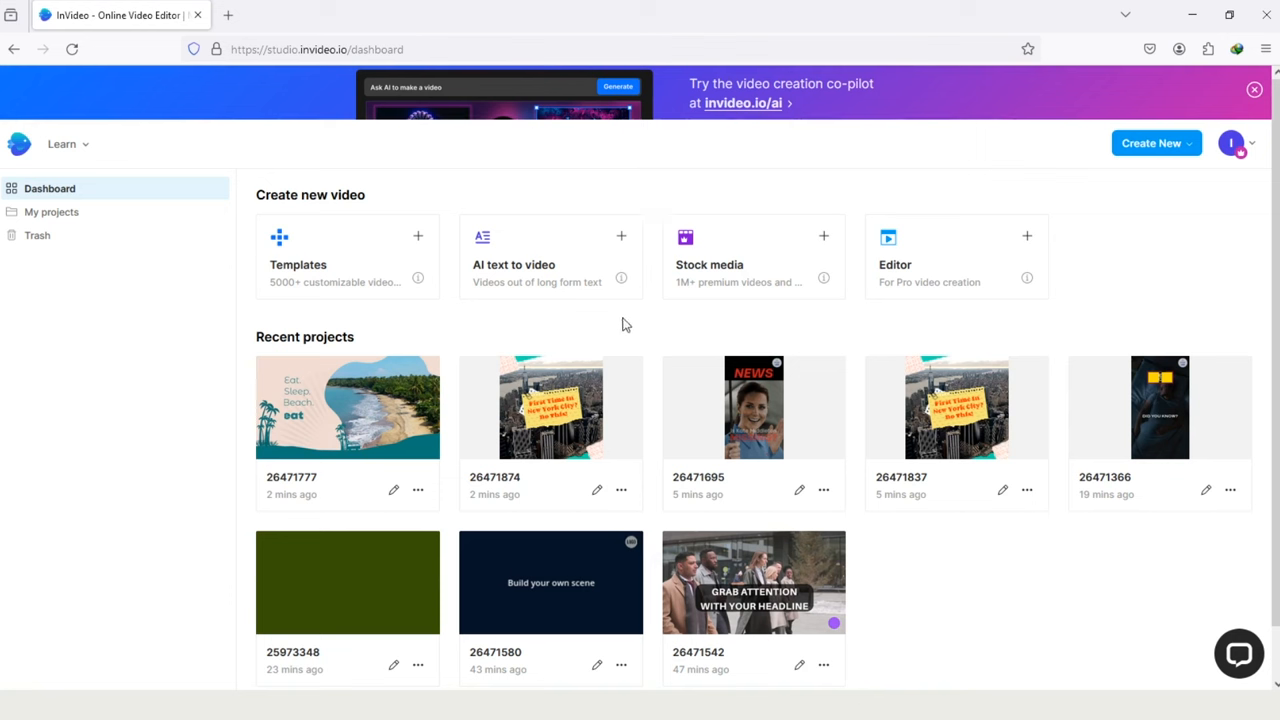
mouse_move(226, 248)
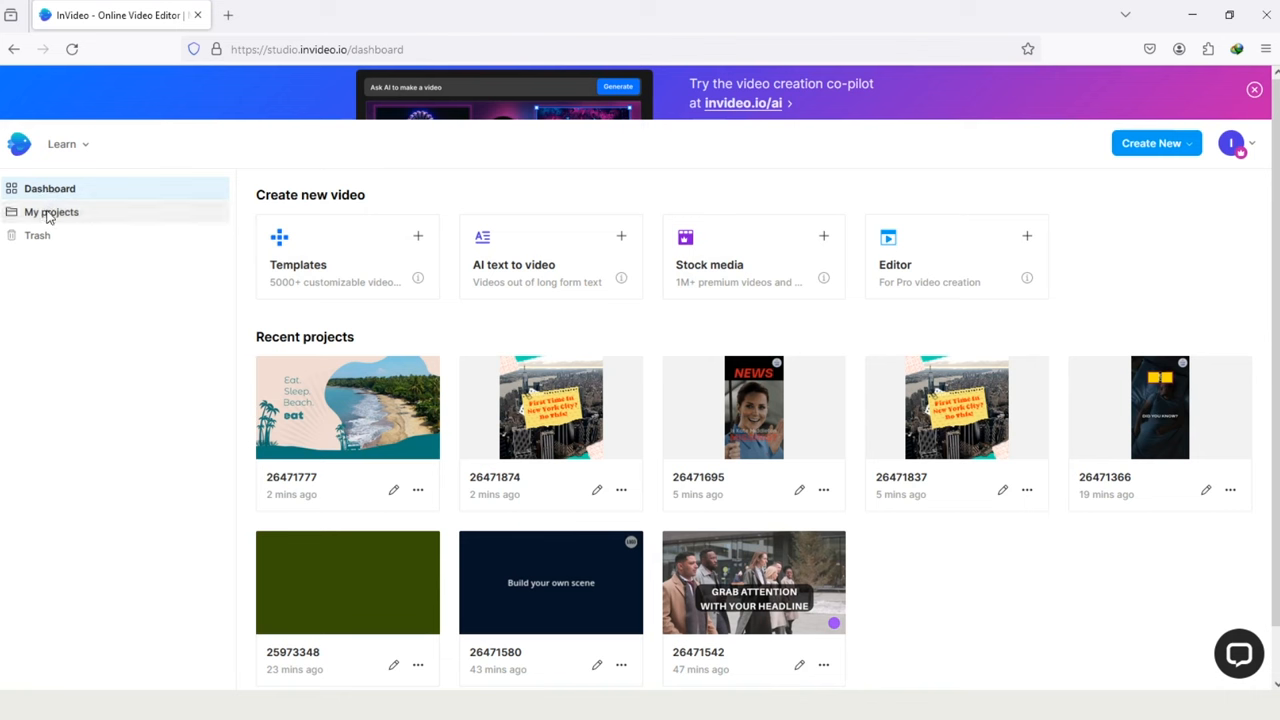
mouse_move(45, 233)
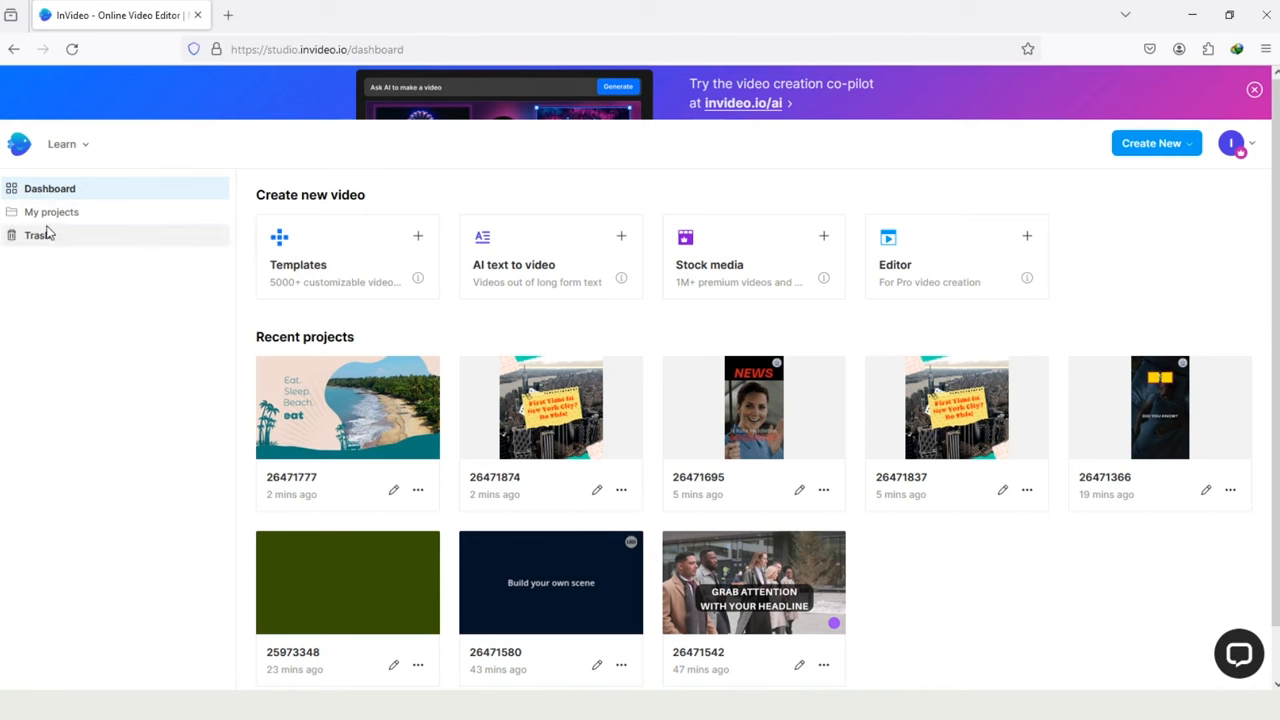
mouse_move(347, 257)
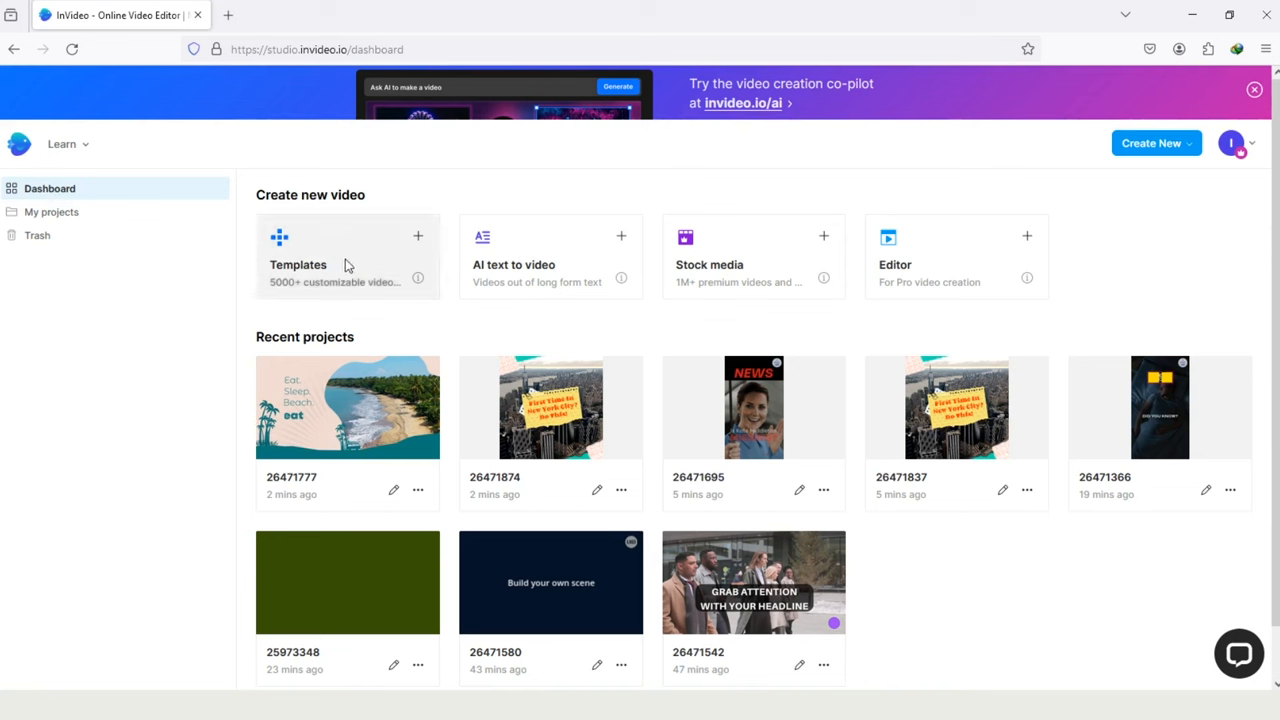
mouse_move(497, 282)
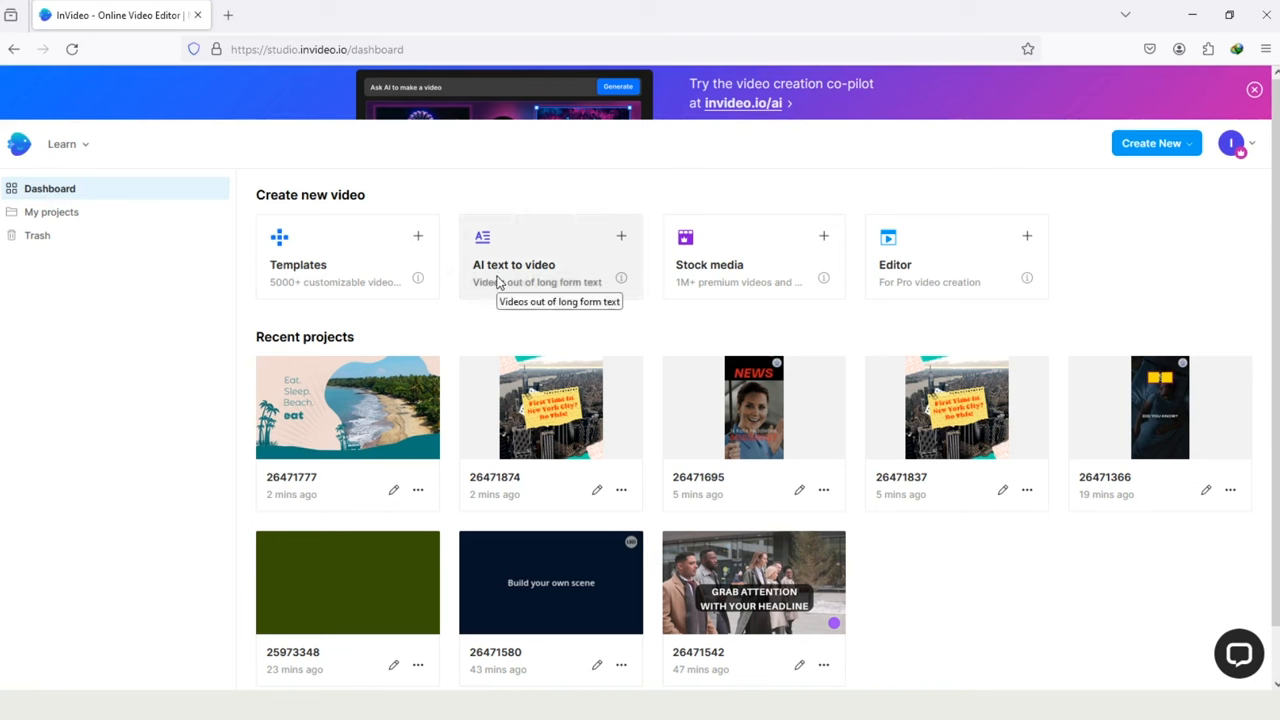
mouse_move(950, 271)
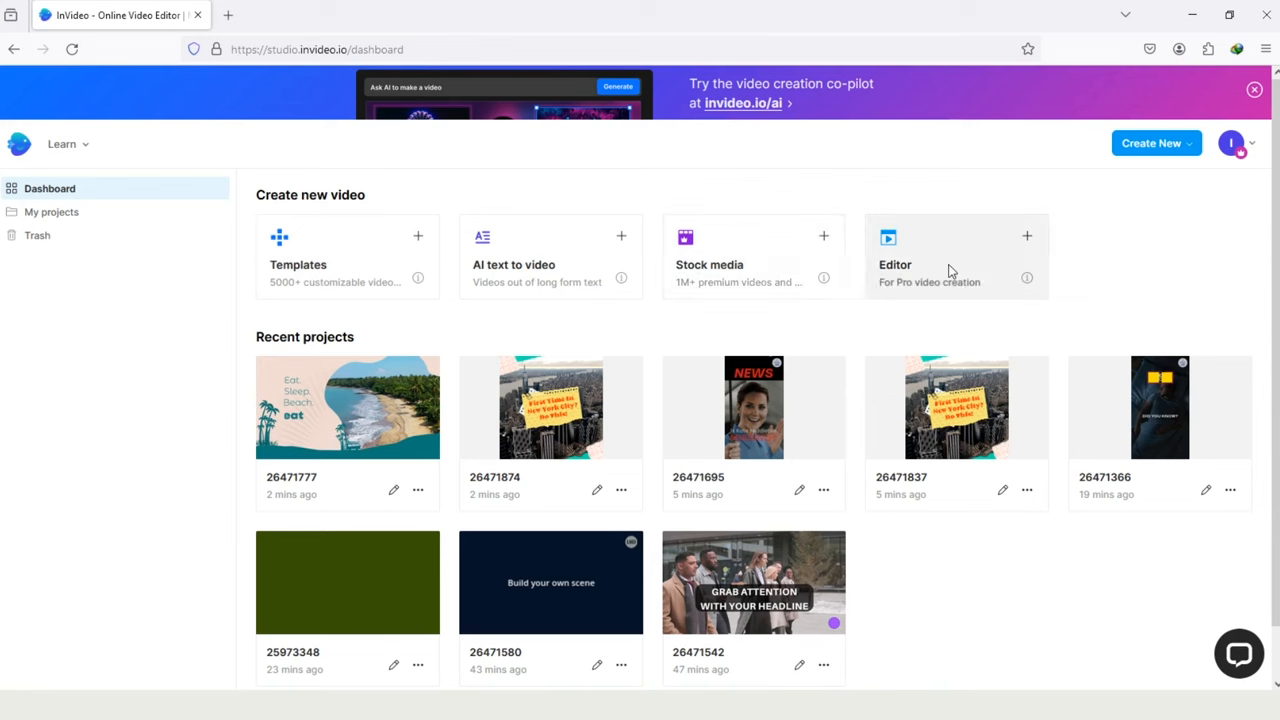
mouse_move(85, 231)
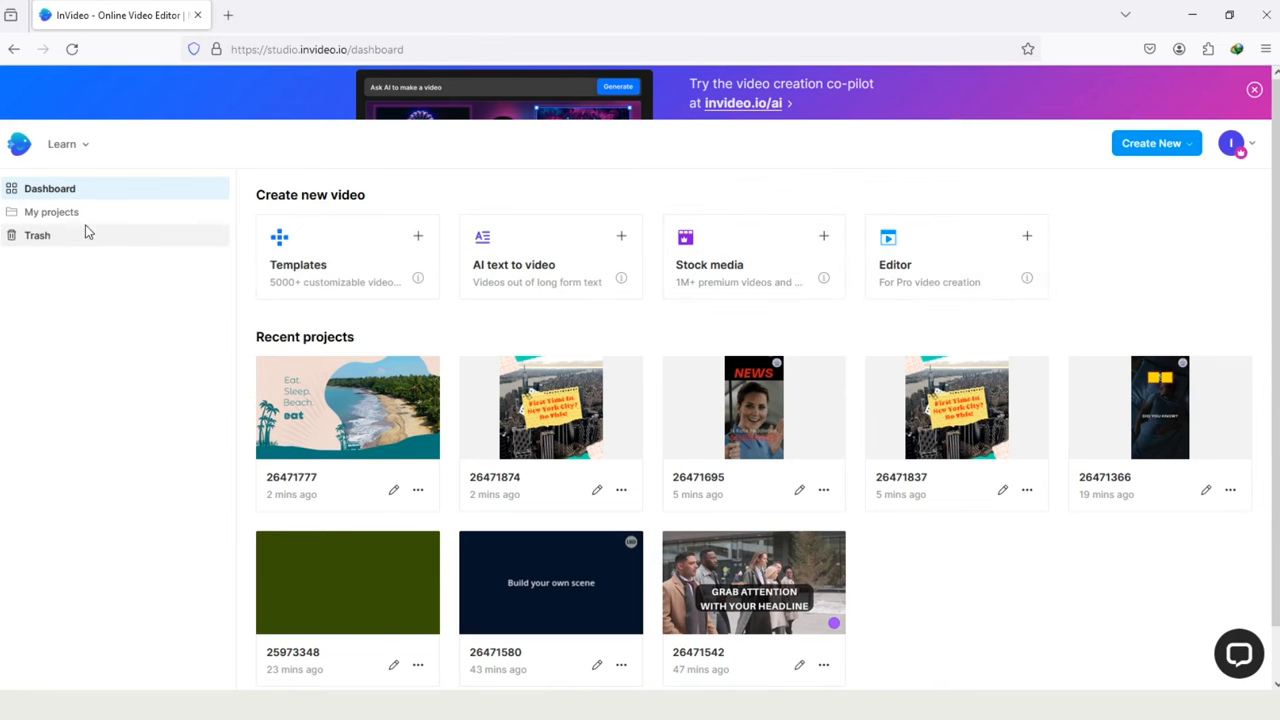
Step: View My projects, checking Drafts and ending on the Exports list
click(51, 211)
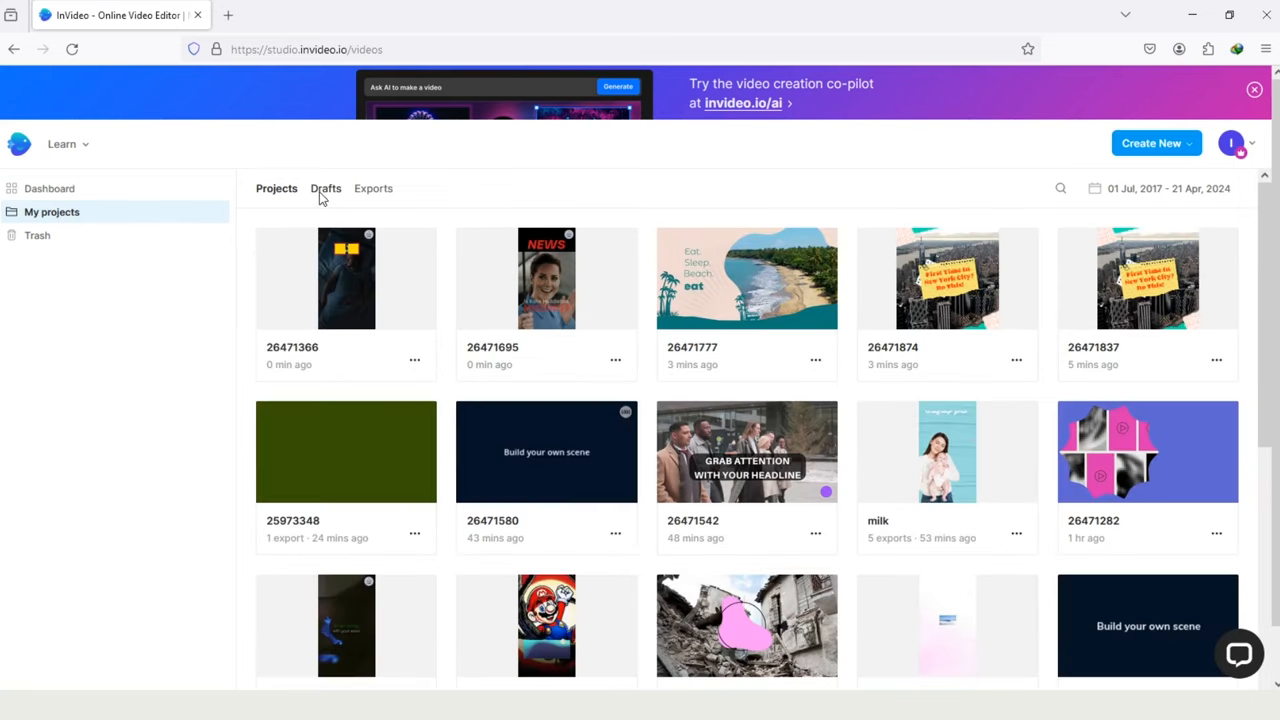
click(325, 188)
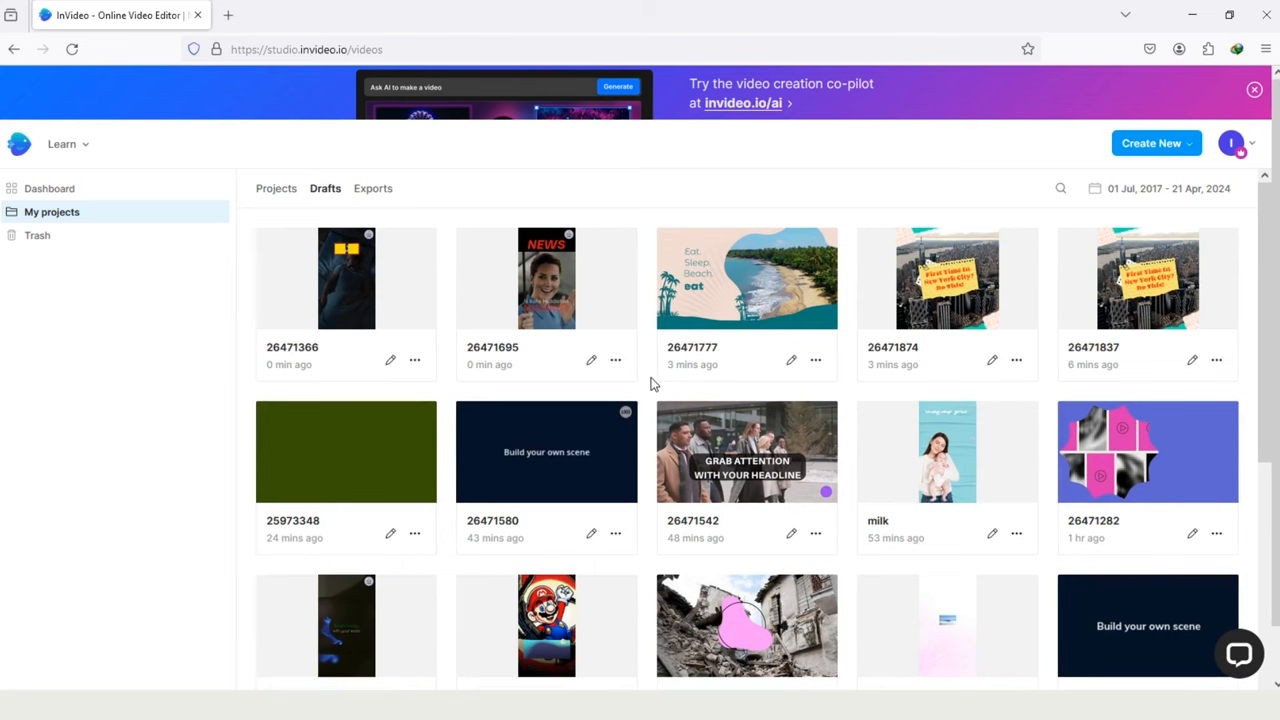
click(372, 188)
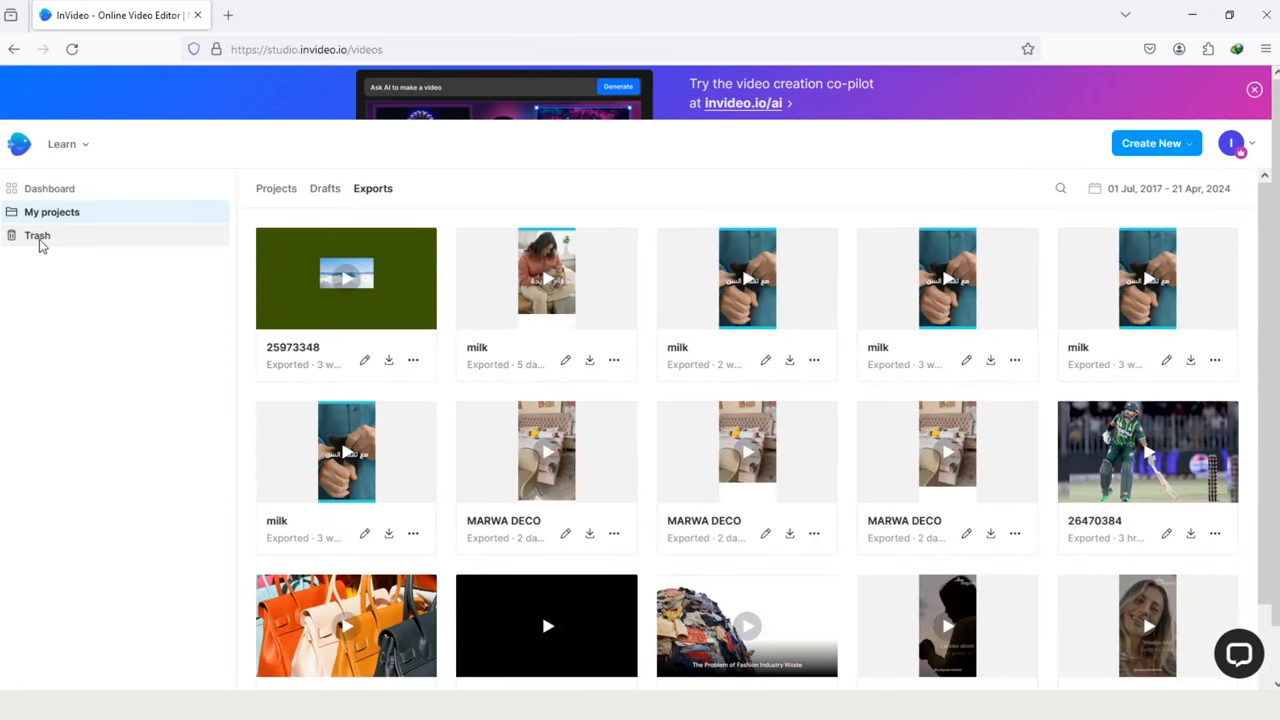
Step: Show the Trash listing deleted projects with restore options
click(37, 235)
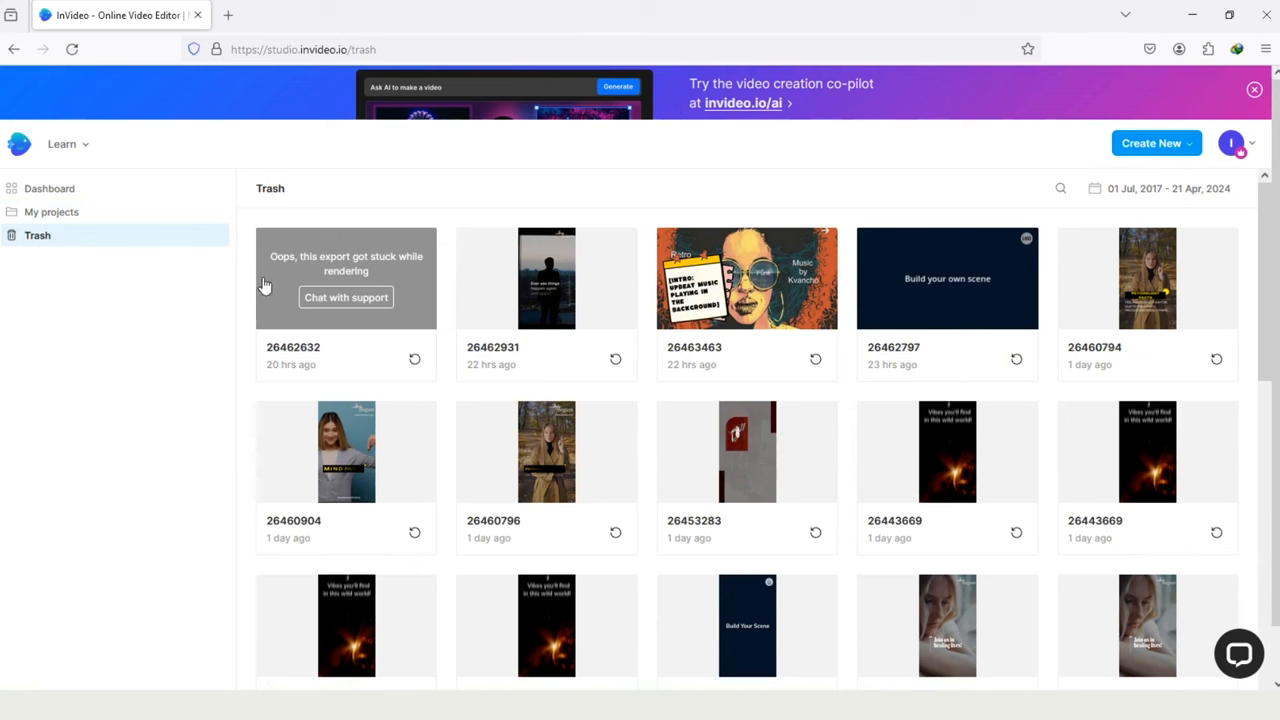
mouse_move(957, 240)
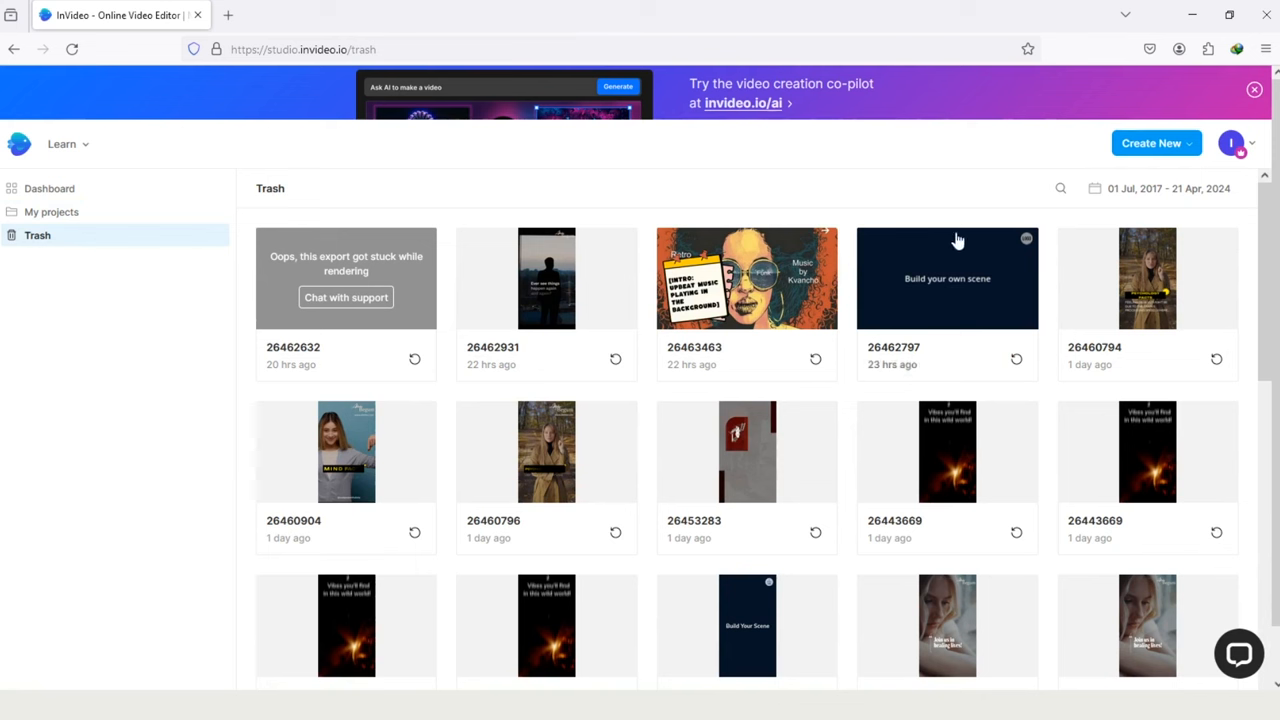
mouse_move(1189, 215)
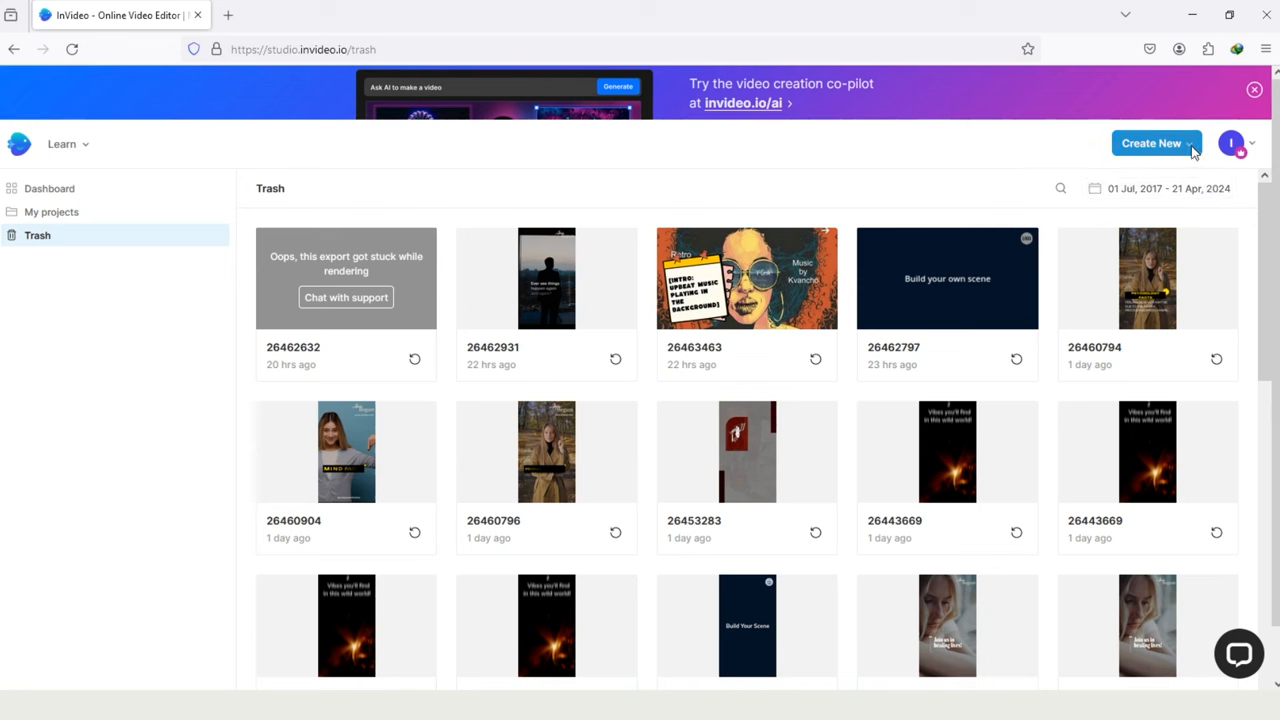
click(1151, 143)
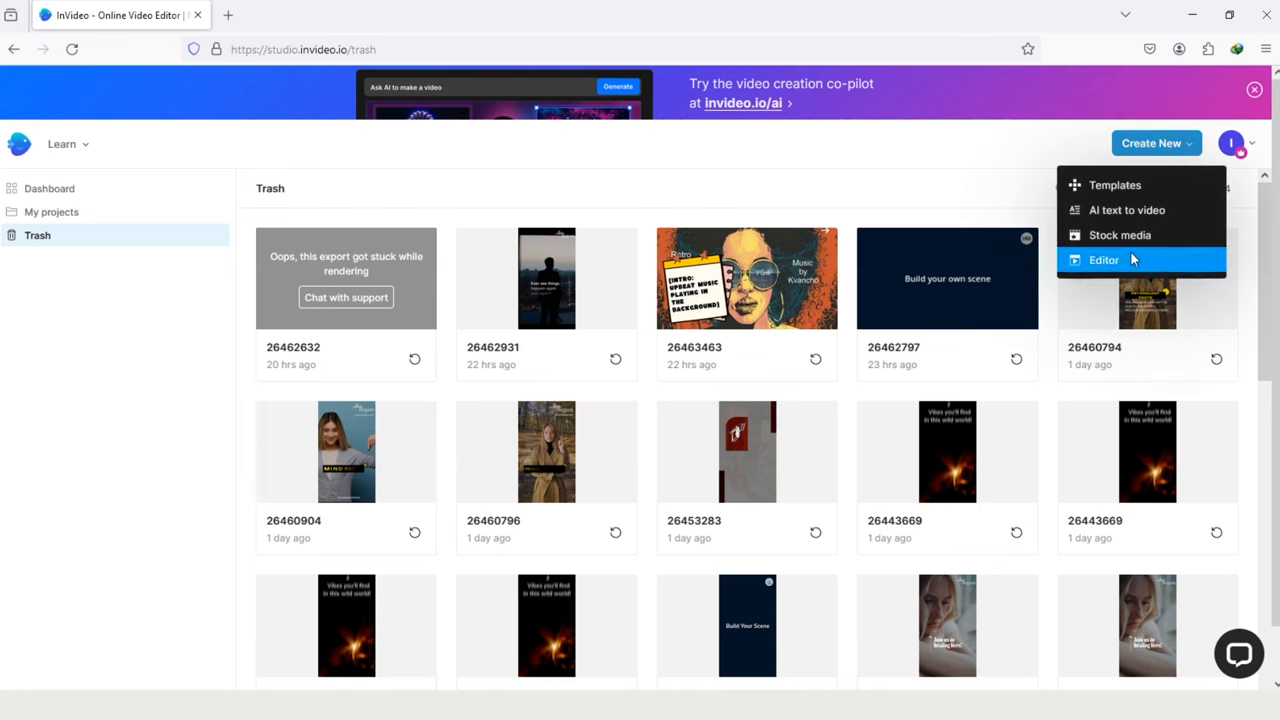
click(1239, 143)
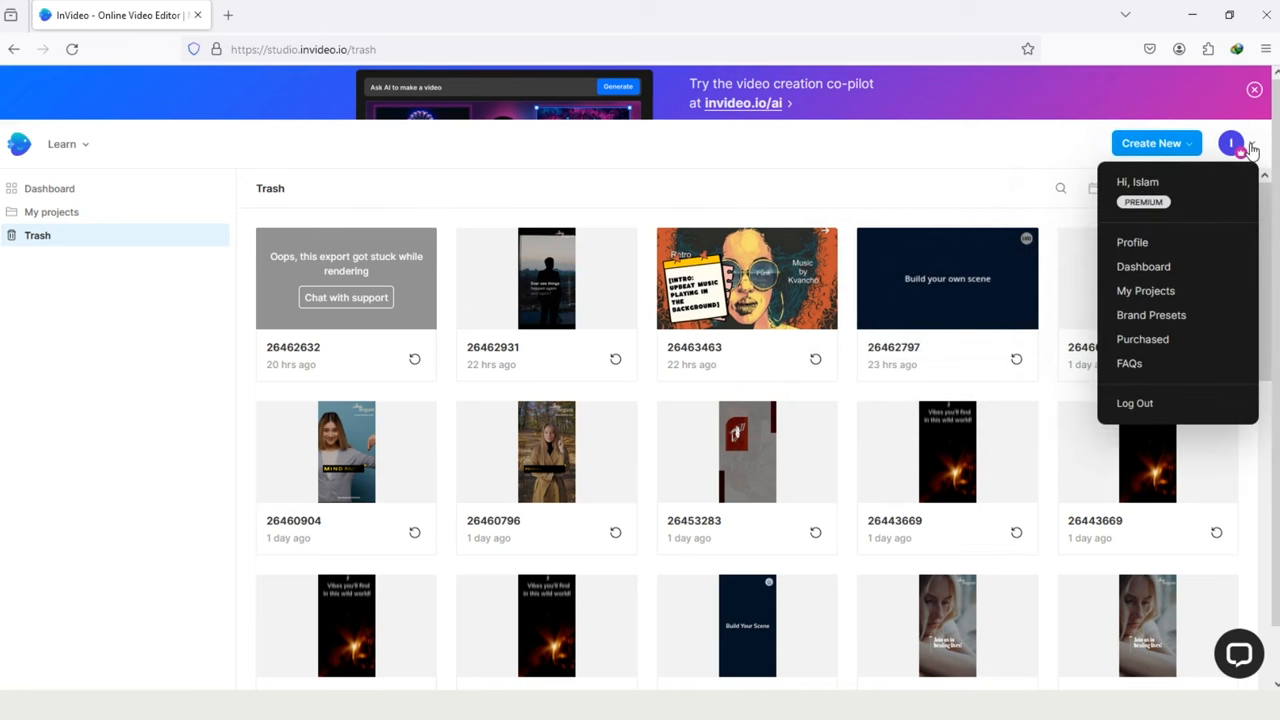
mouse_move(1220, 191)
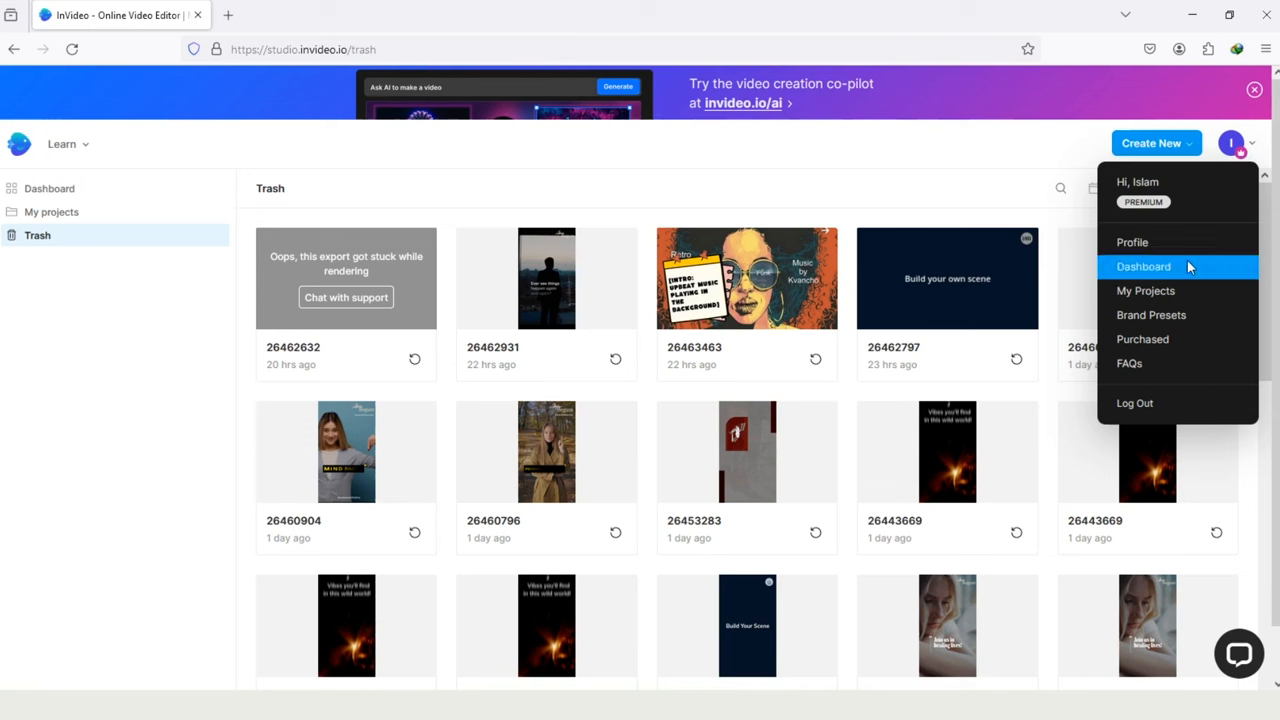
mouse_move(1196, 288)
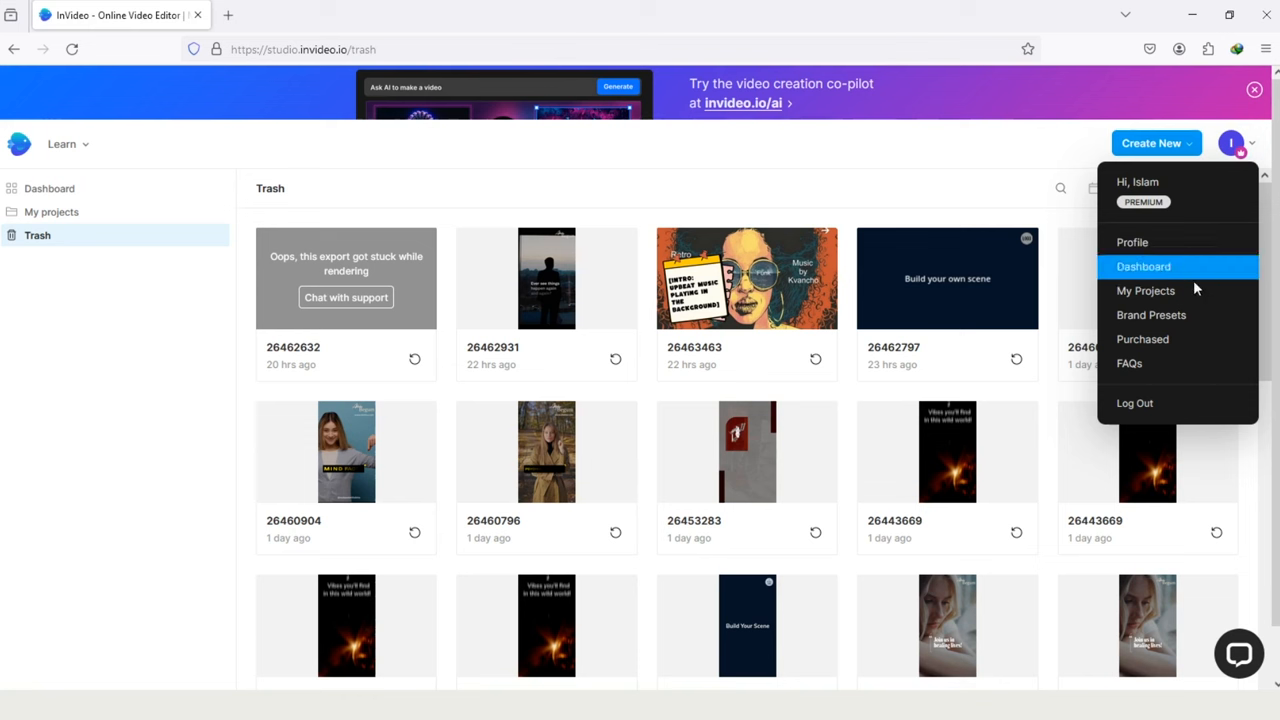
mouse_move(1166, 350)
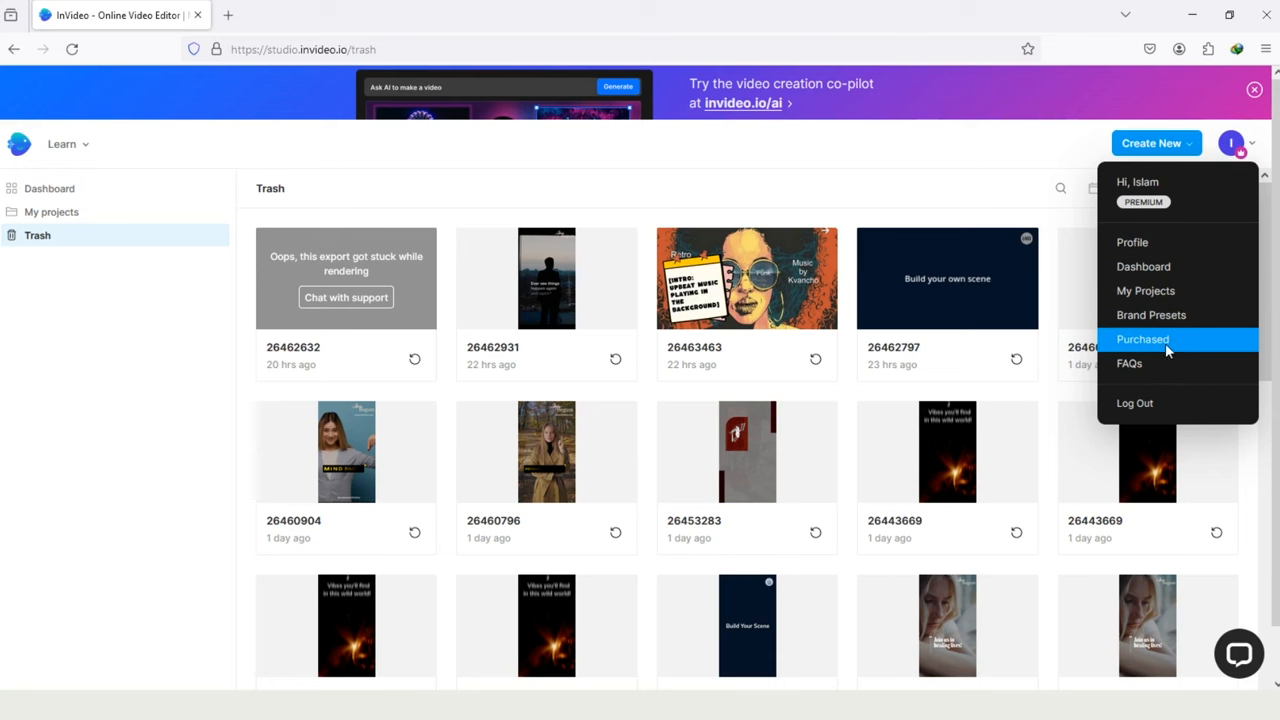
mouse_move(1165, 403)
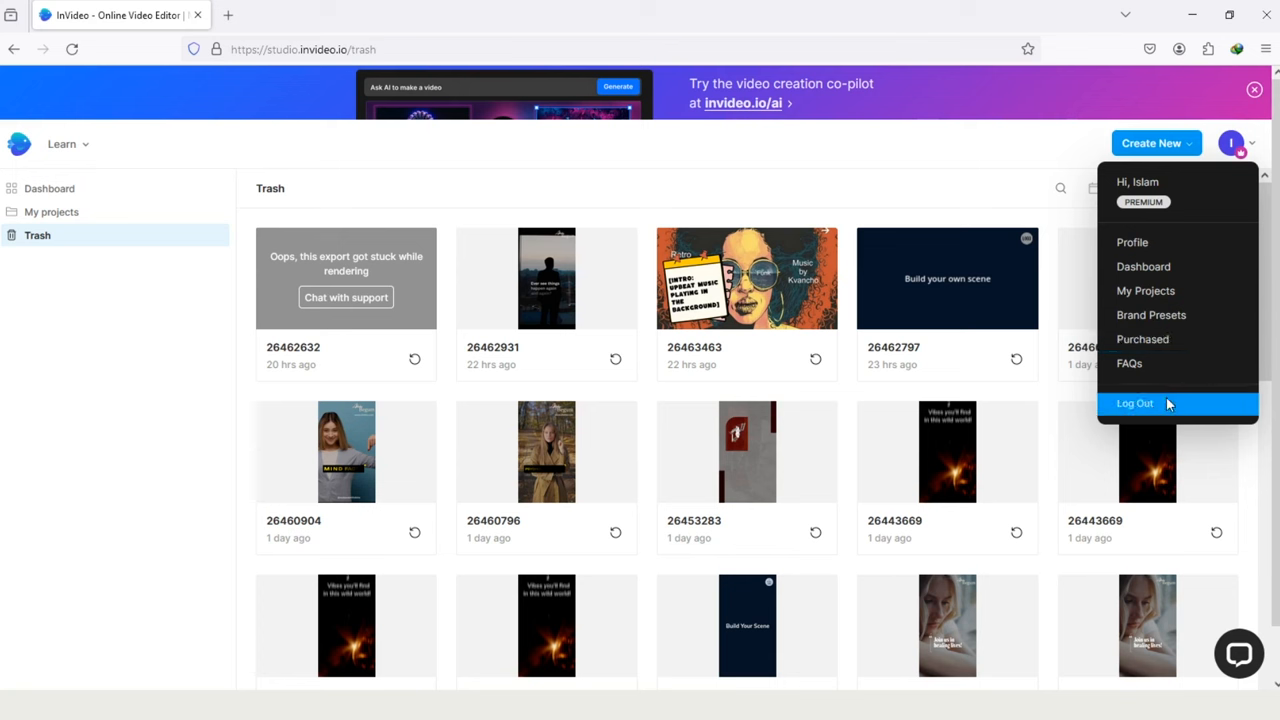
mouse_move(1163, 403)
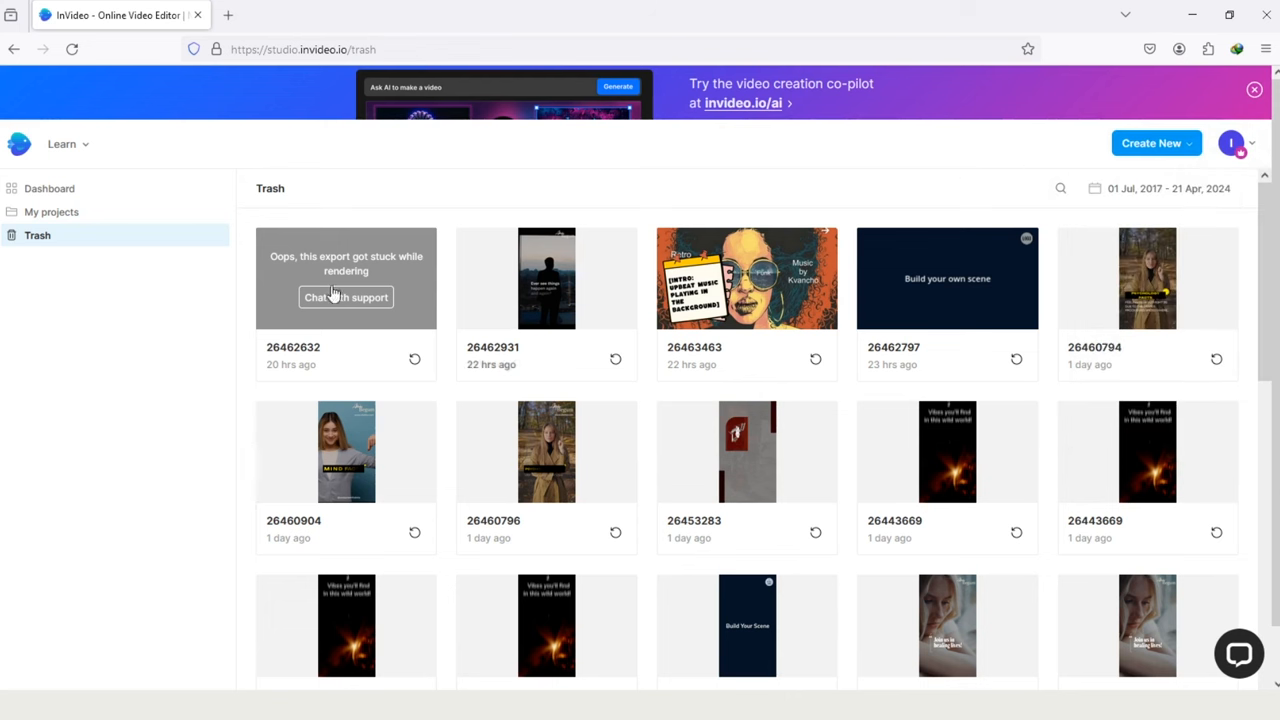
mouse_move(49, 188)
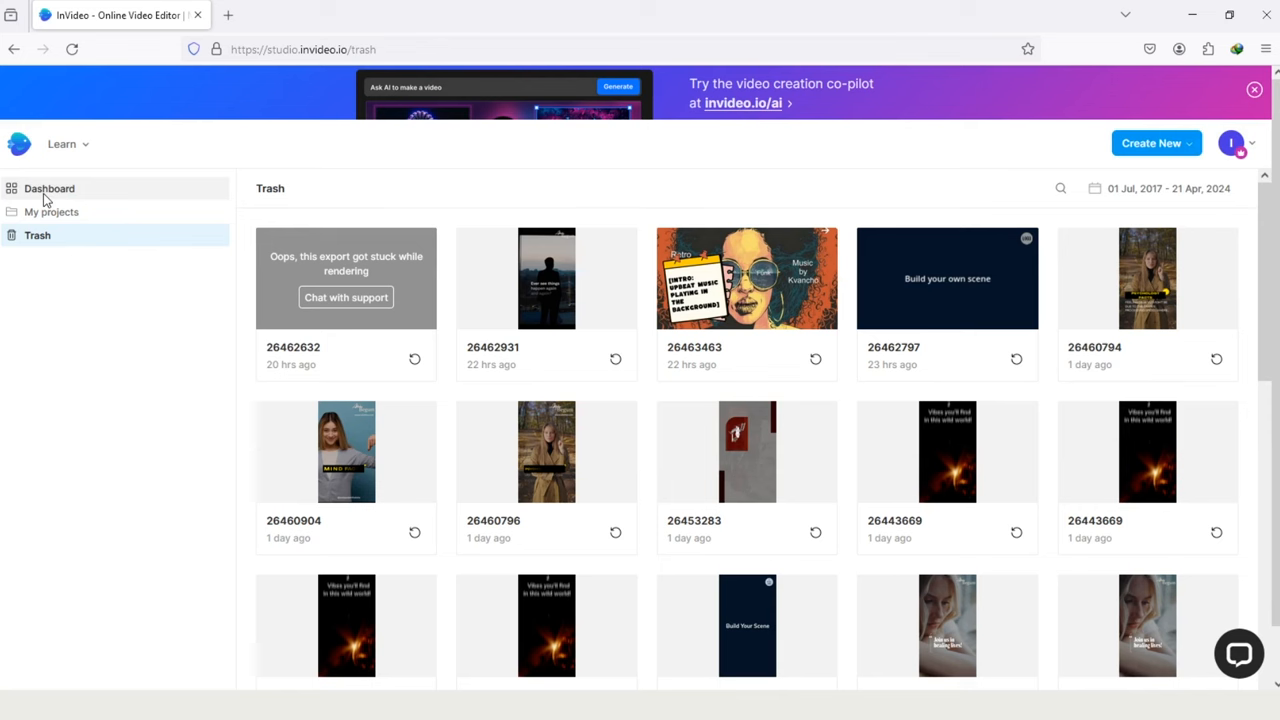
Step: Return to the dashboard and scroll through the template gallery's Filters panel
click(49, 188)
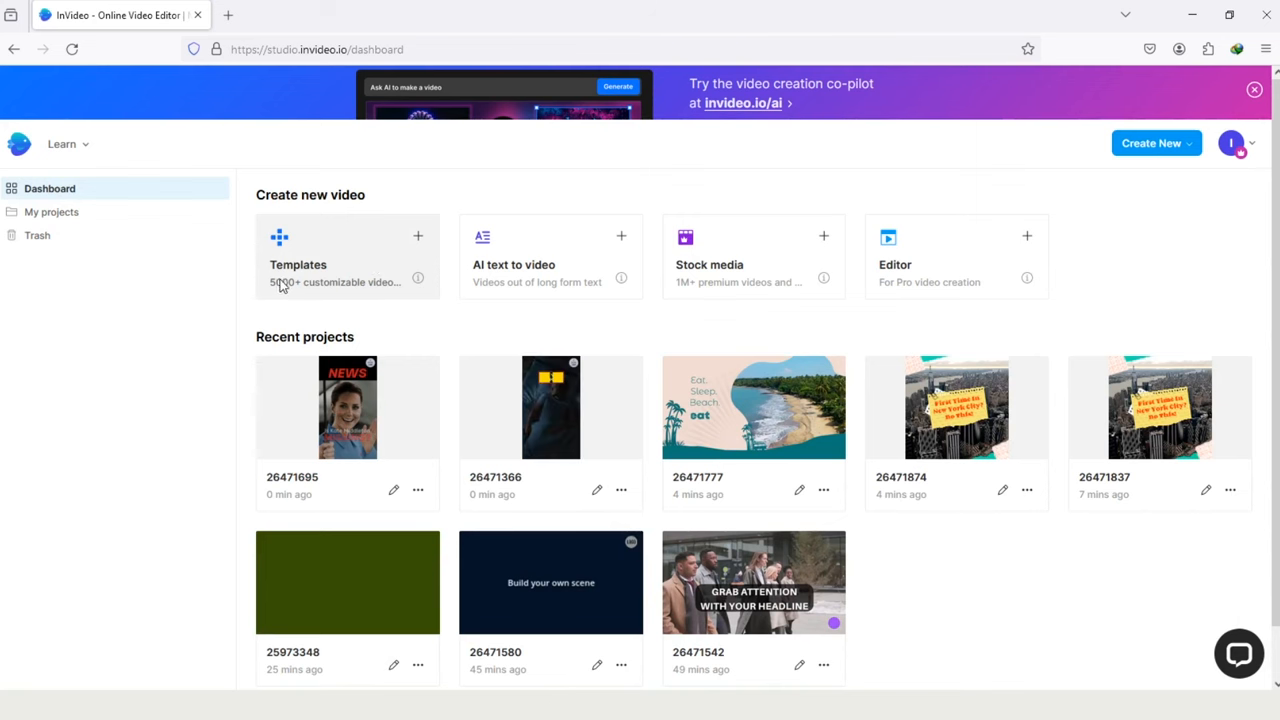
mouse_move(347, 275)
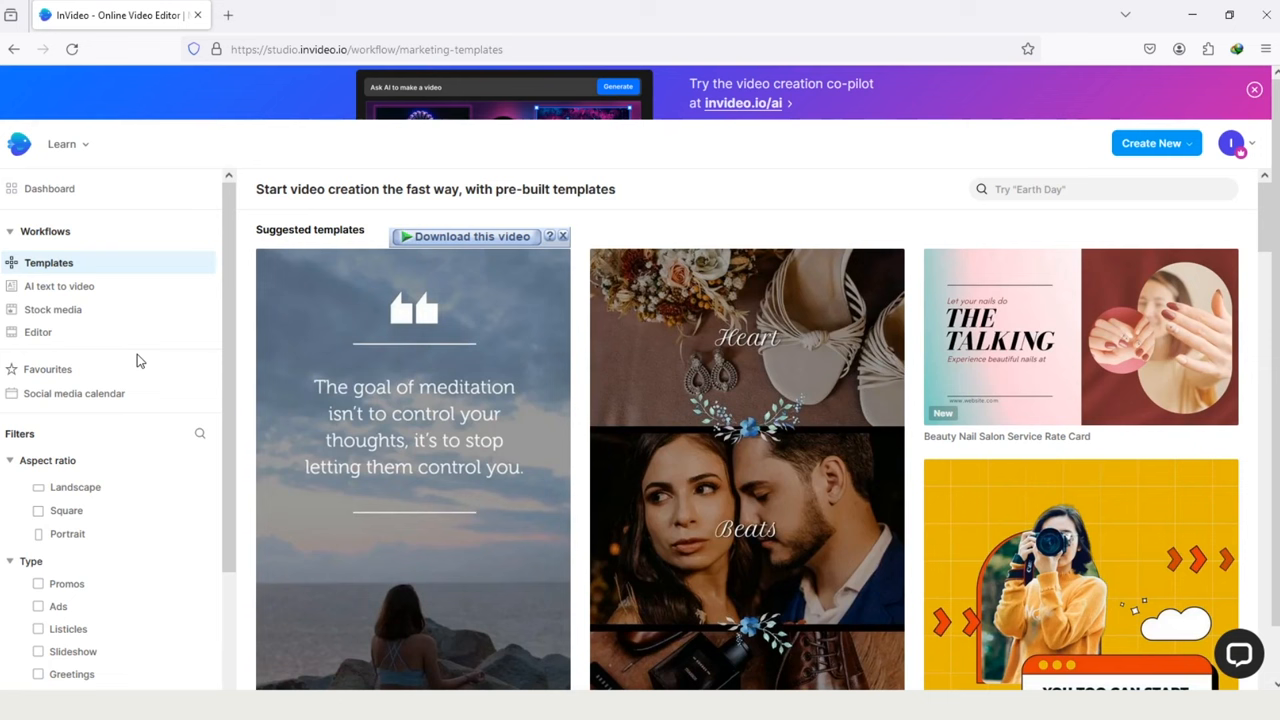
scroll(down, 3)
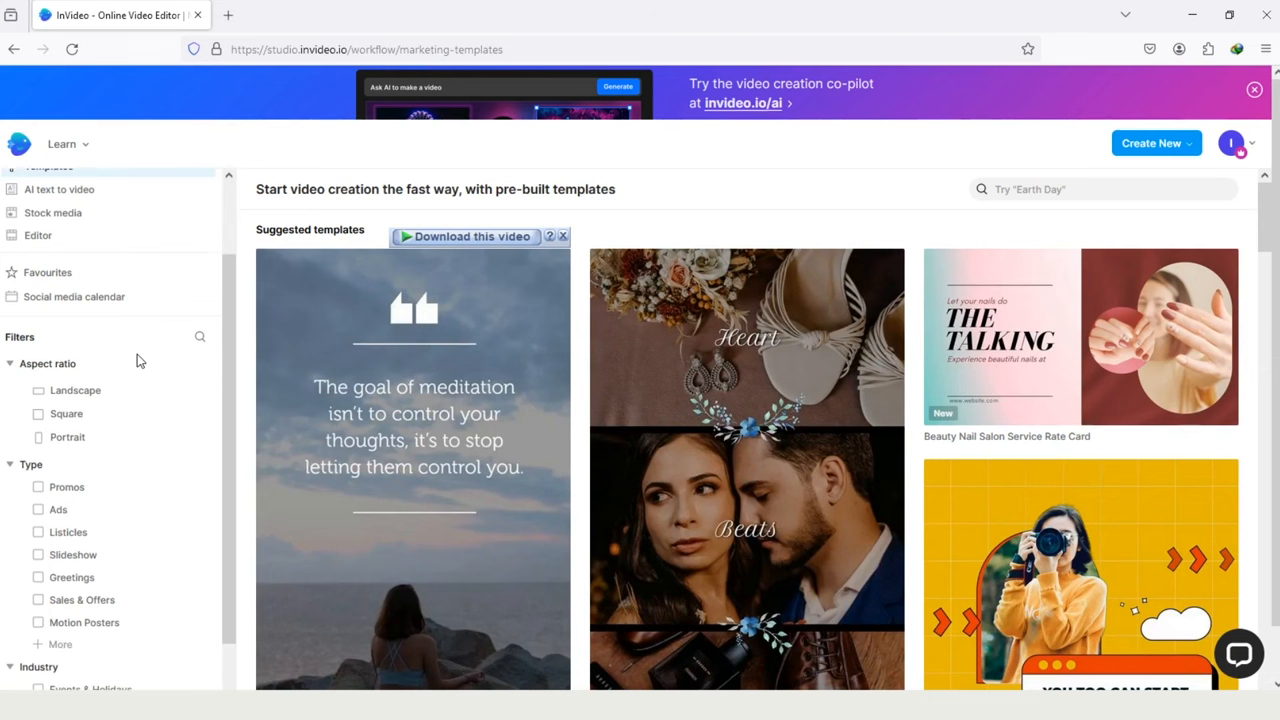
scroll(down, 3)
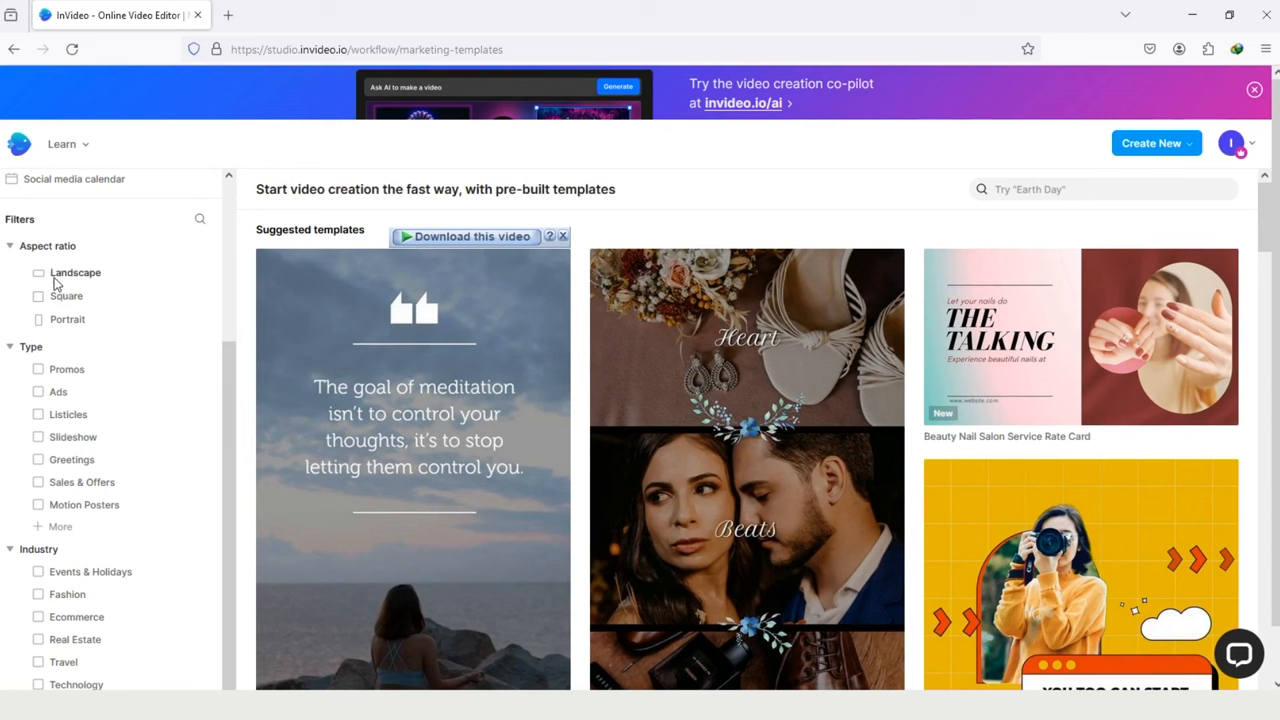
mouse_move(62, 328)
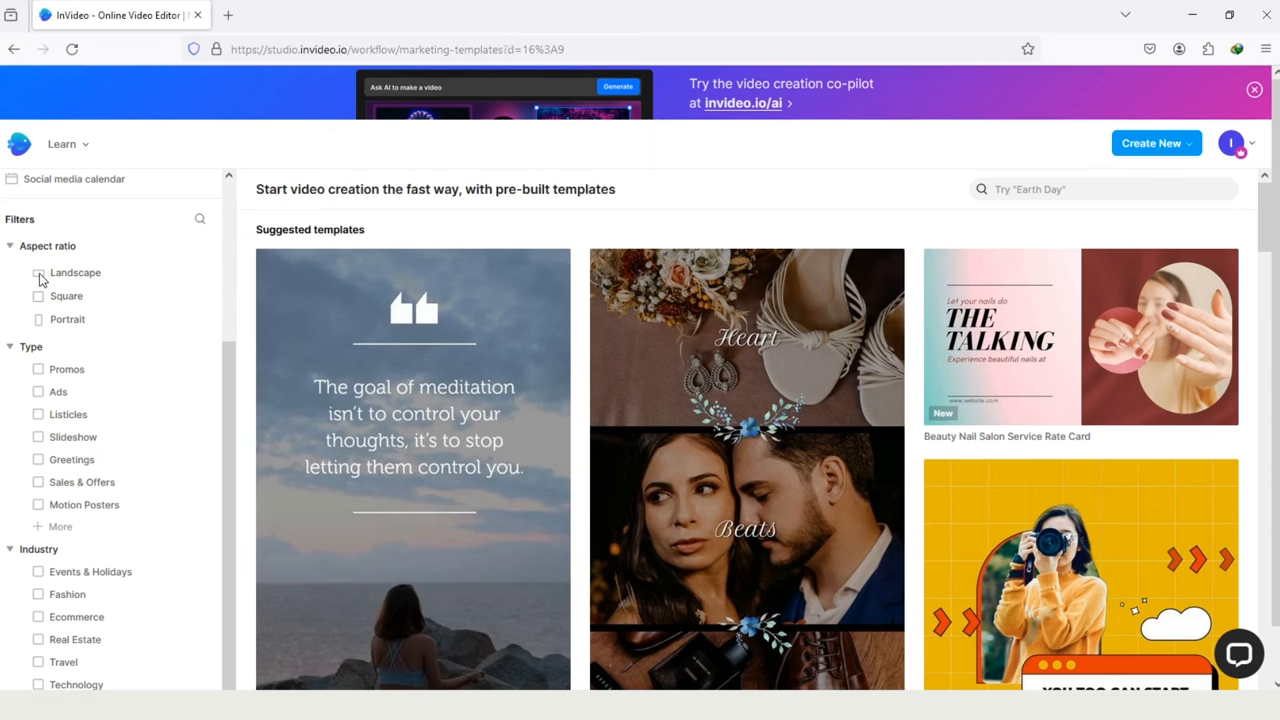
Step: Filter templates to Landscape, Sales & Offers and Travel, leaving 31 results
click(38, 272)
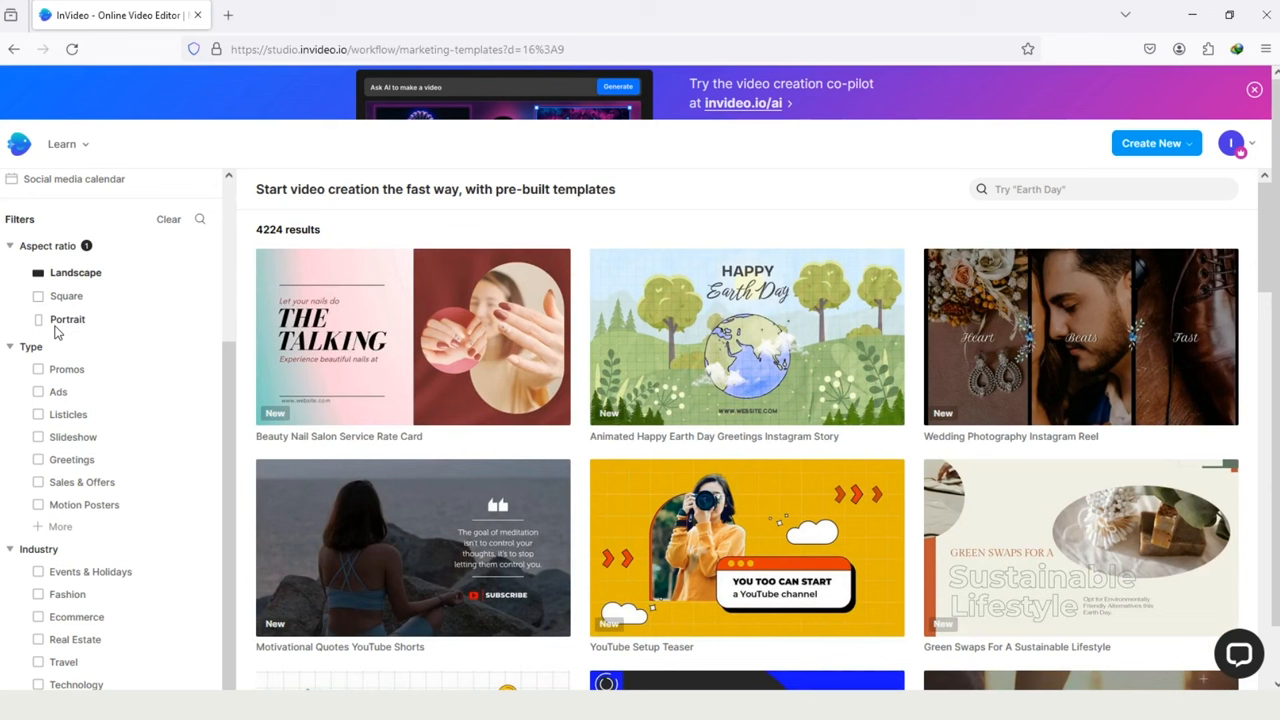
mouse_move(13, 467)
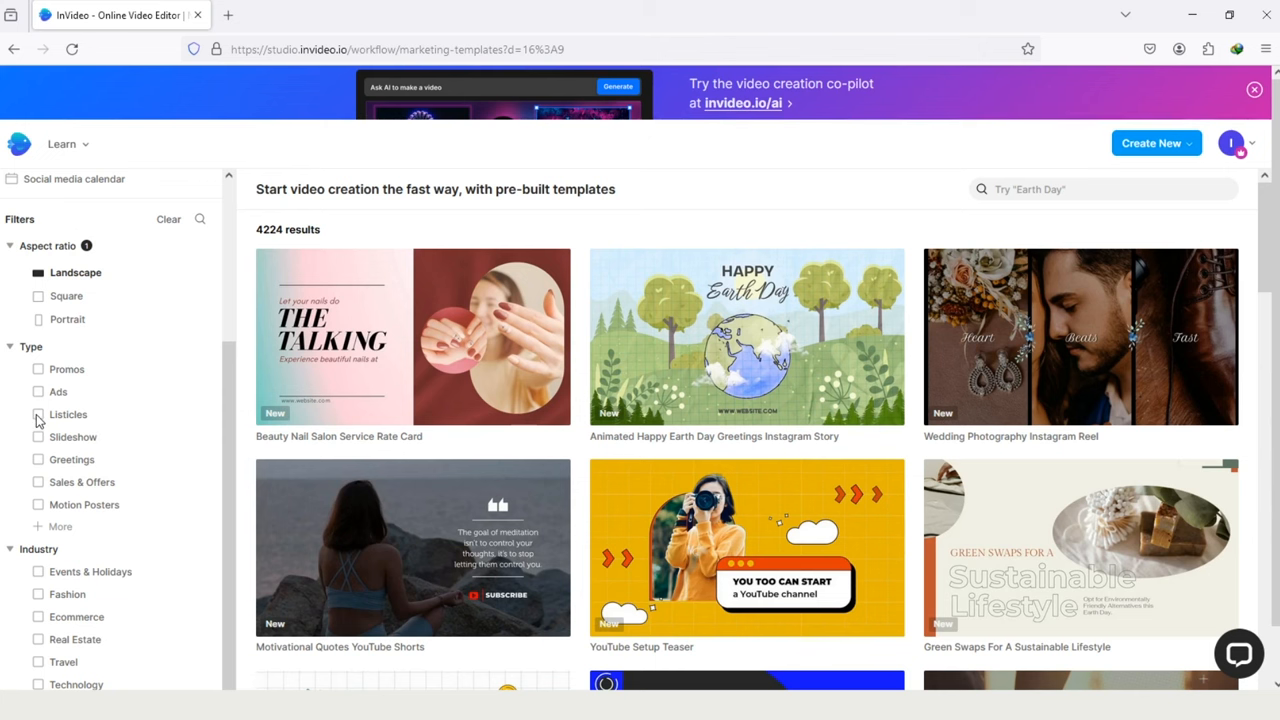
click(38, 481)
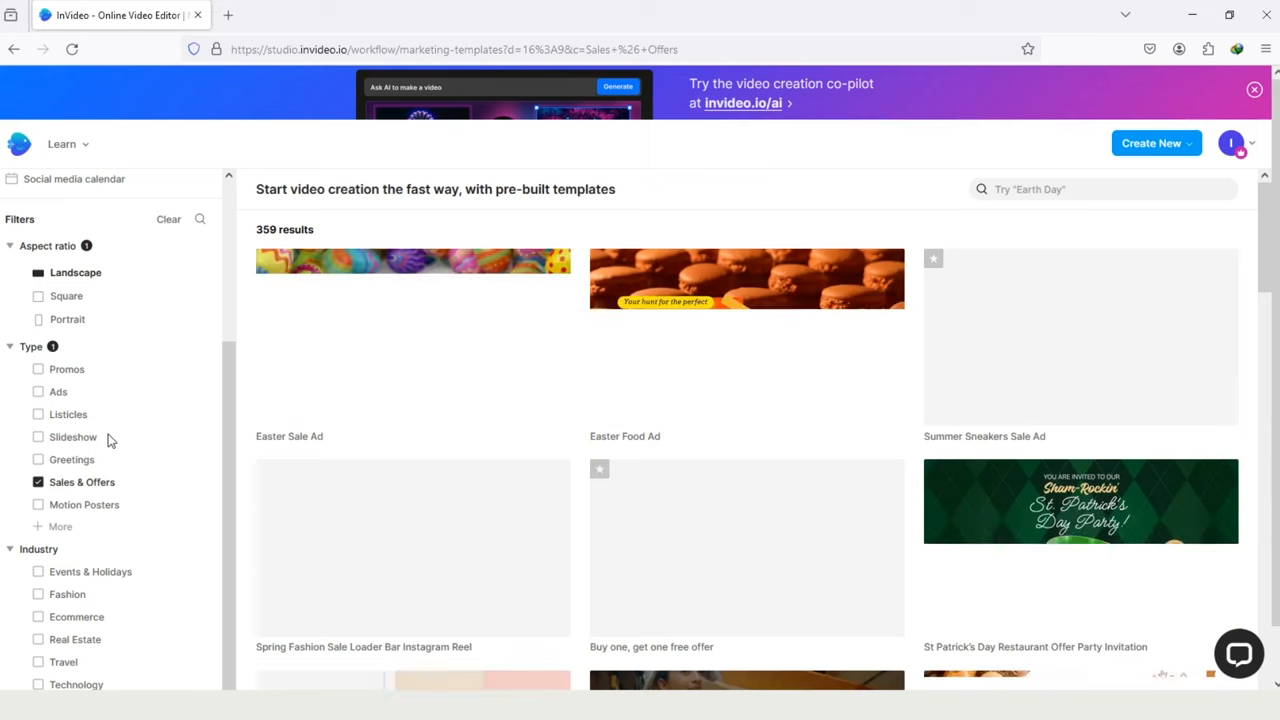
scroll(down, 3)
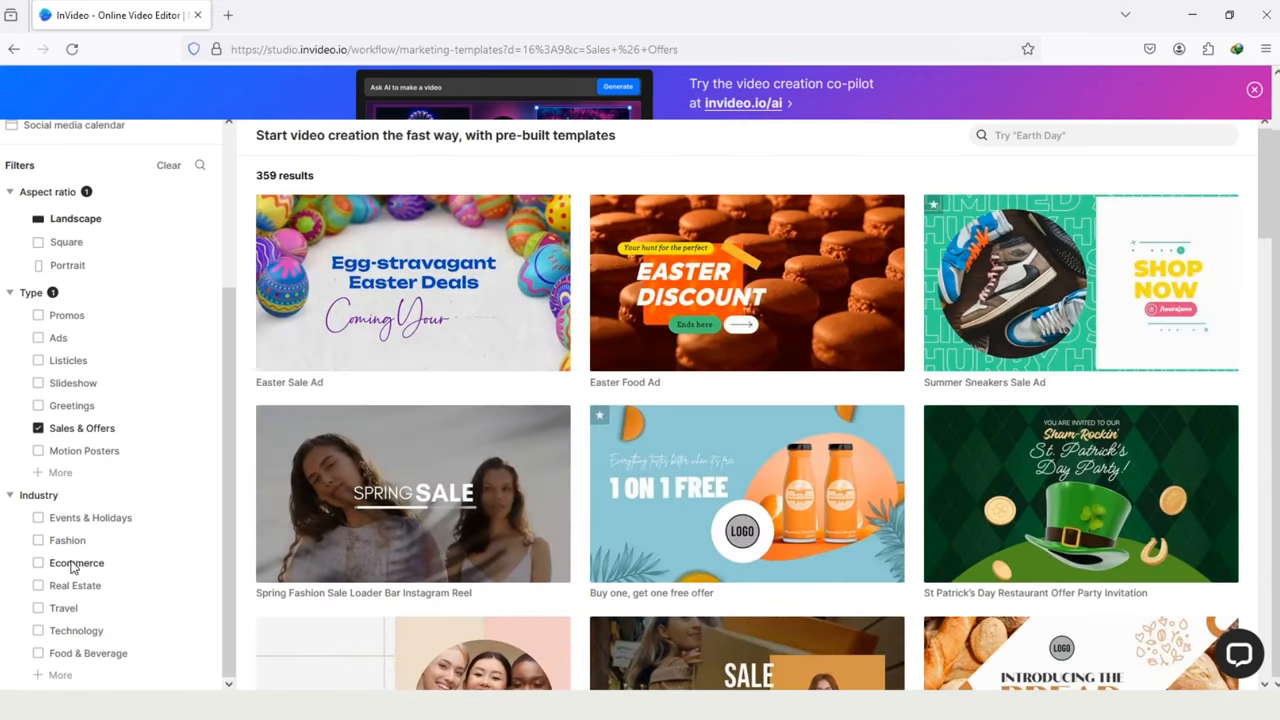
click(38, 608)
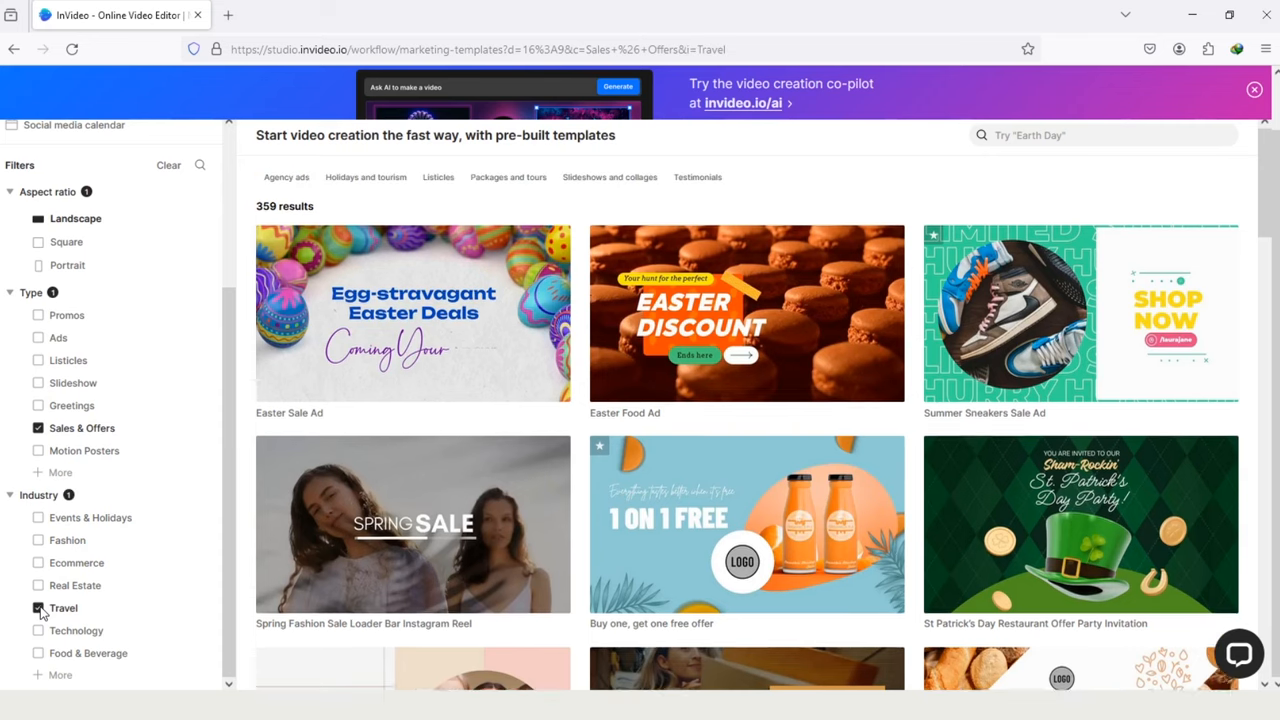
click(37, 608)
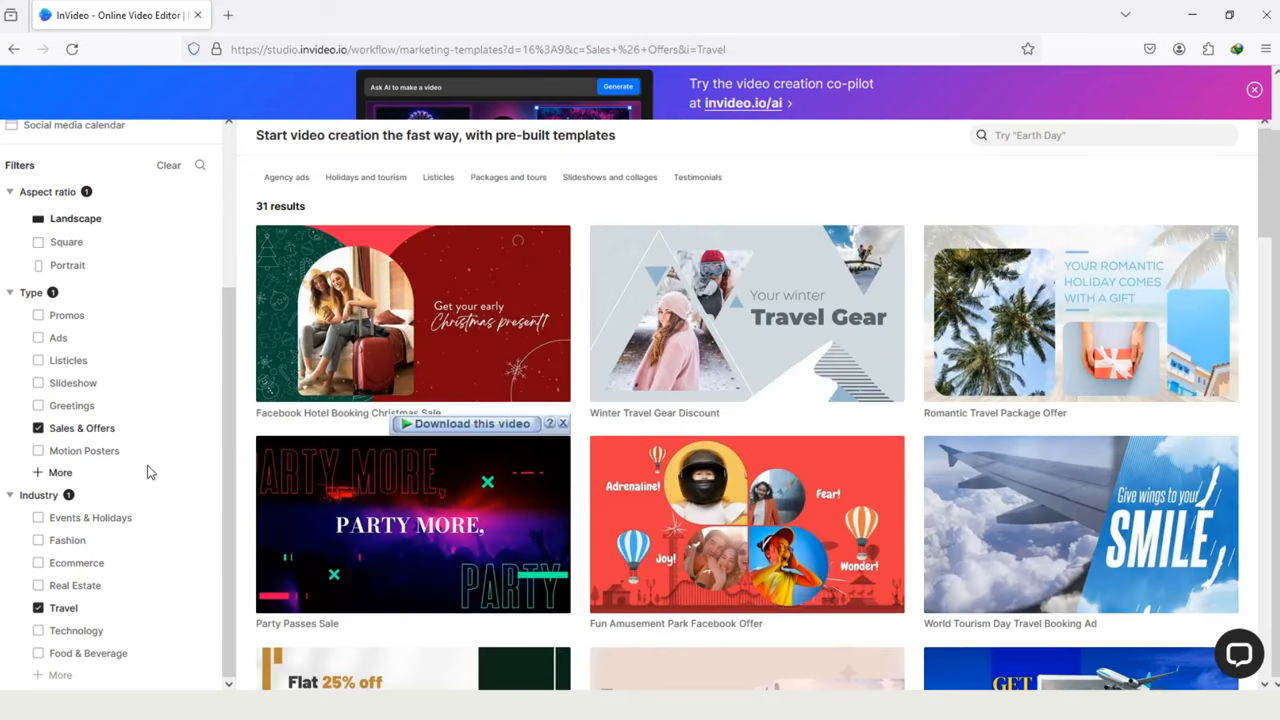
mouse_move(575, 271)
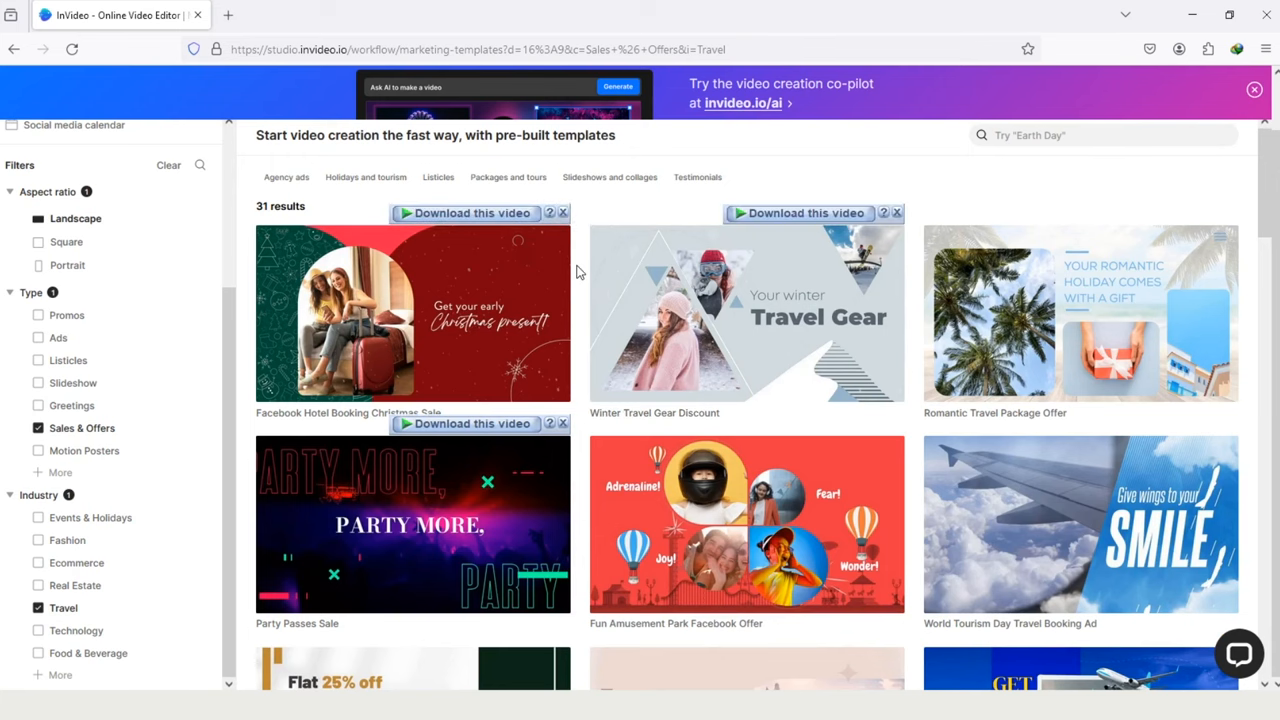
Step: Scroll the 31 travel sales templates down to the Perth Desert Tour Discount design
scroll(down, 3)
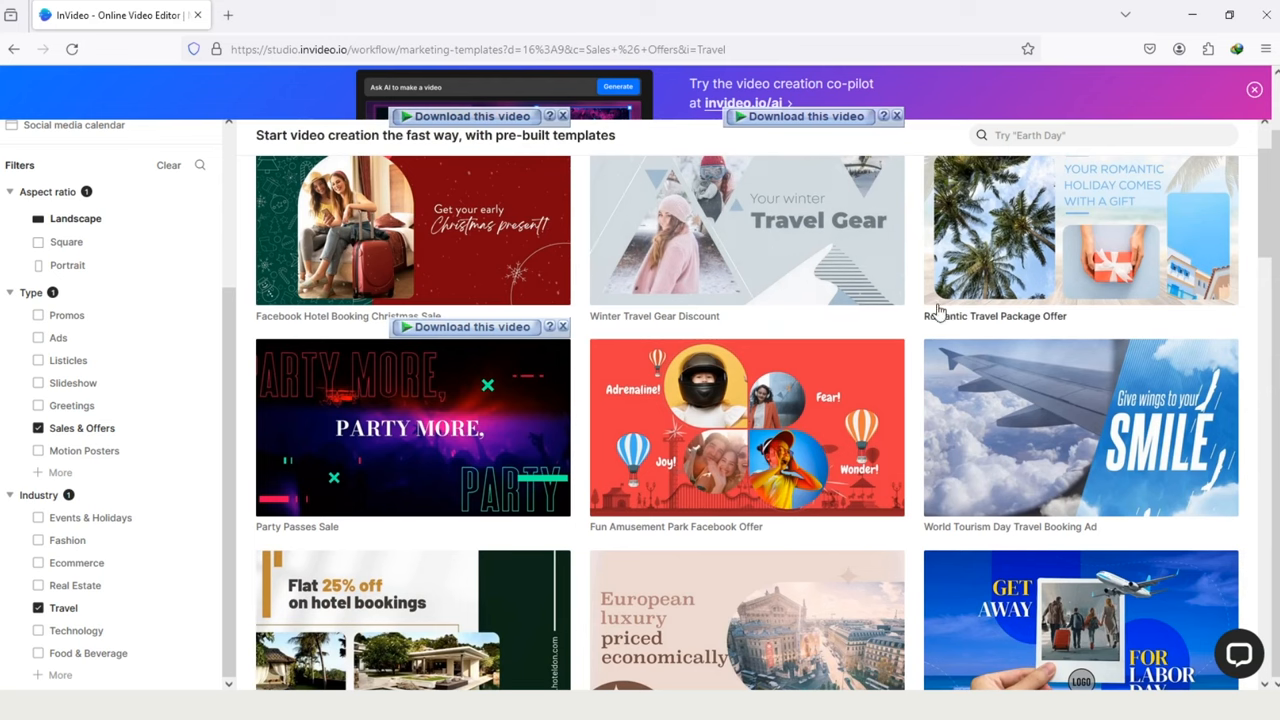
scroll(down, 3)
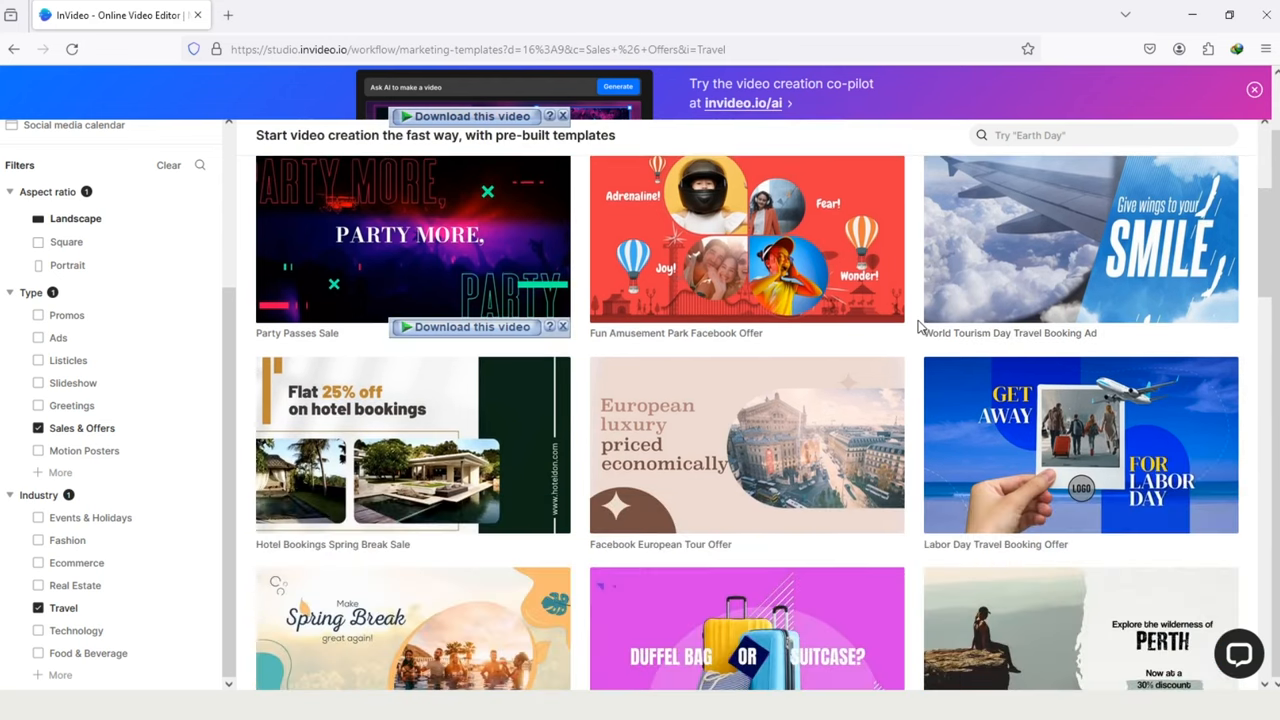
scroll(down, 3)
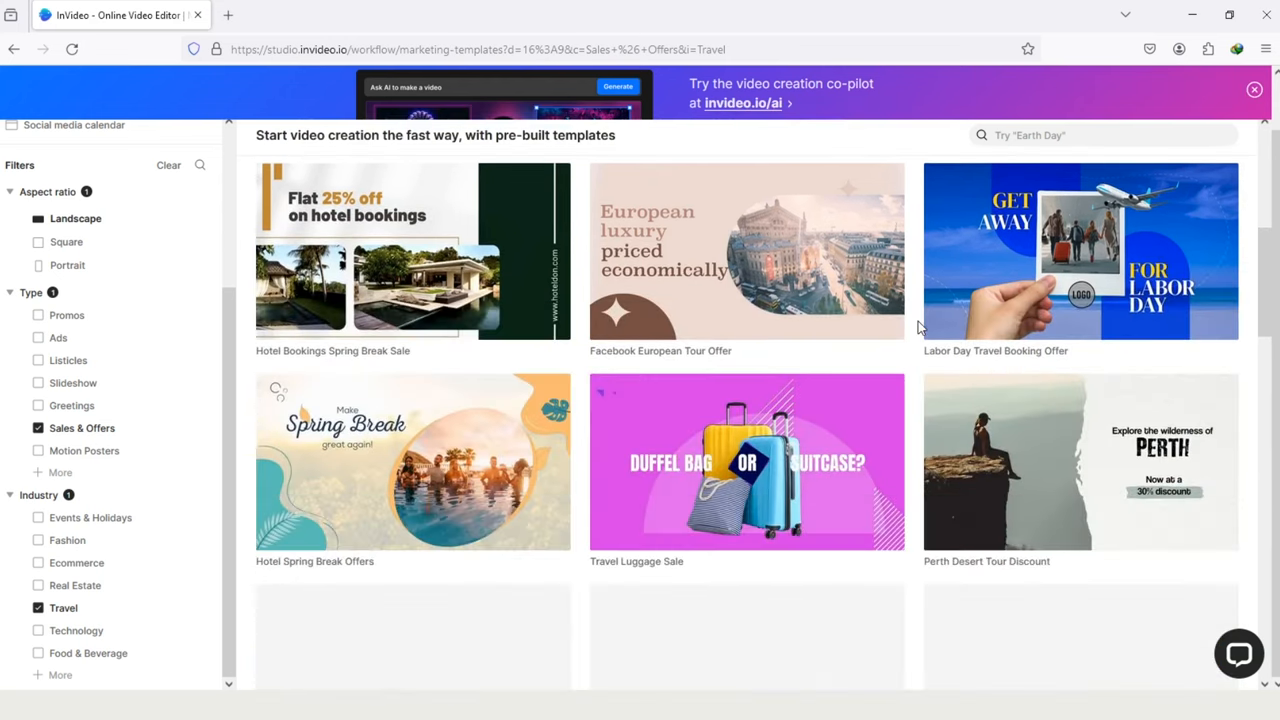
scroll(down, 3)
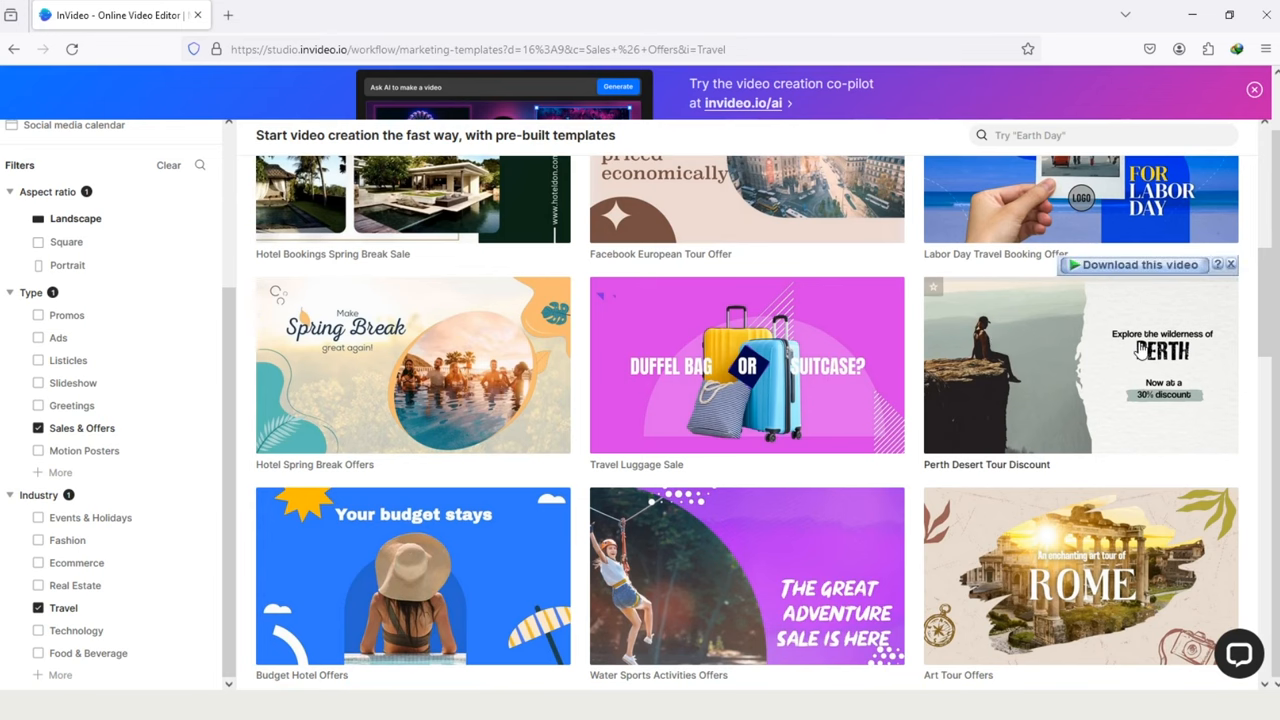
Step: Open Perth Desert Tour Discount, preview Portrait 9:16, then return to Landscape 16:9
click(1080, 364)
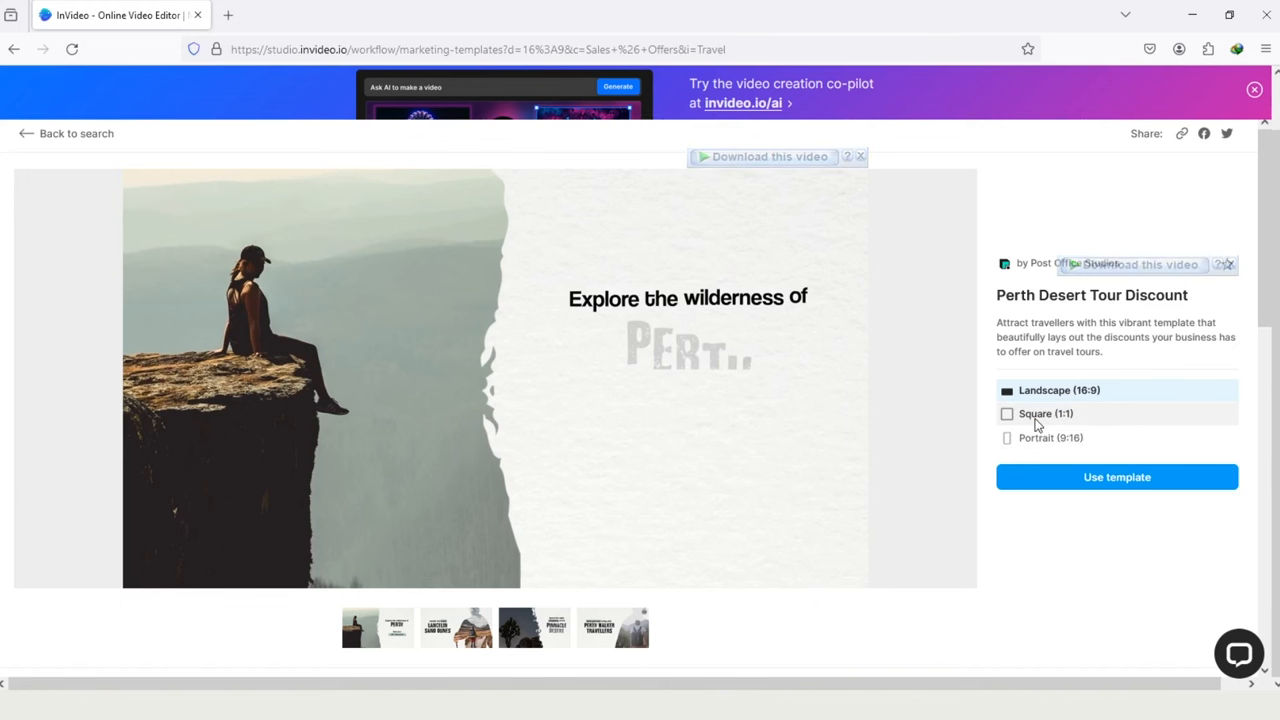
mouse_move(1008, 440)
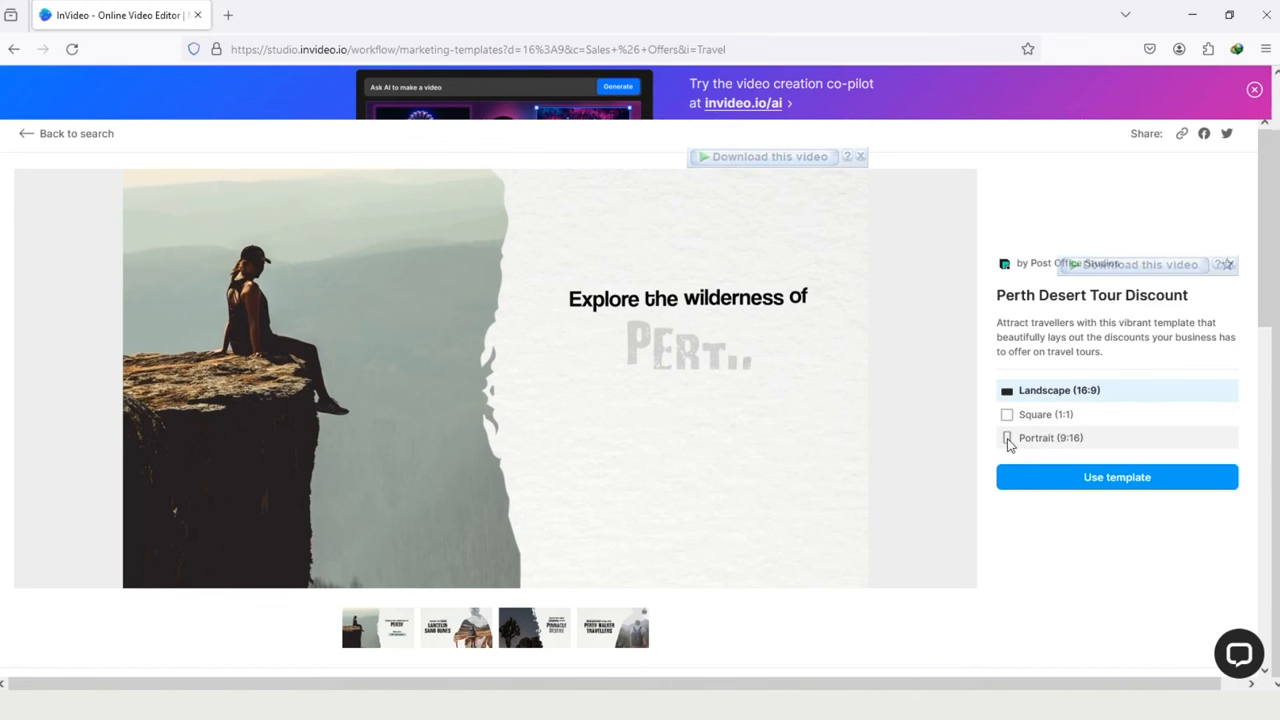
click(1007, 437)
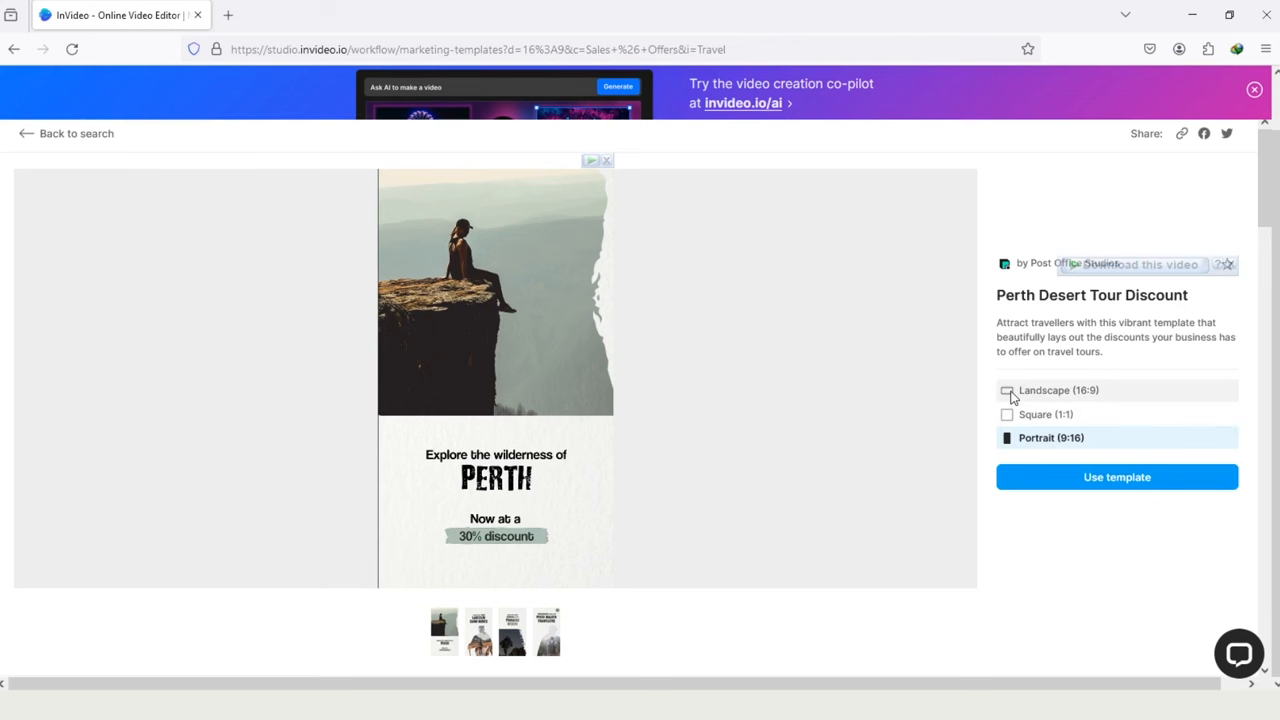
click(1007, 390)
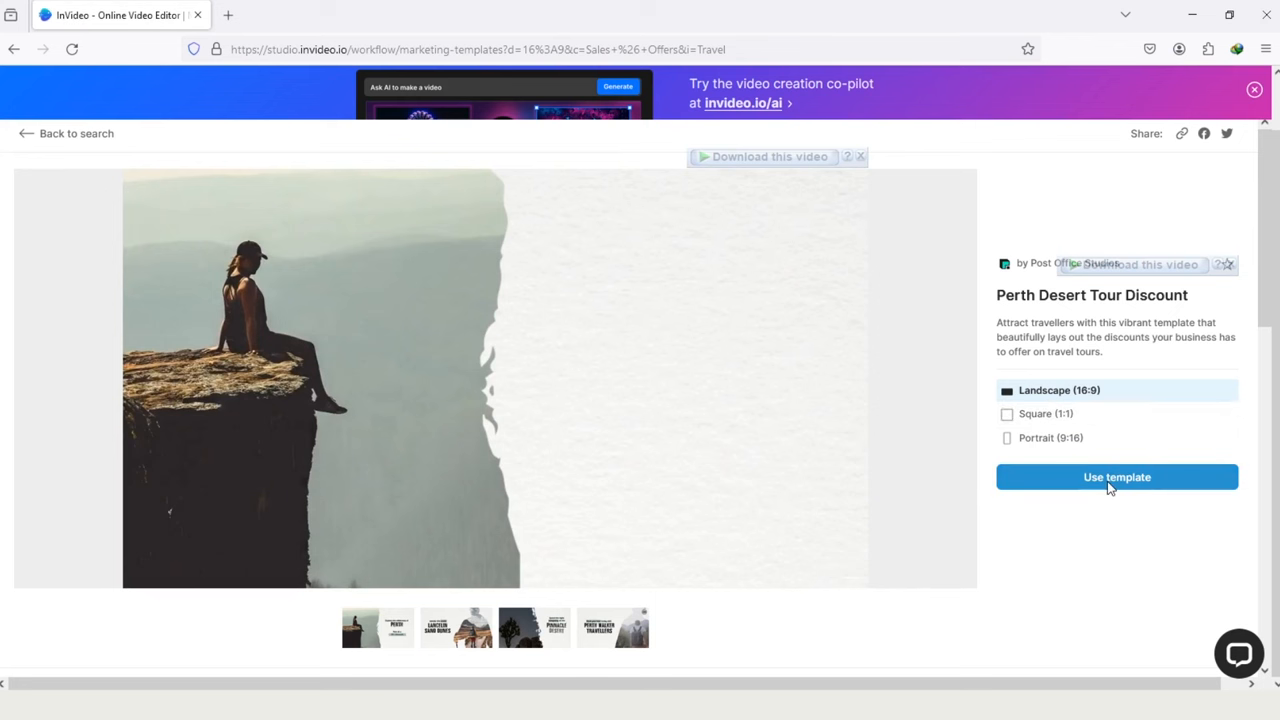
Step: Create a project from the Perth template and select its first scene
click(1117, 477)
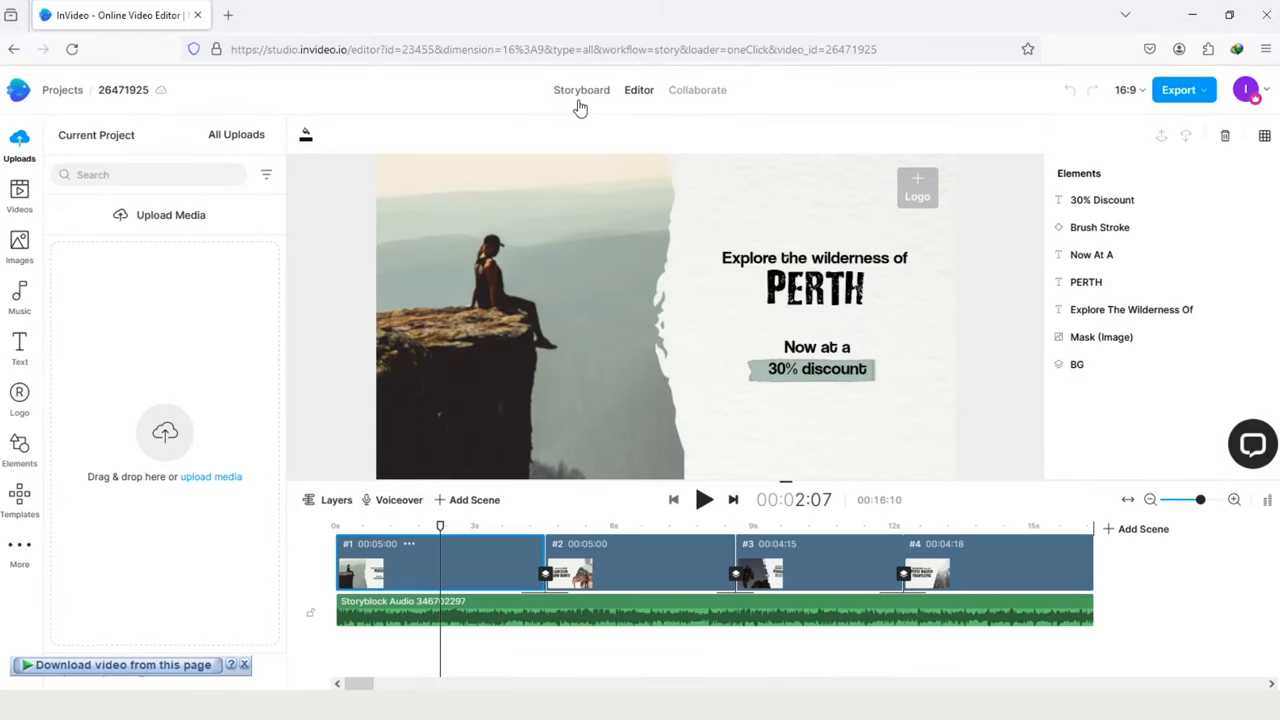
mouse_move(697, 89)
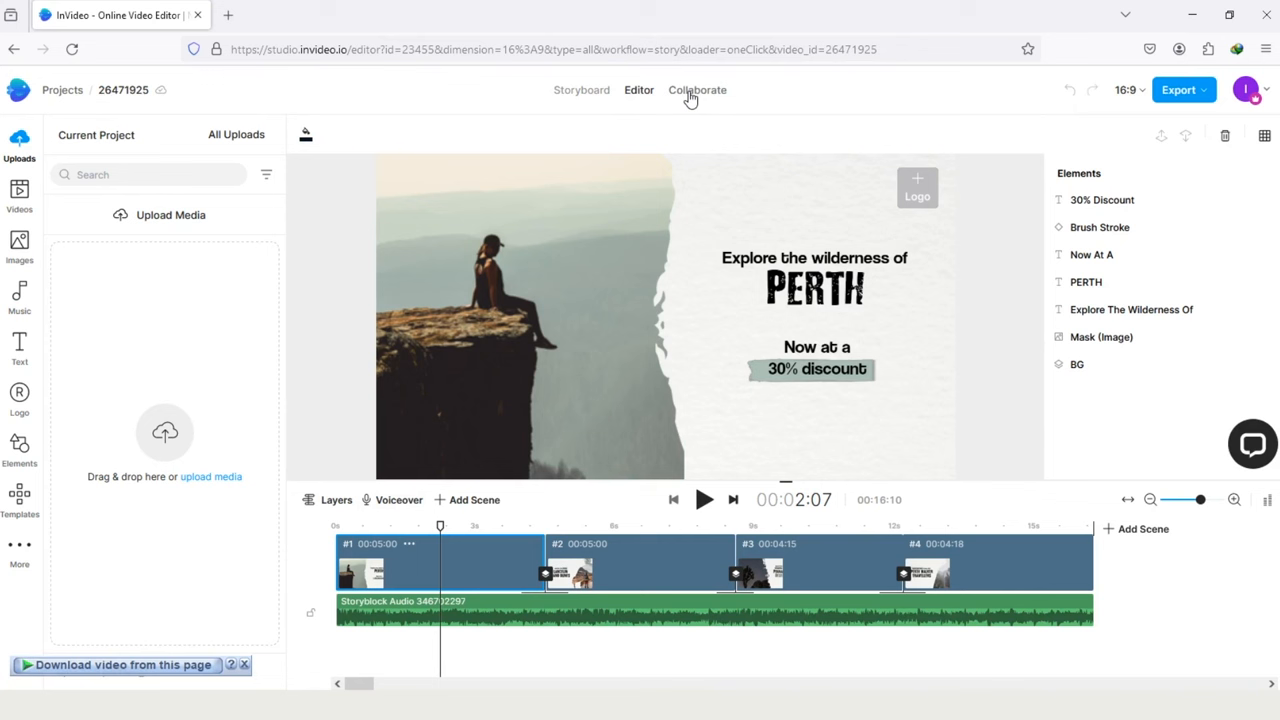
mouse_move(20, 158)
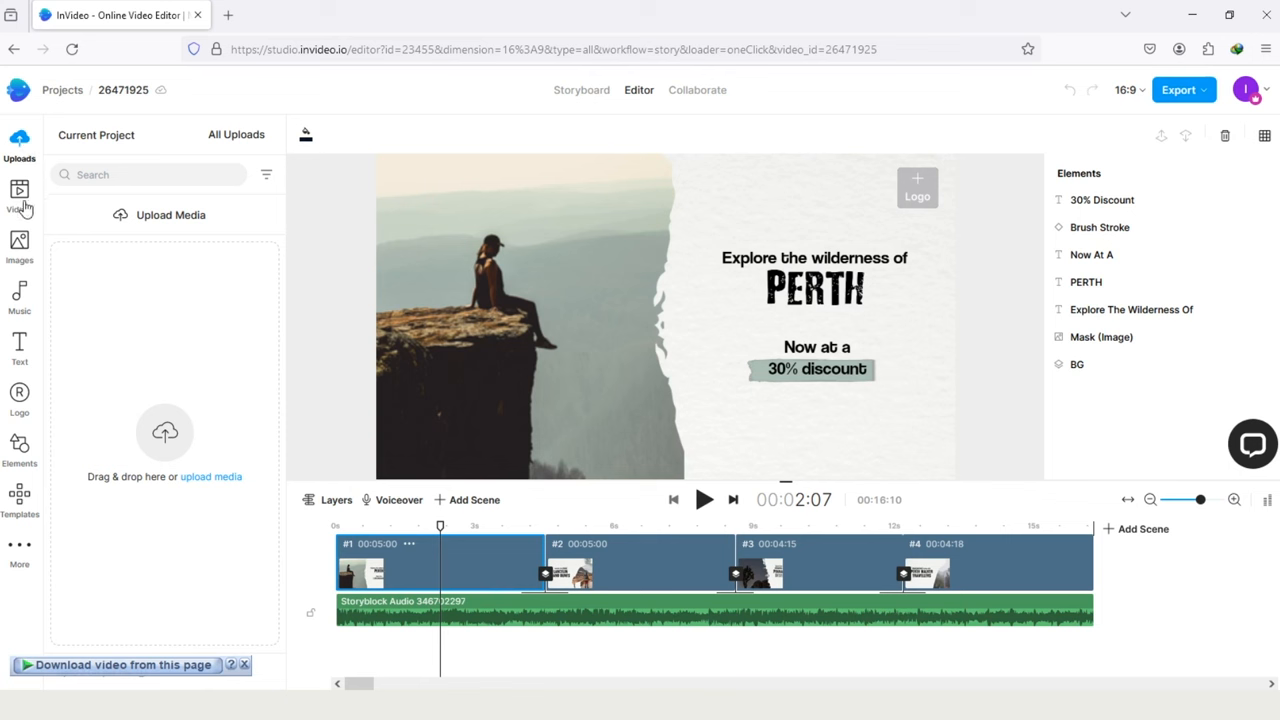
mouse_move(20, 347)
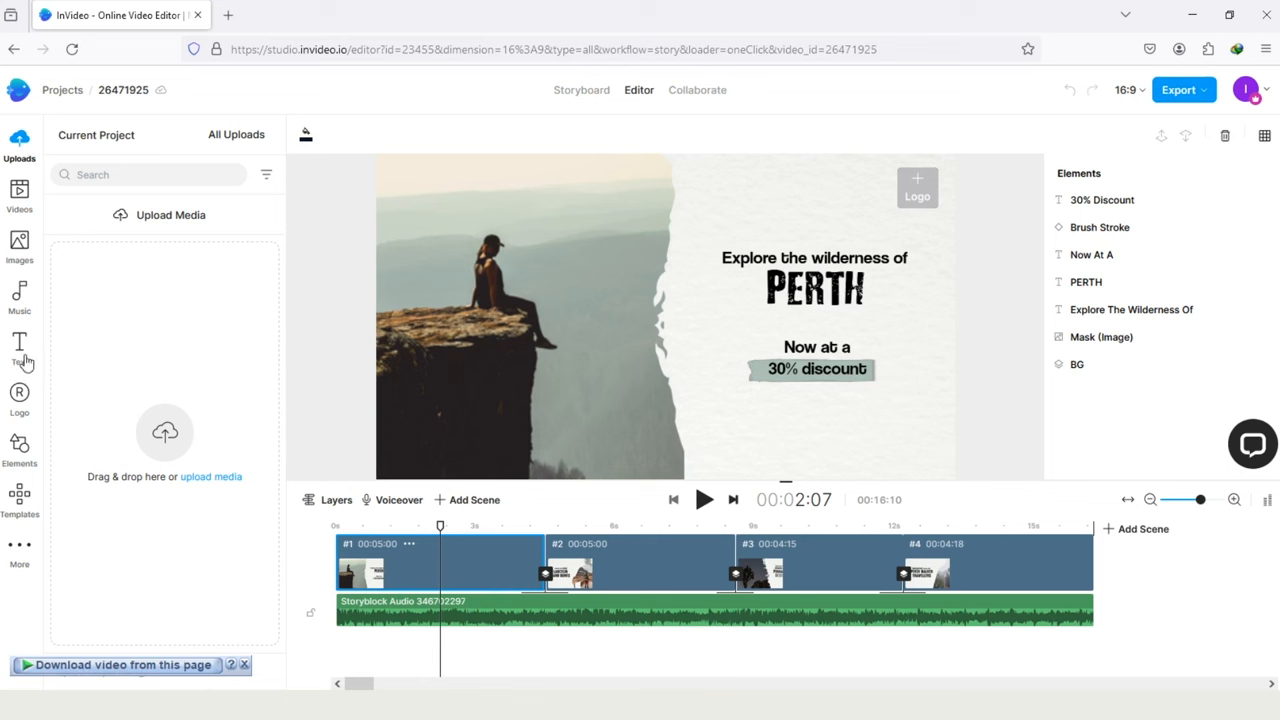
mouse_move(20, 500)
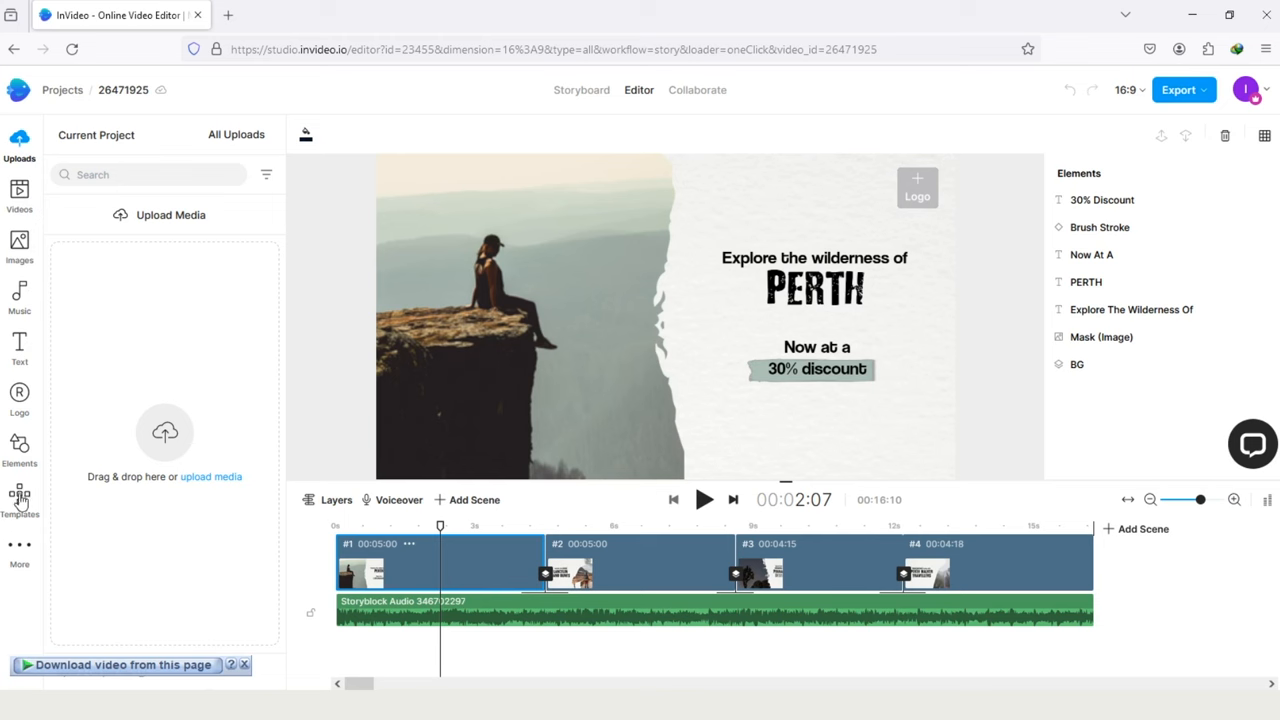
mouse_move(427, 577)
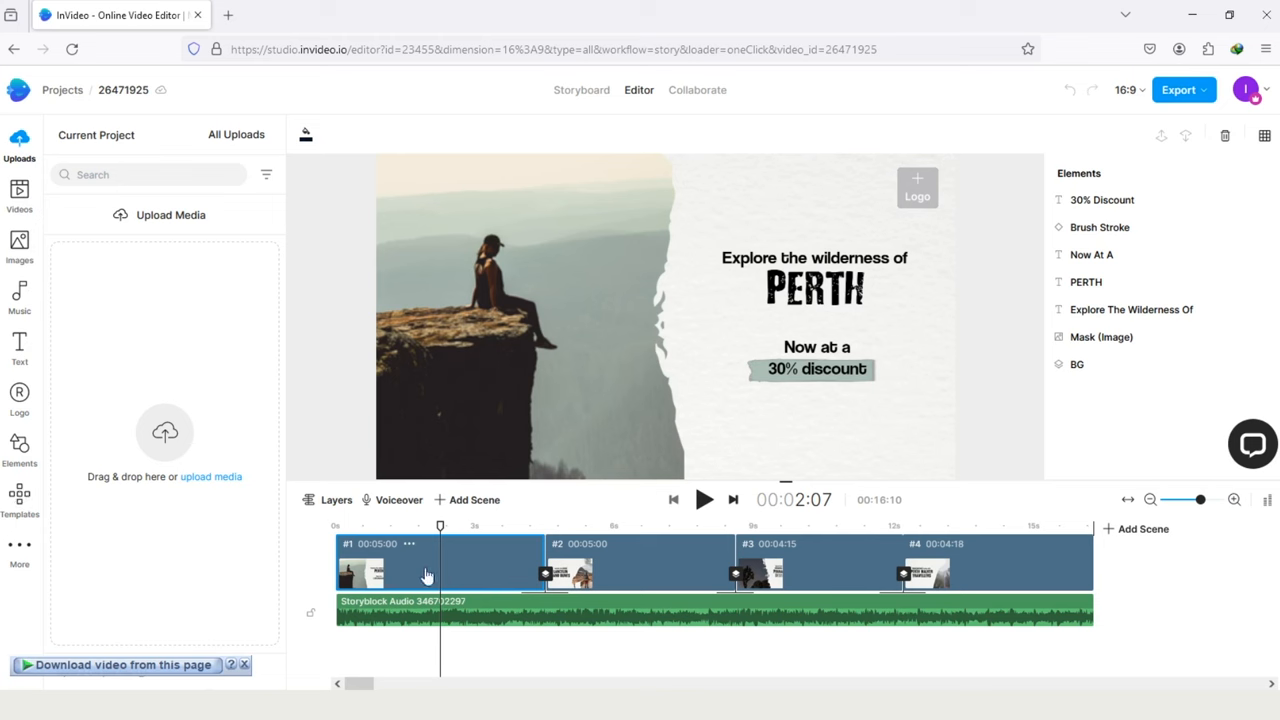
click(360, 525)
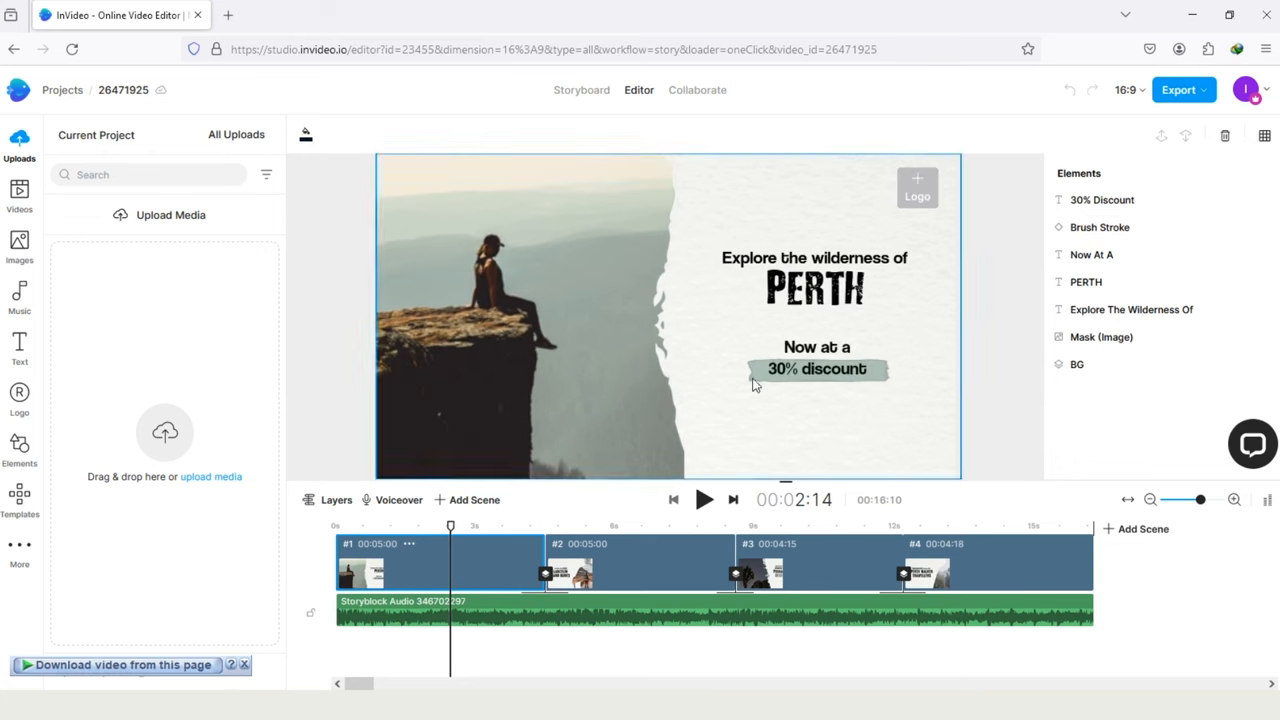
Step: Replace the first scene's PERTH title text with 'sydney'
click(817, 368)
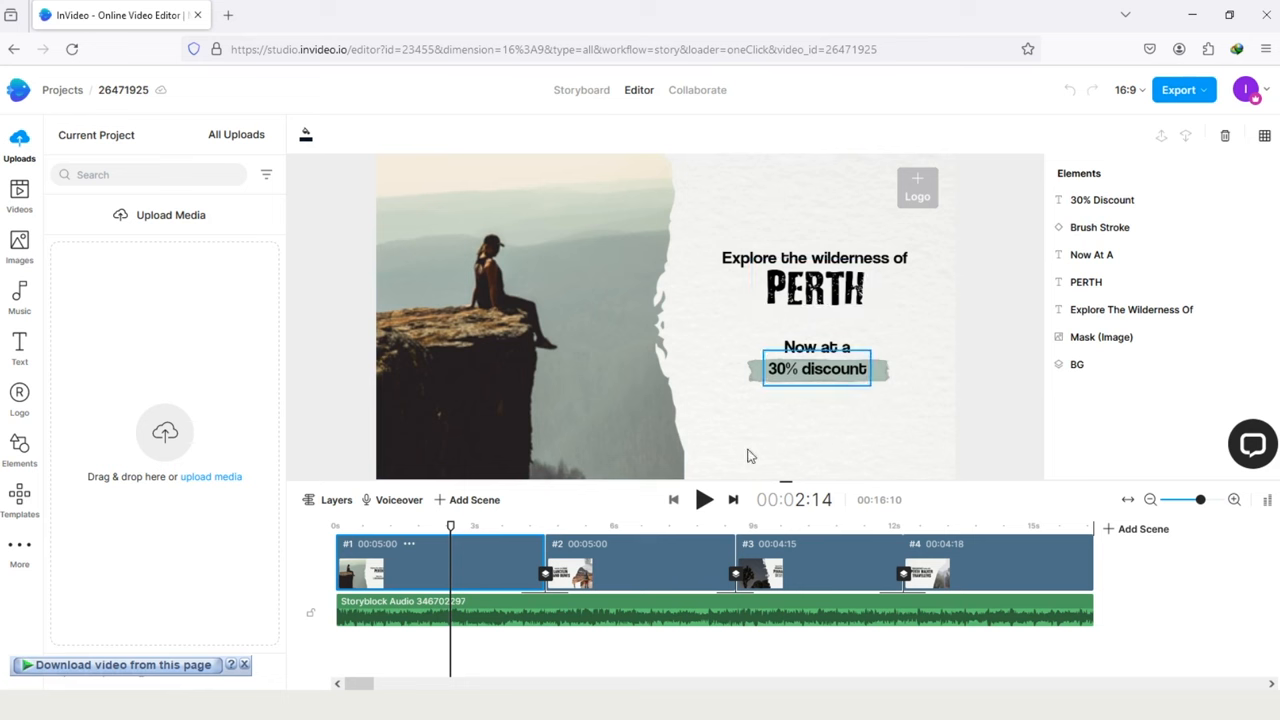
click(484, 525)
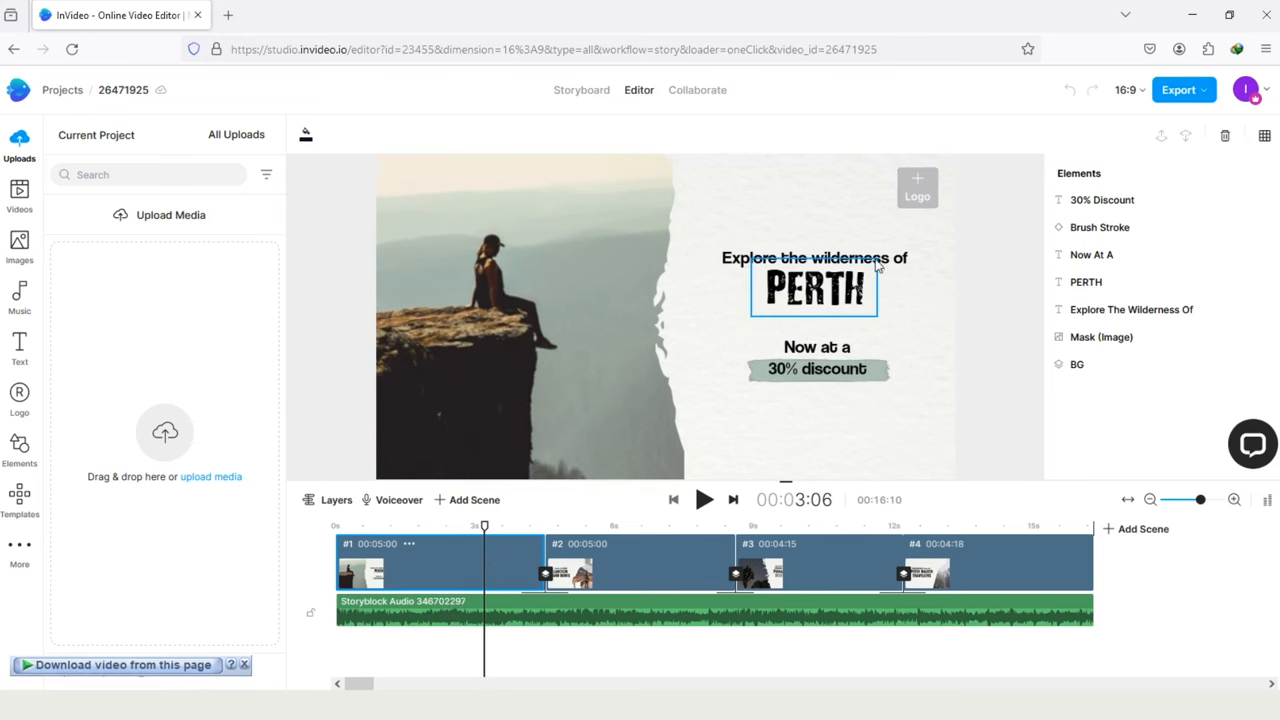
click(814, 257)
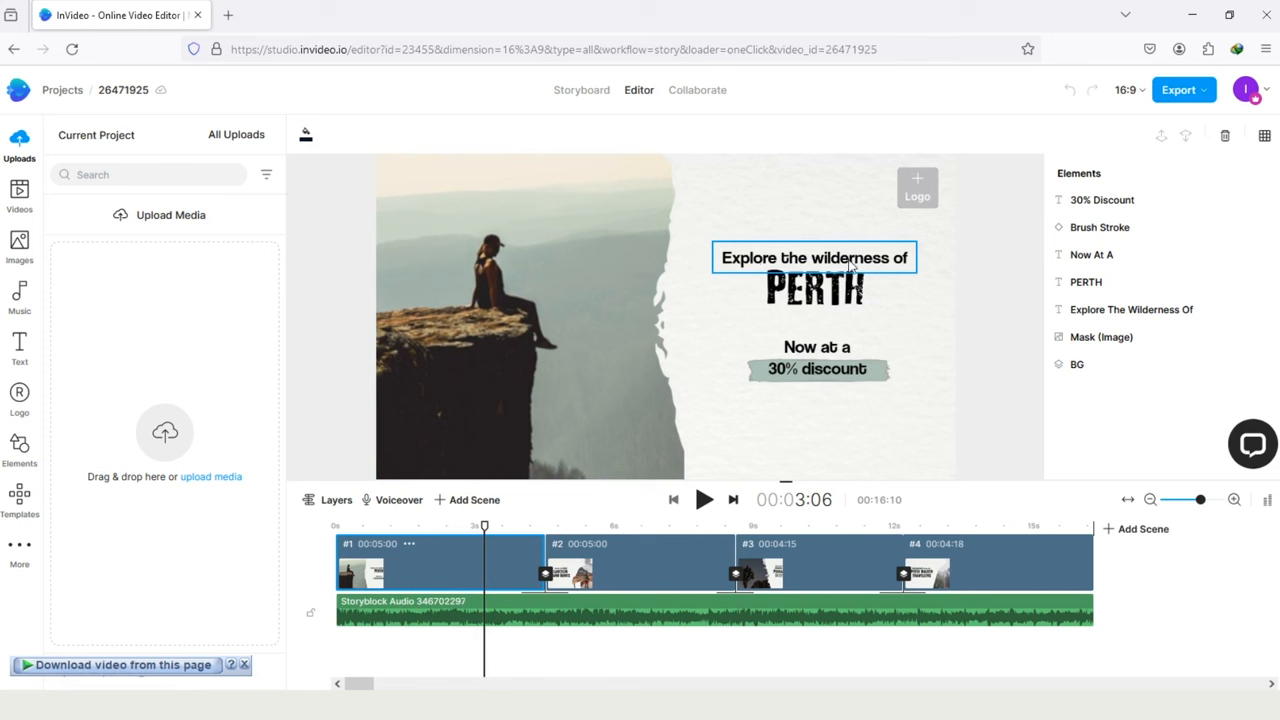
click(813, 287)
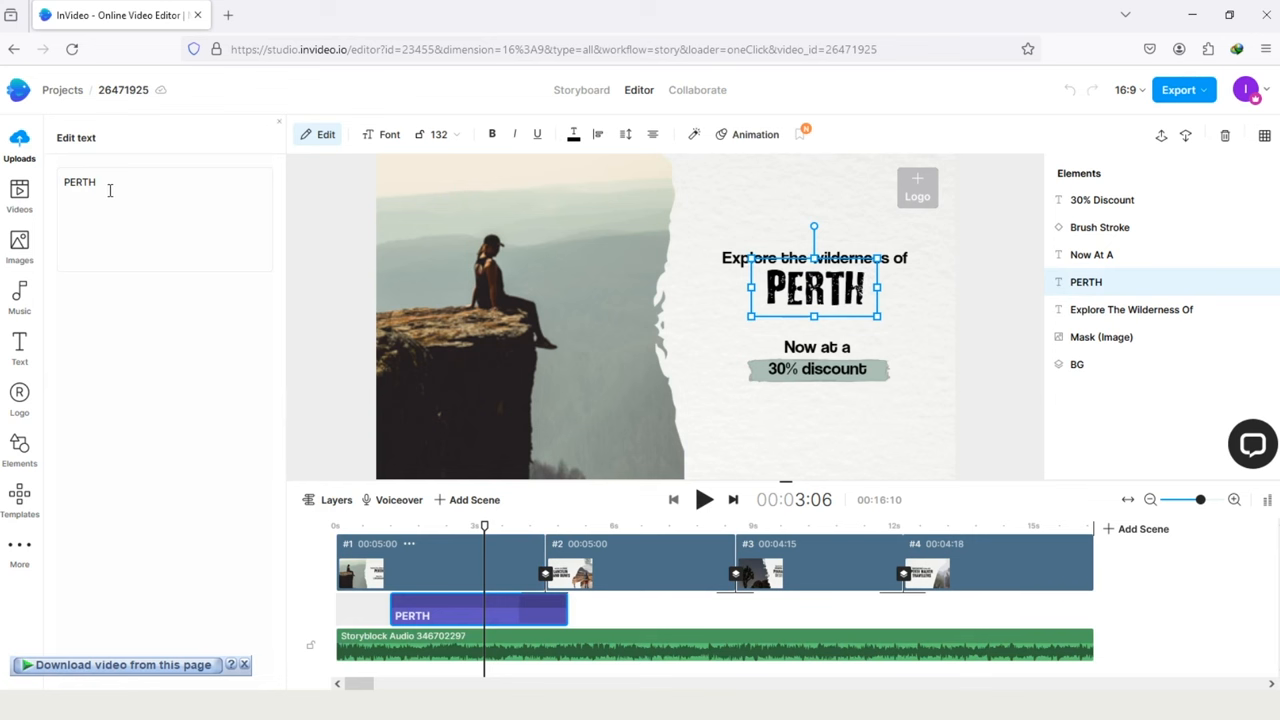
double_click(79, 182)
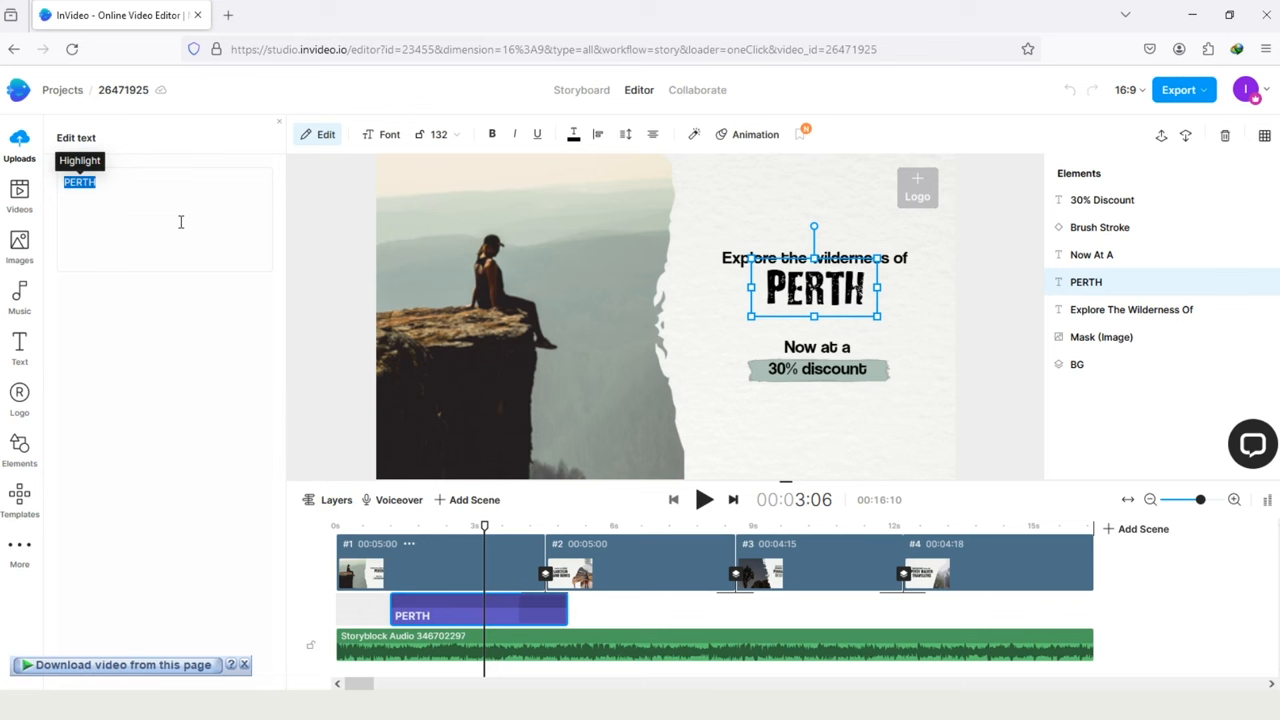
text(sydney)
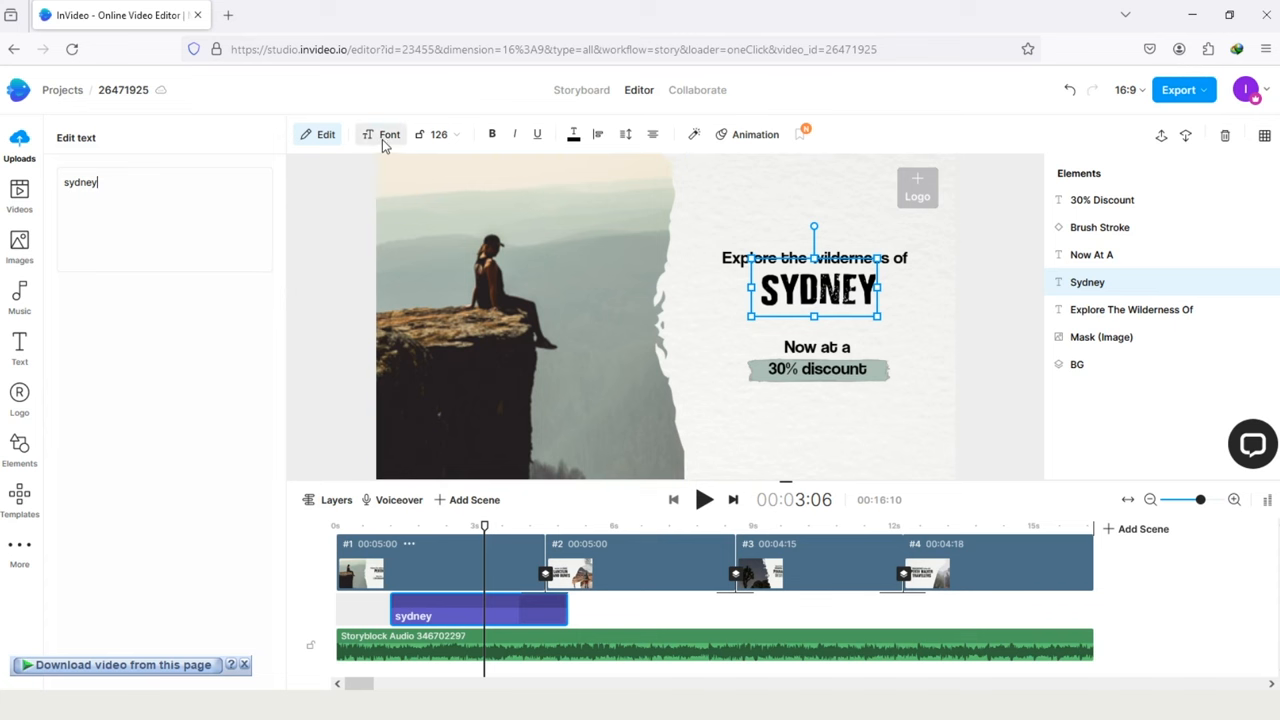
click(389, 134)
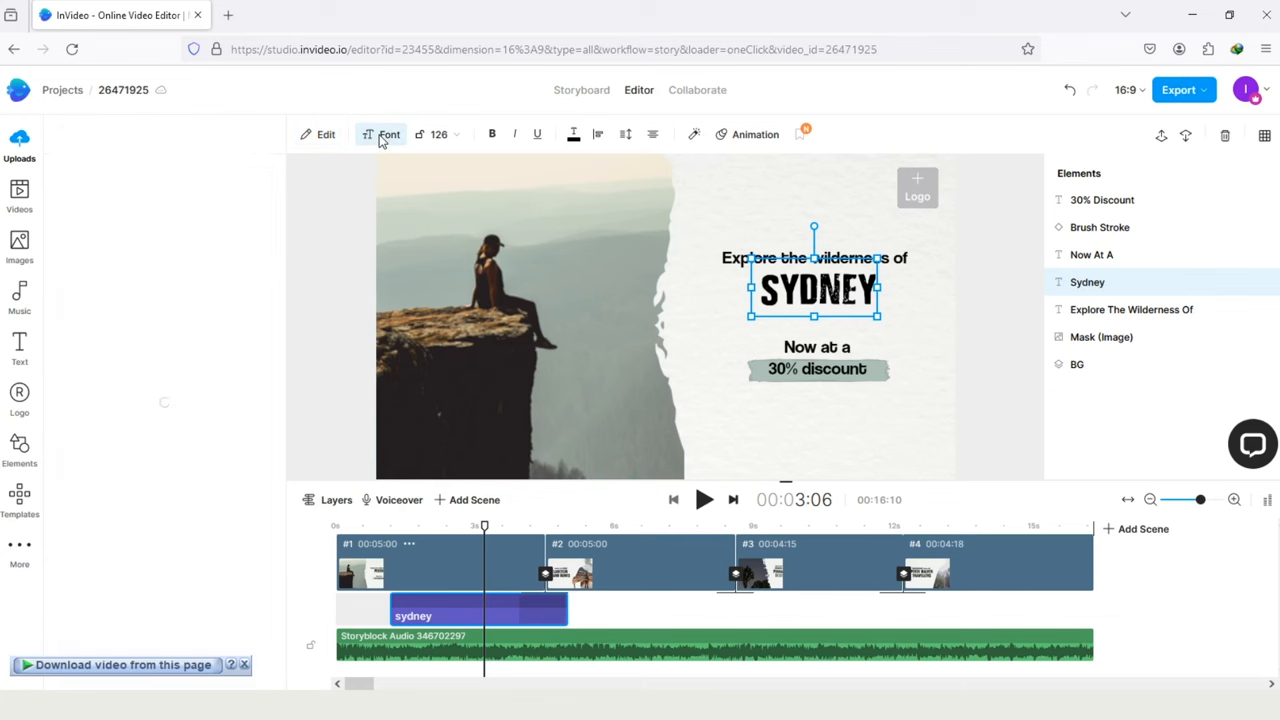
Step: Check the title's font choices, then select the first scene's BG background layer
click(389, 134)
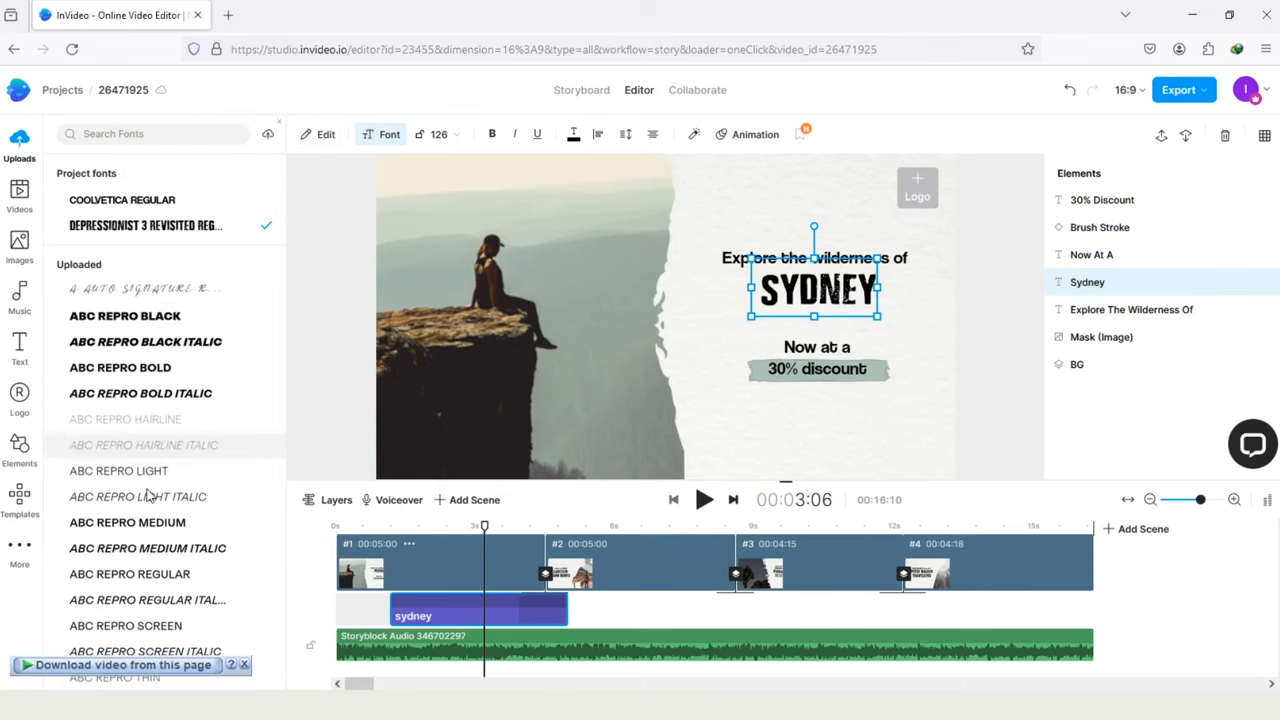
mouse_move(438, 134)
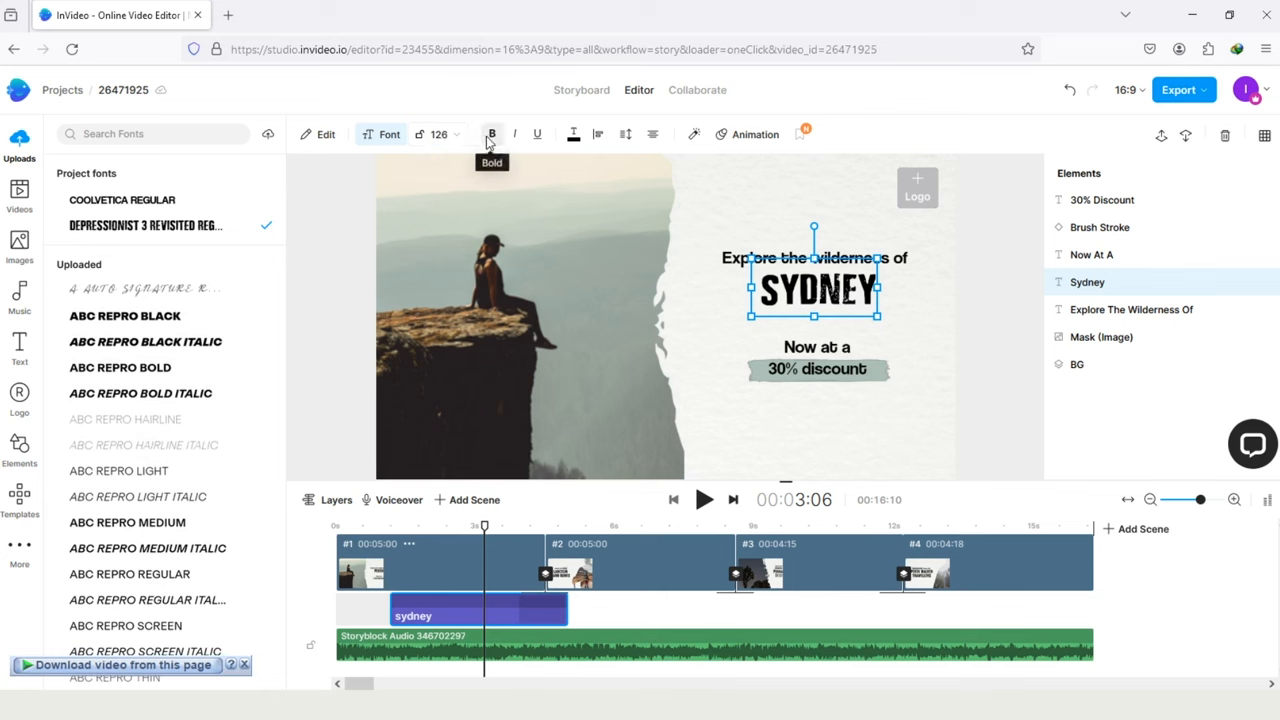
mouse_move(514, 134)
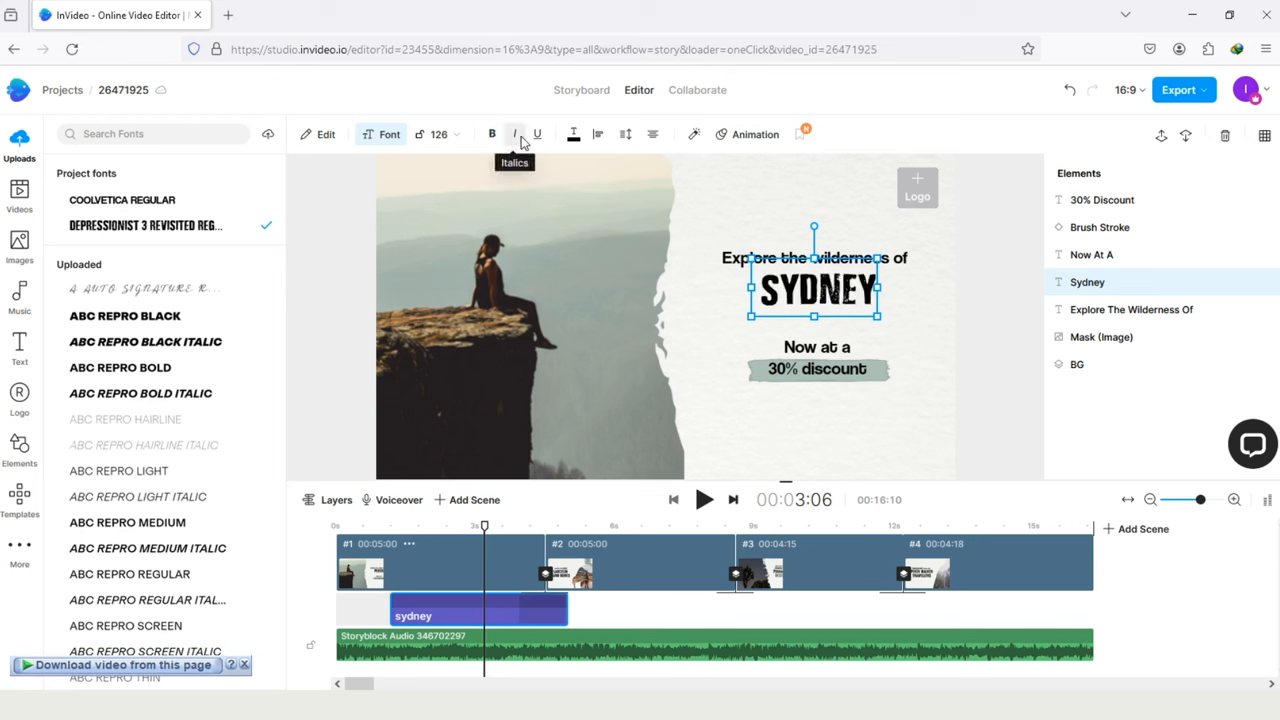
mouse_move(652, 134)
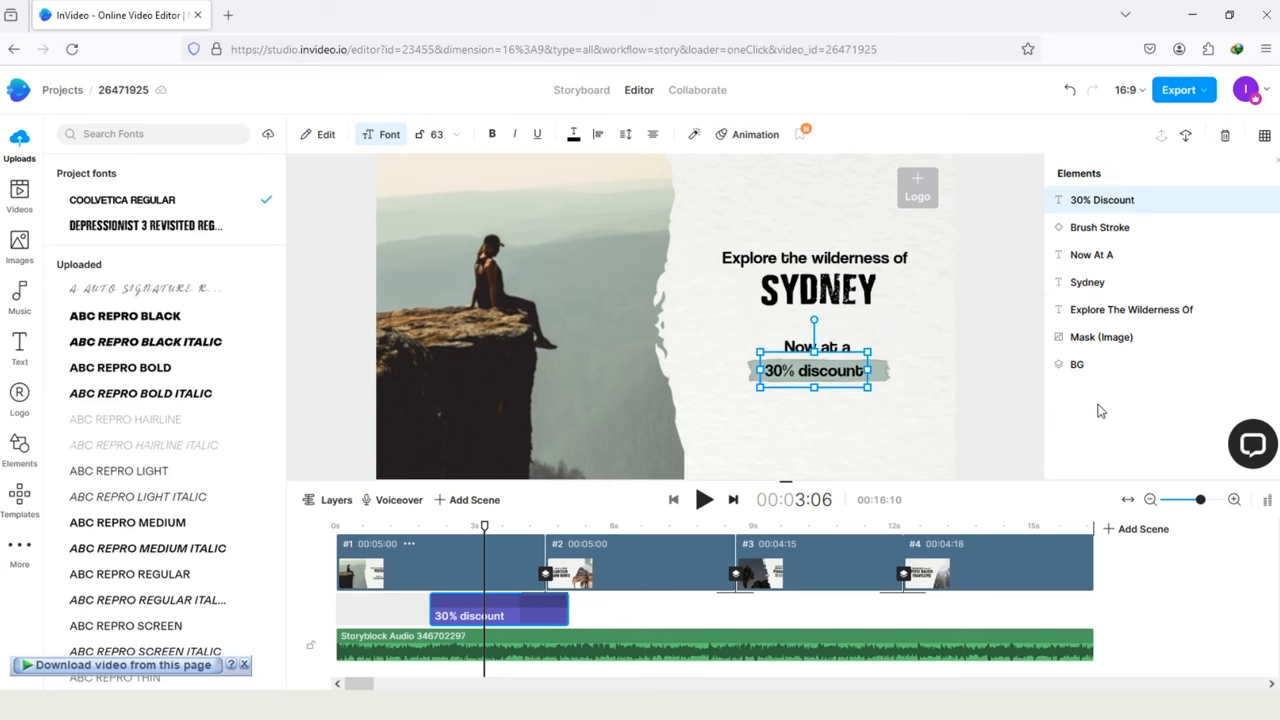
mouse_move(1117, 227)
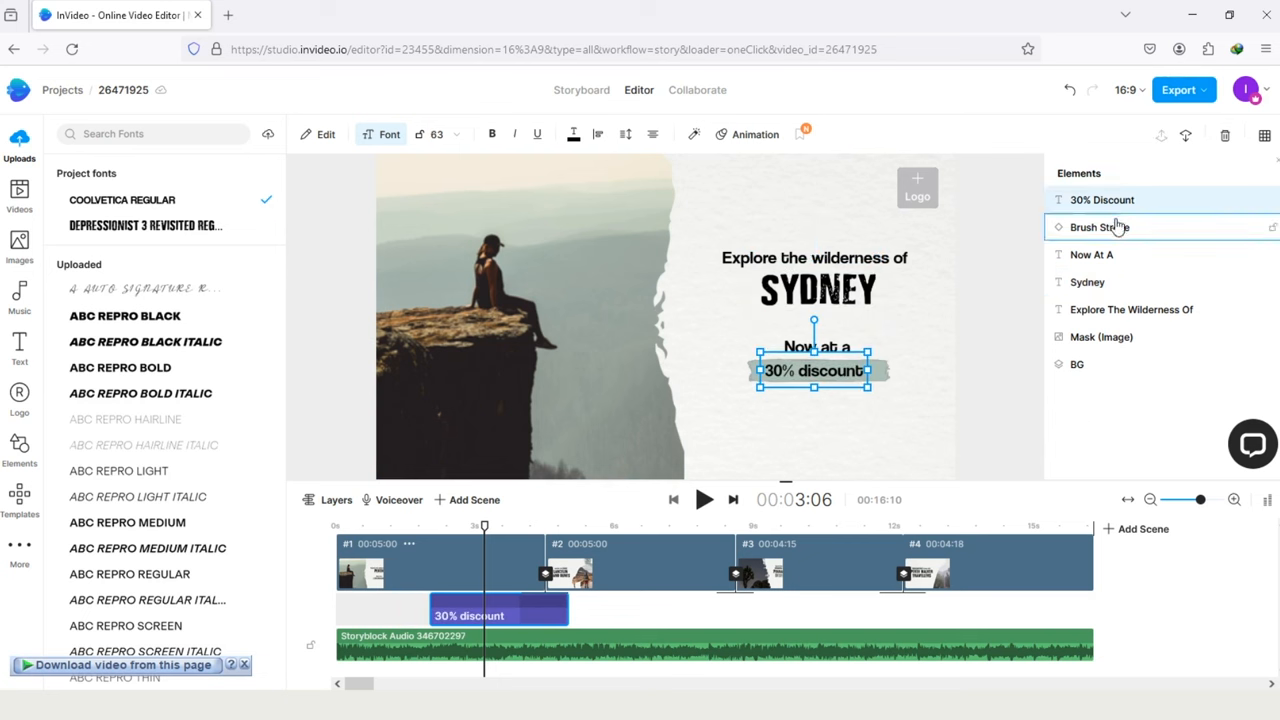
mouse_move(1105, 268)
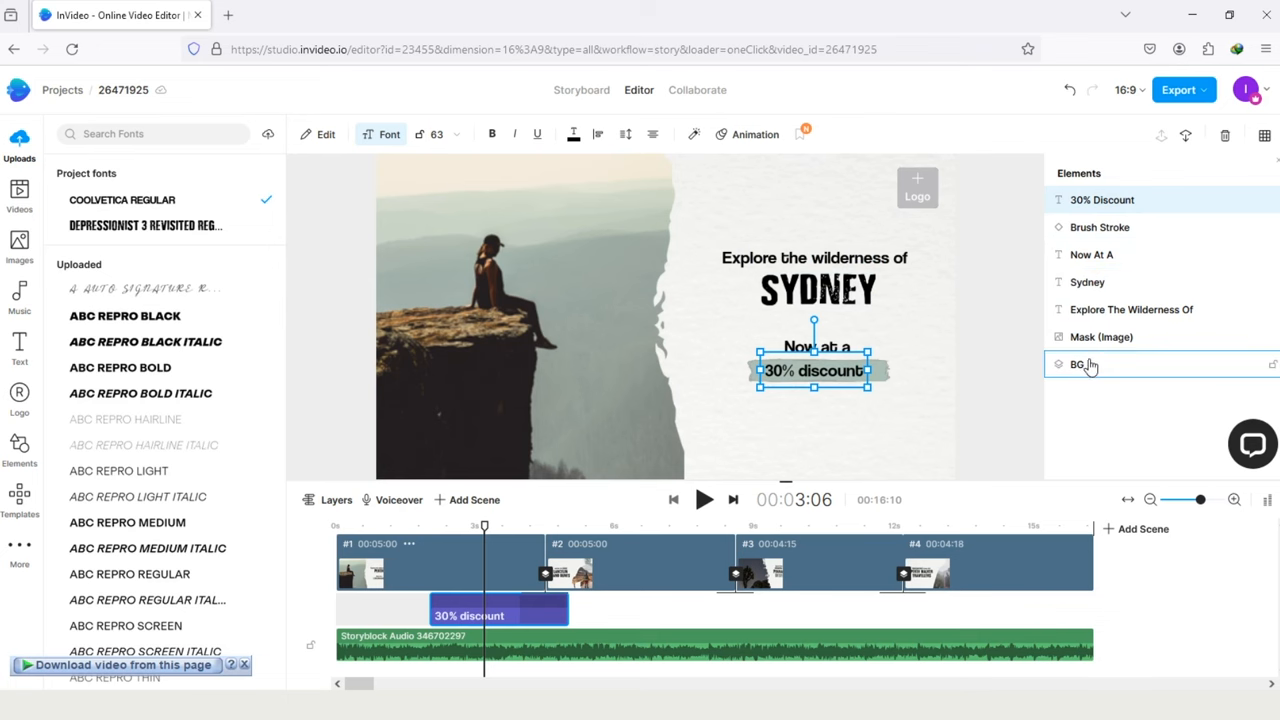
click(1077, 364)
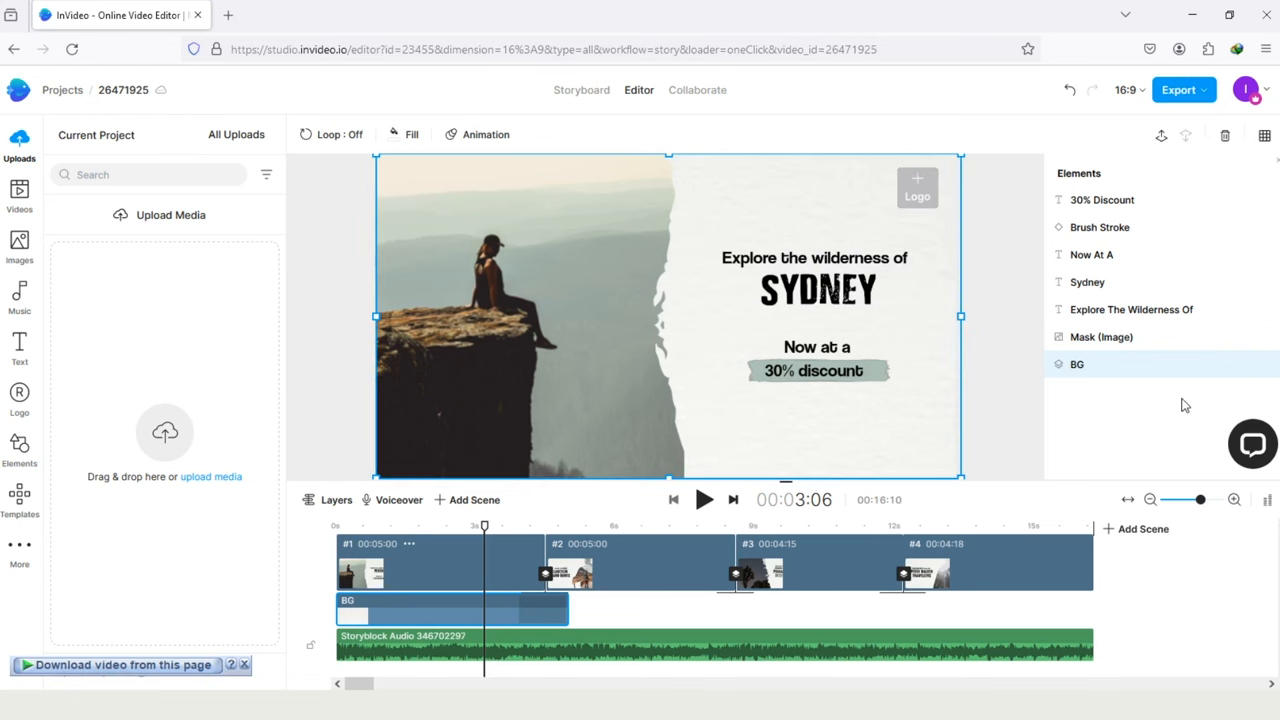
Step: Preview the aerial city stock clip in the Trim dialog and add it
click(19, 195)
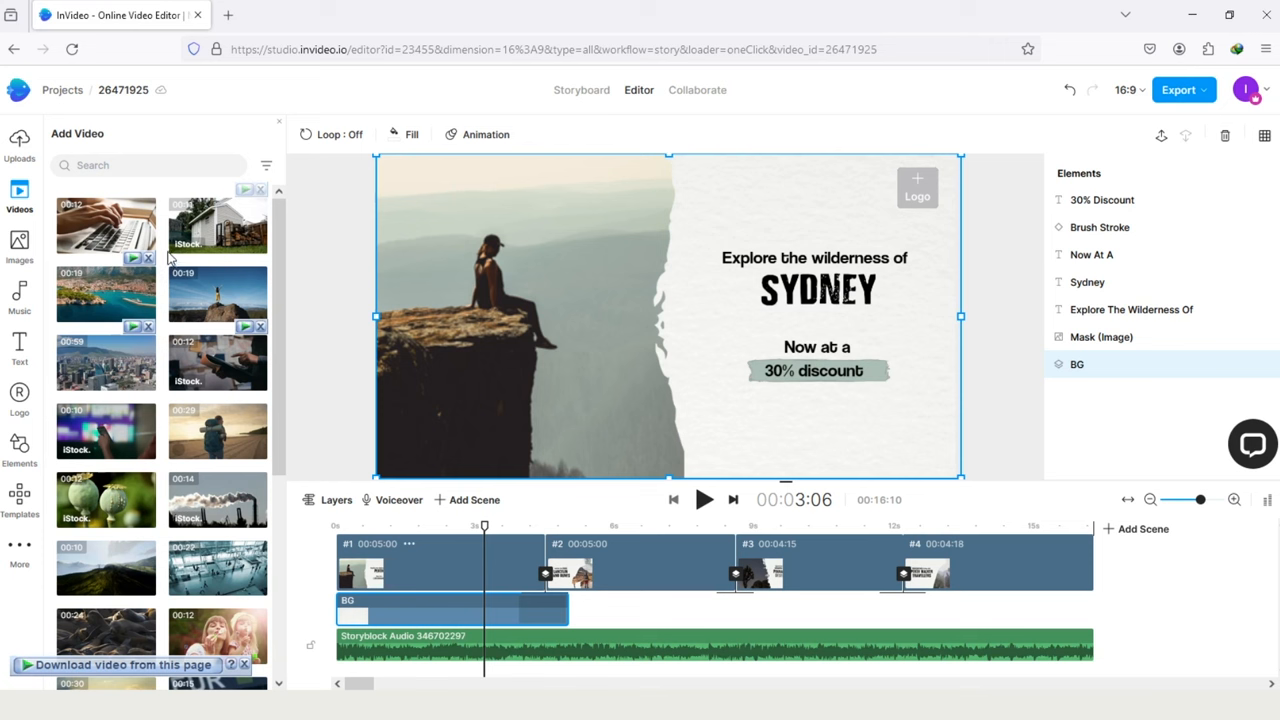
mouse_move(217, 225)
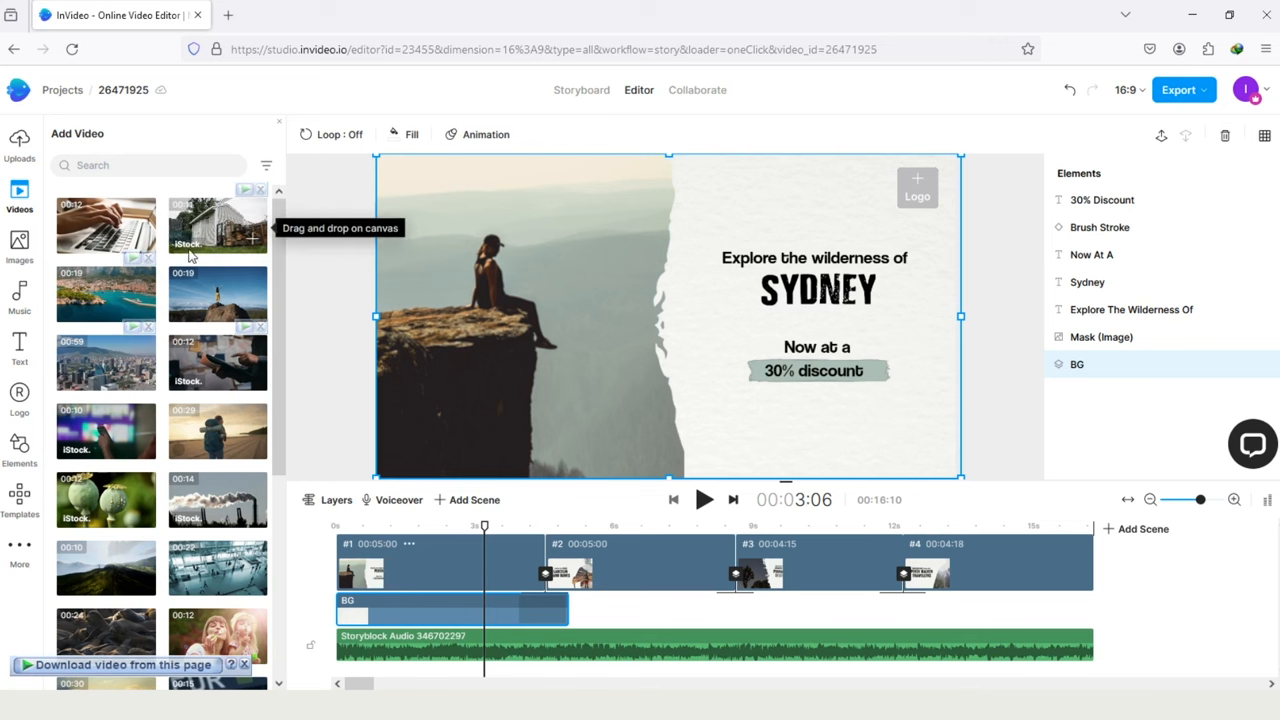
mouse_move(217, 225)
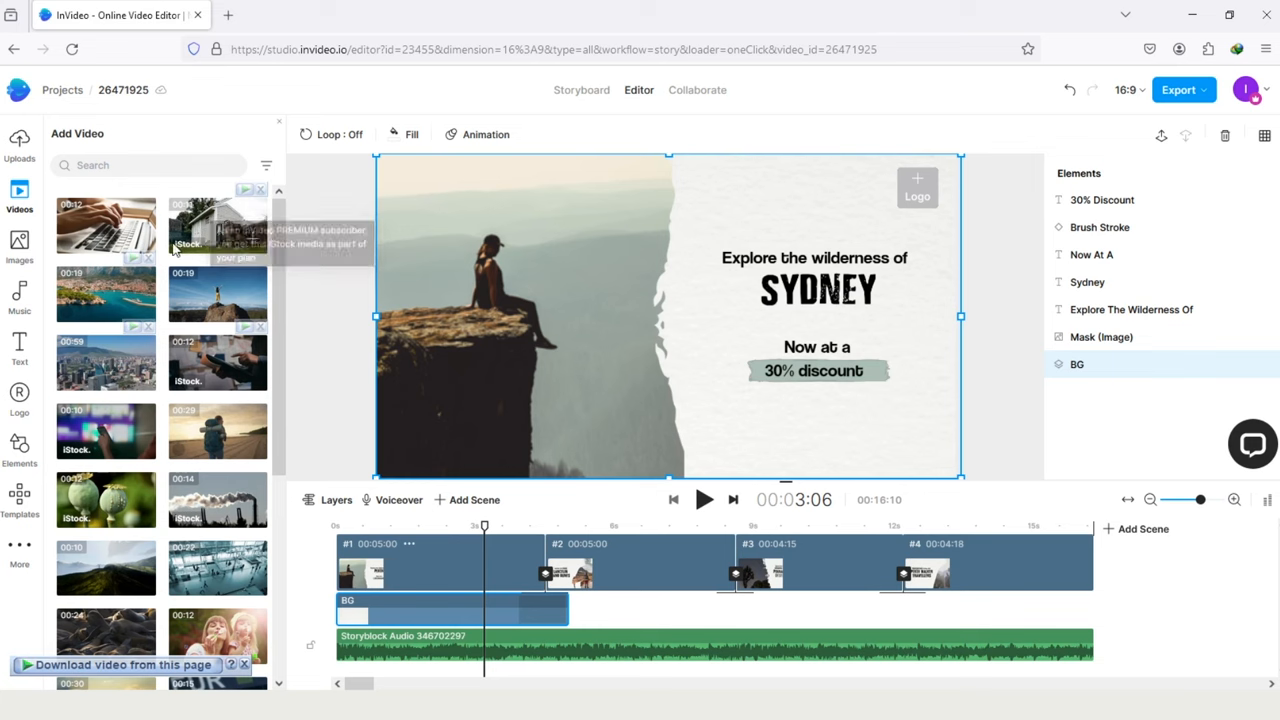
mouse_move(165, 335)
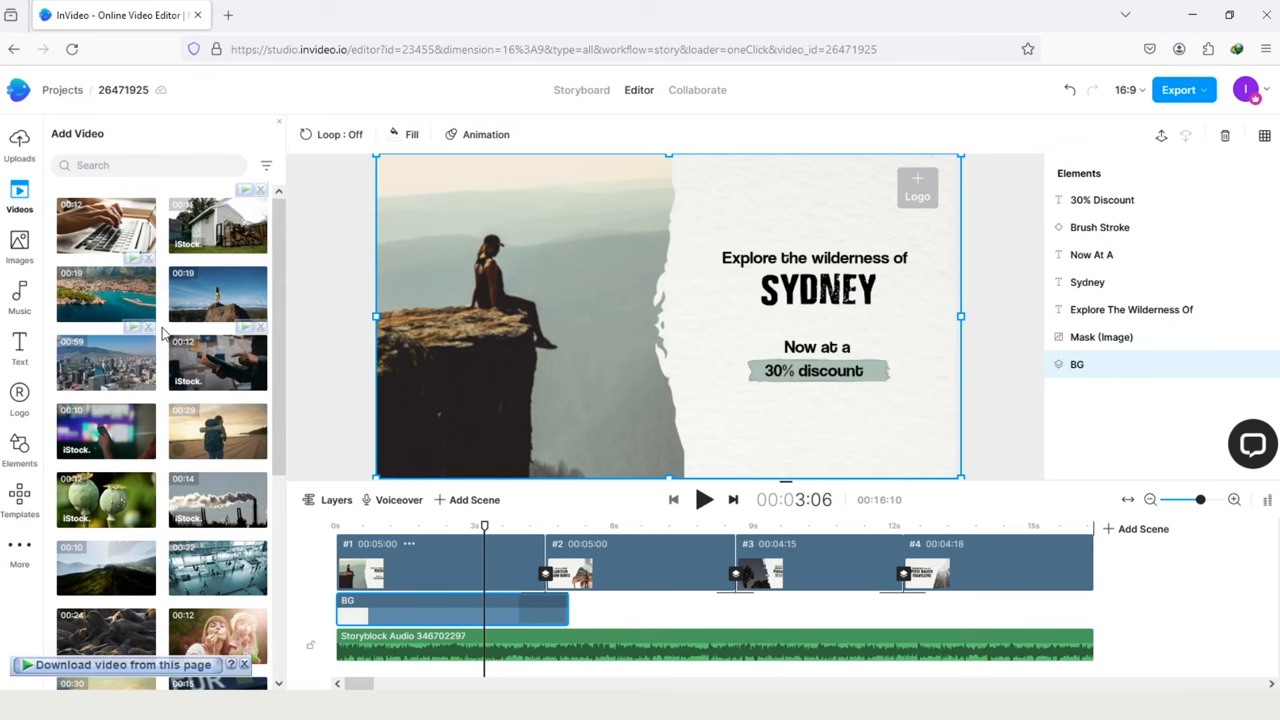
mouse_move(105, 380)
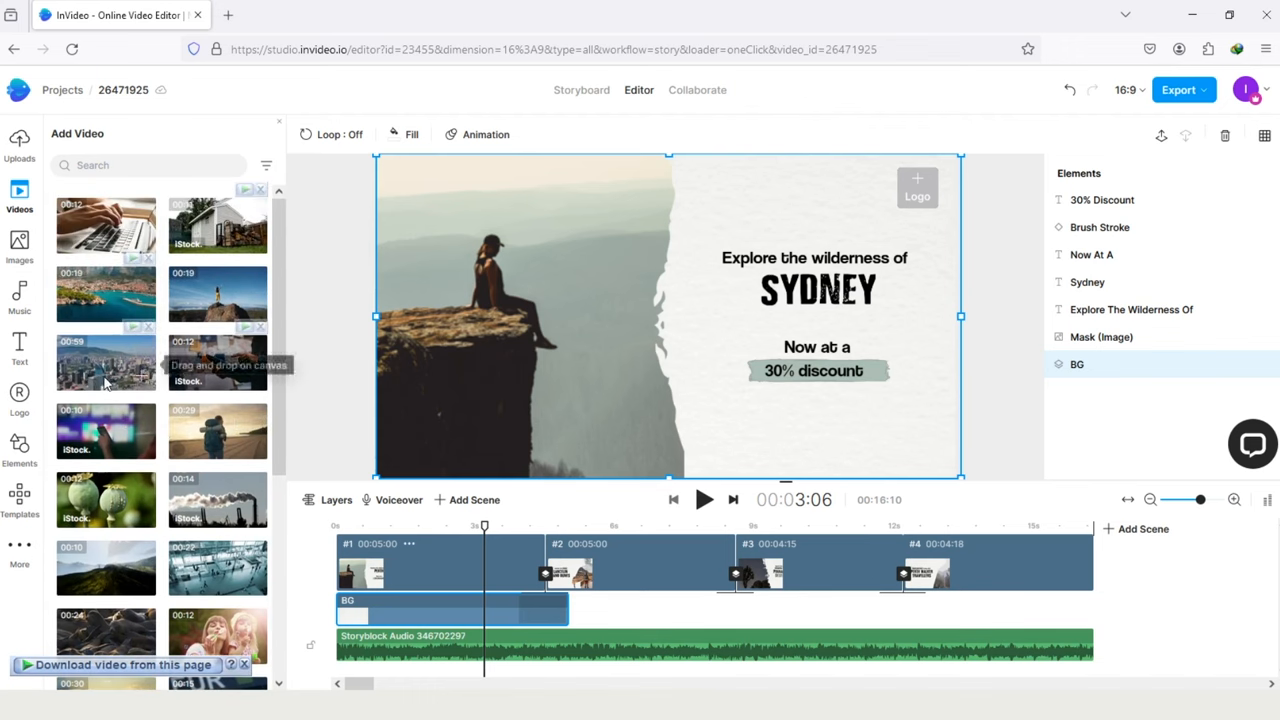
mouse_move(80, 371)
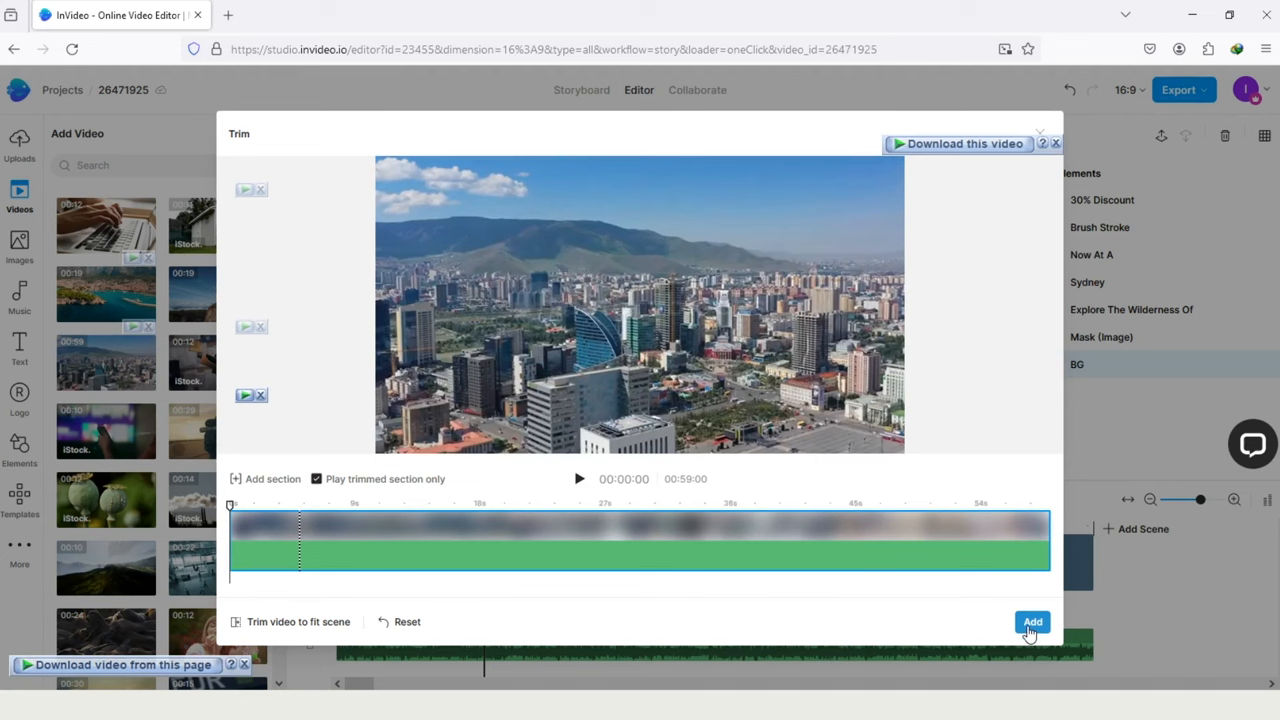
click(1032, 621)
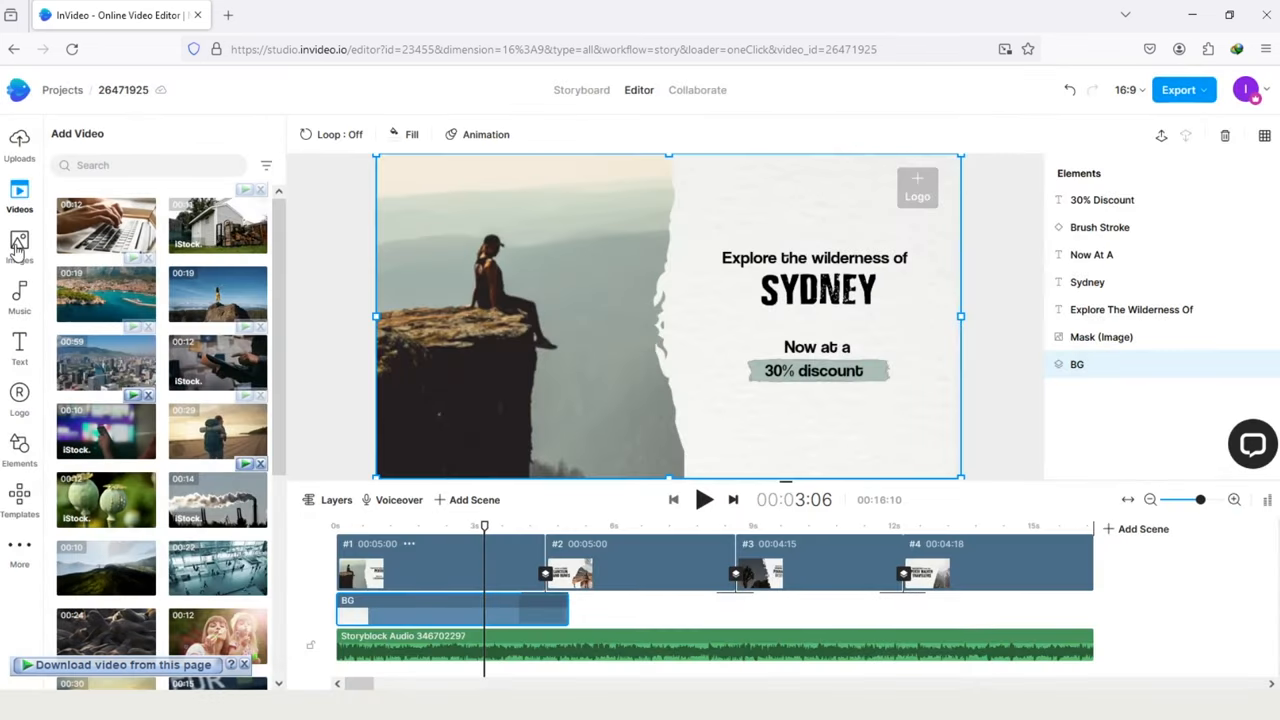
Step: Search stock images for 'sun' and place the cartoon sun above the SYDNEY heading
click(19, 245)
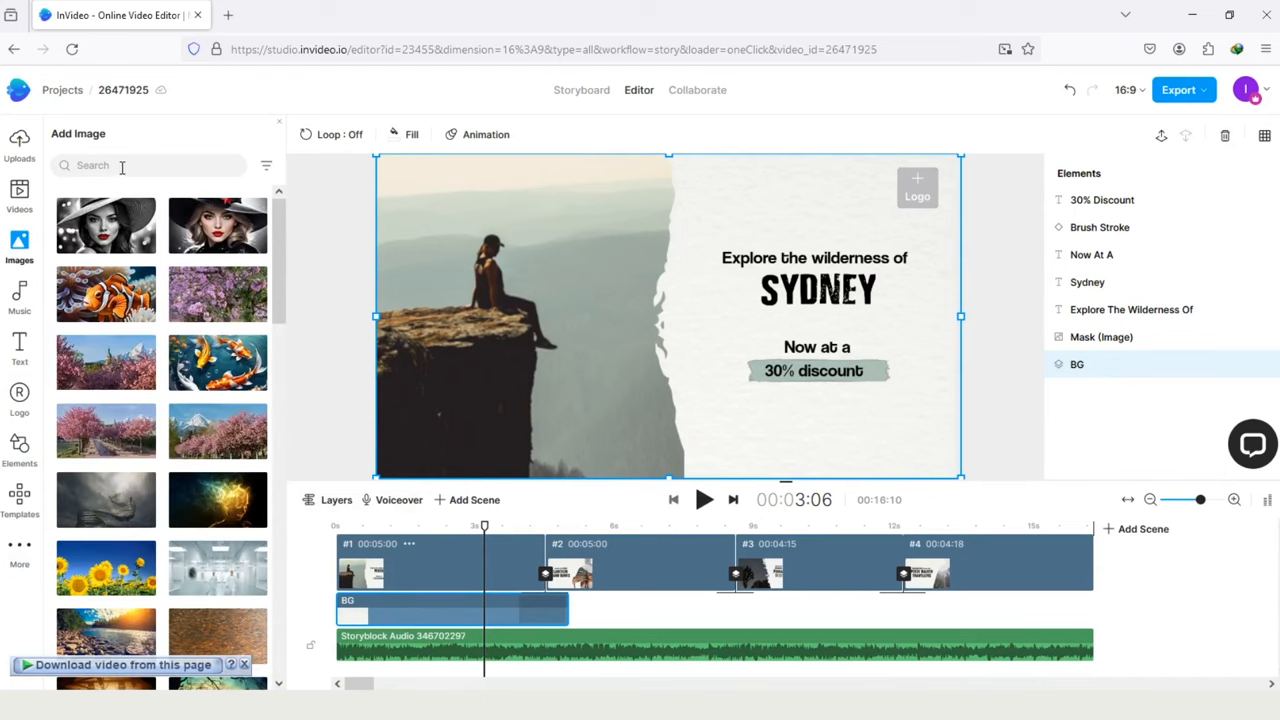
text(sun)
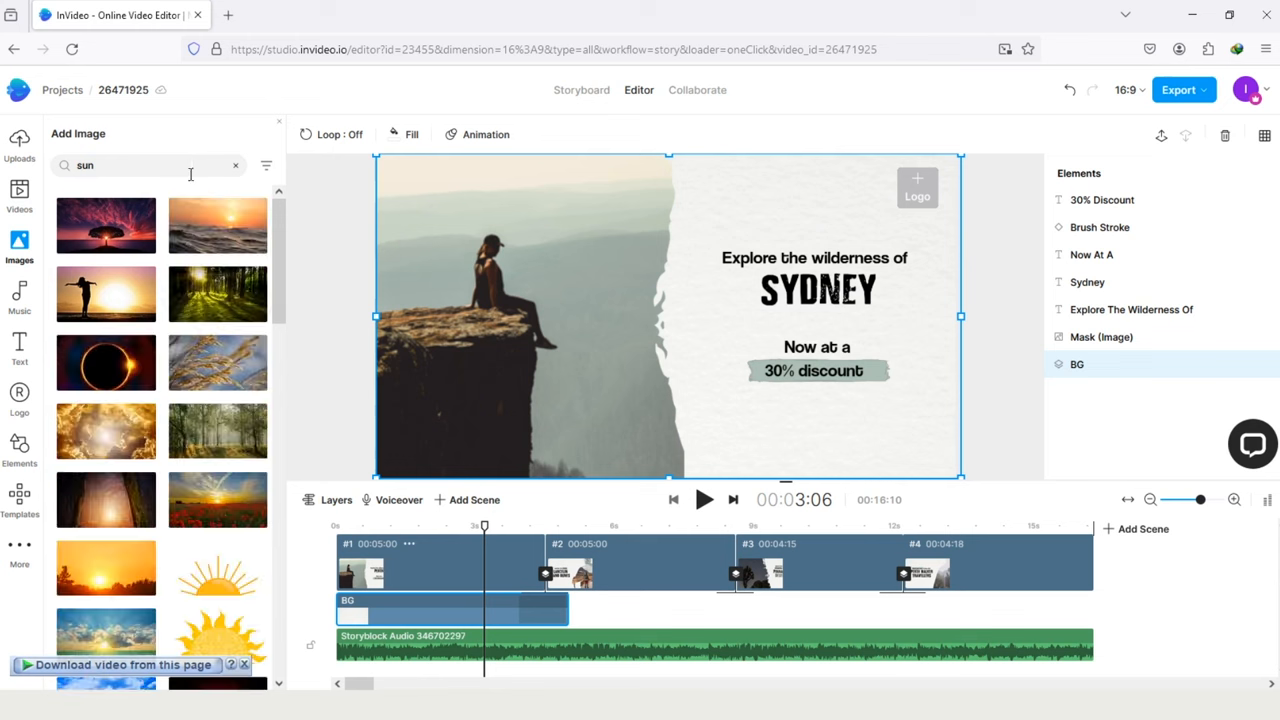
mouse_move(218, 225)
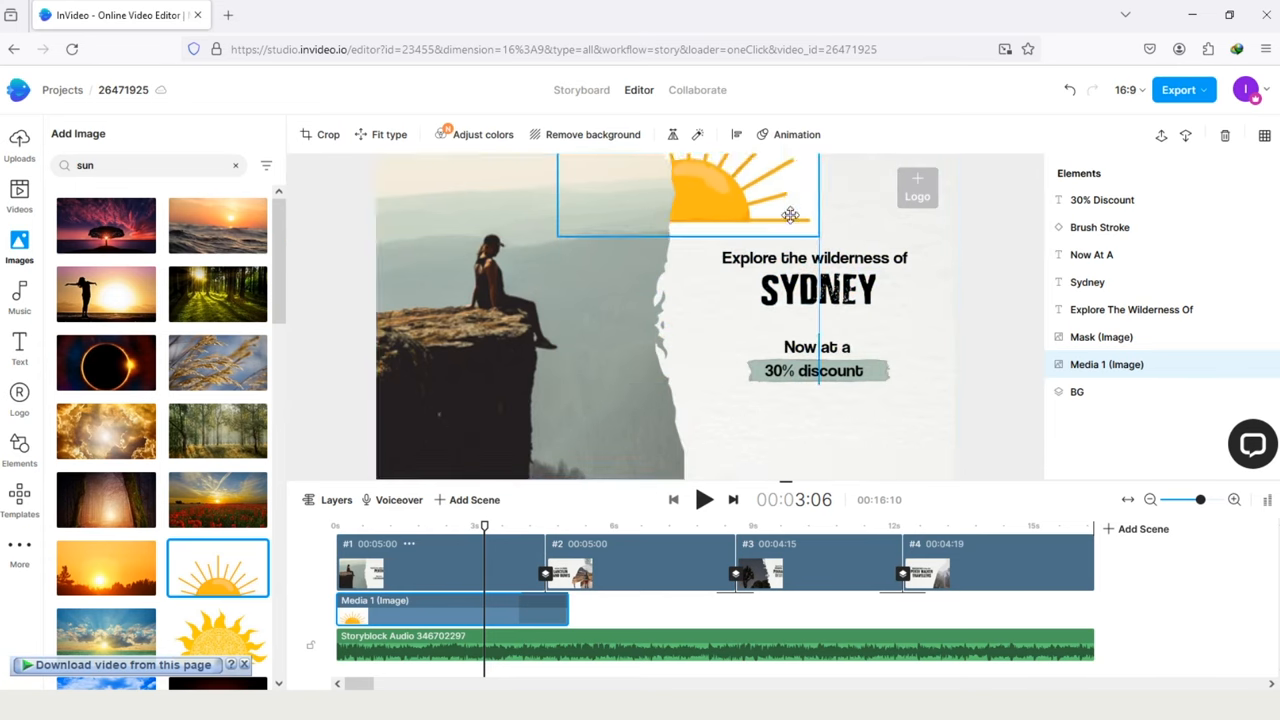
click(328, 333)
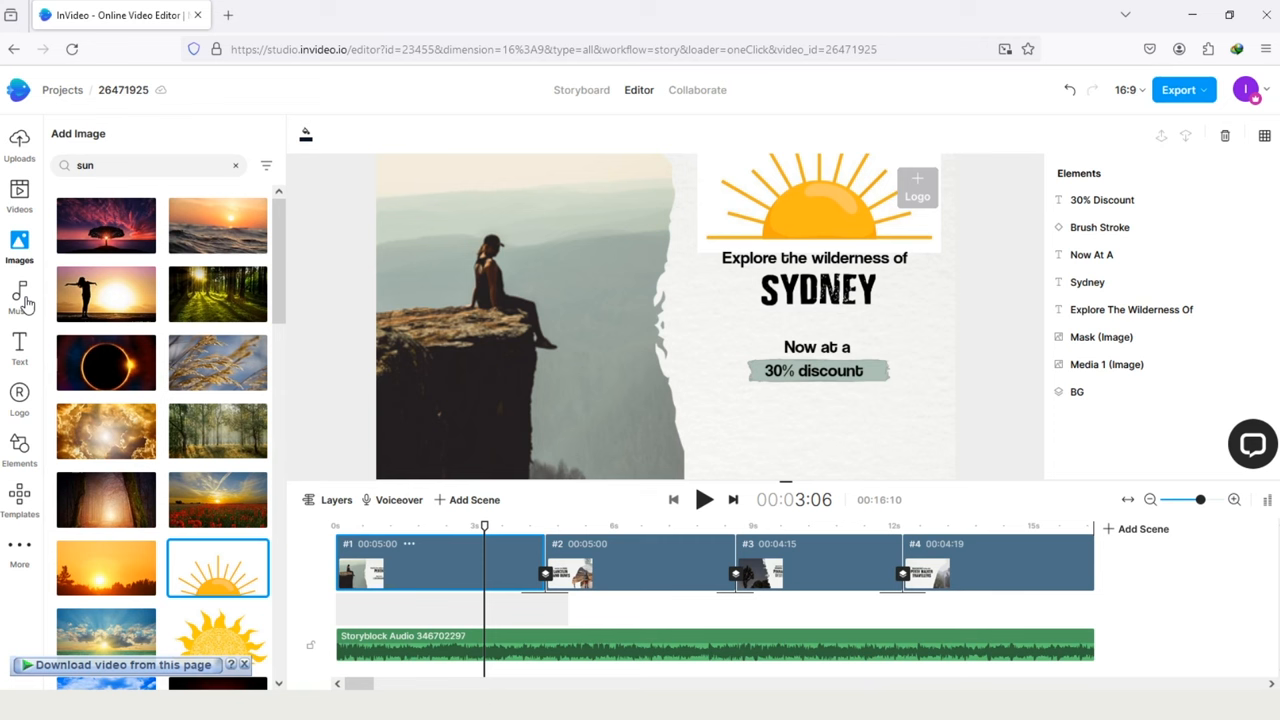
mouse_move(20, 295)
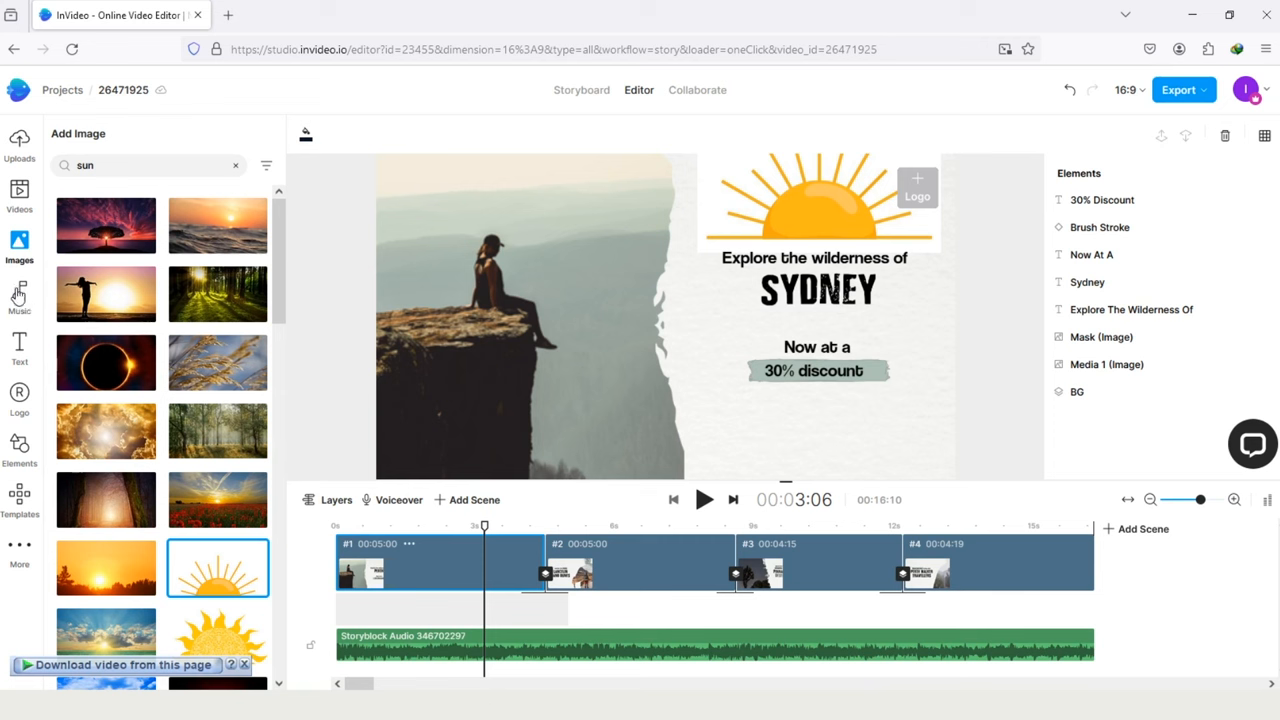
Step: Browse the Relaxing music mood to add Not Enough (Instrumental)
click(19, 295)
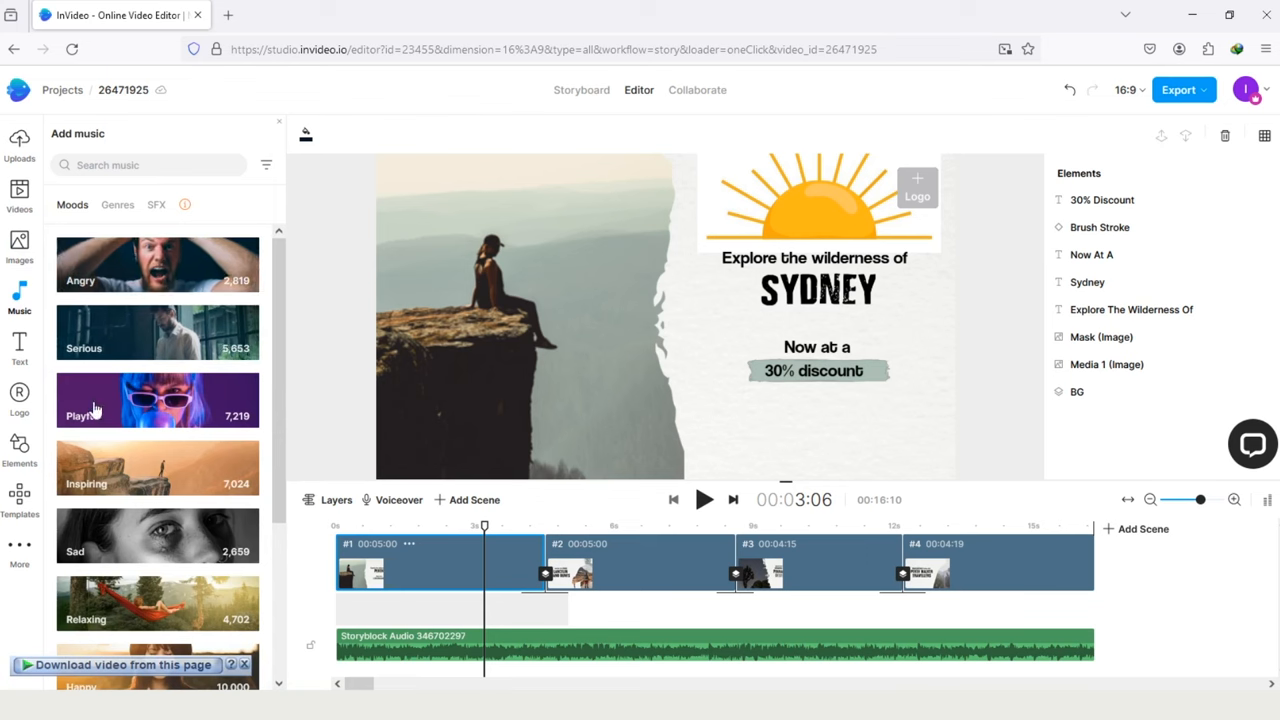
click(157, 603)
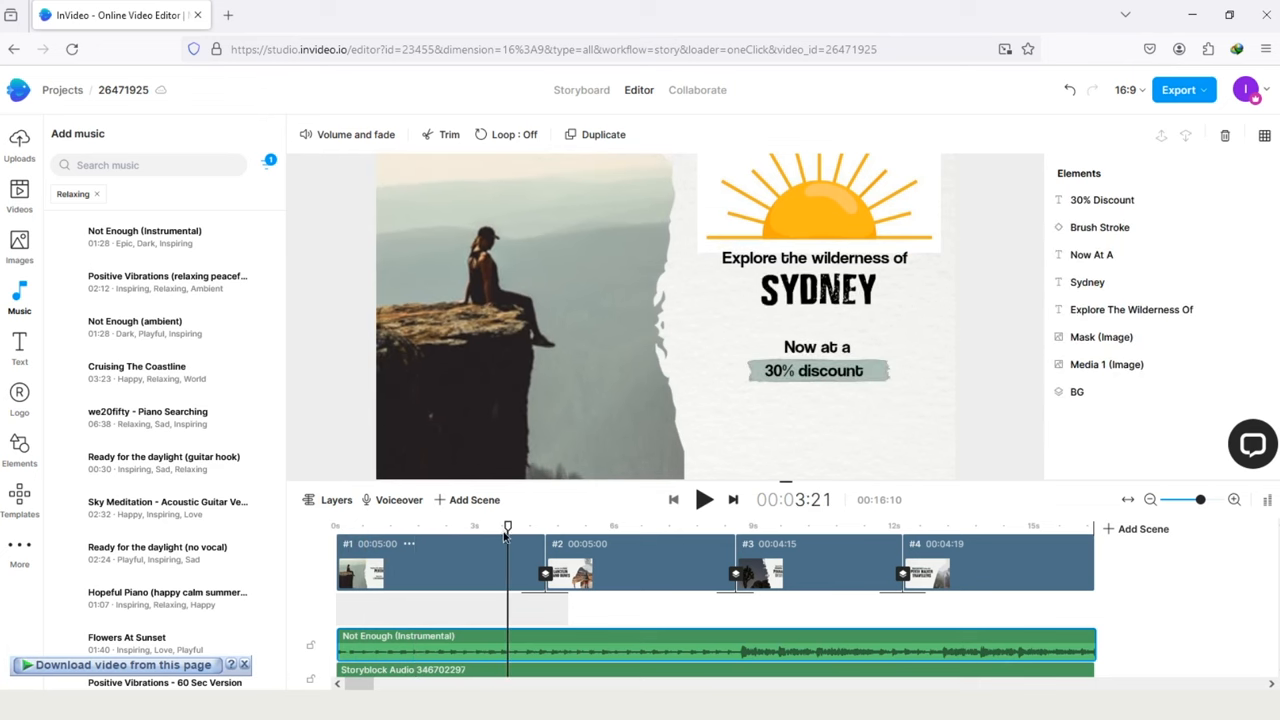
click(398, 499)
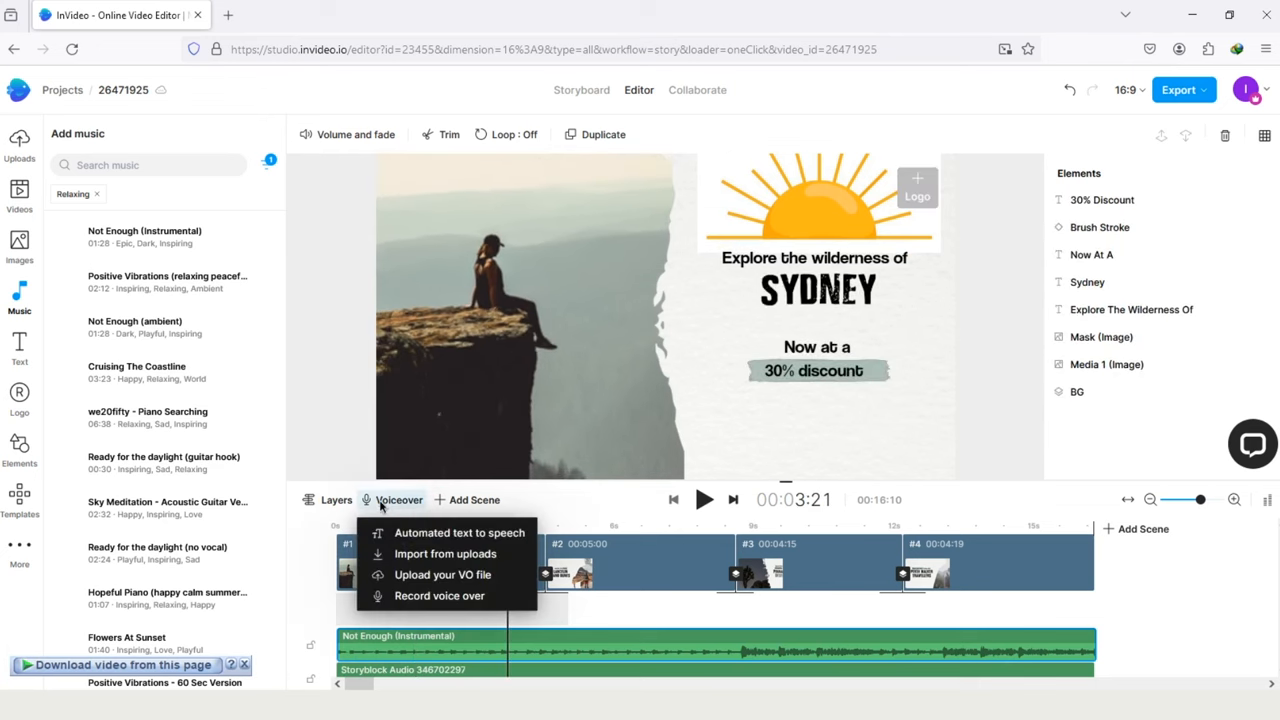
mouse_move(459, 532)
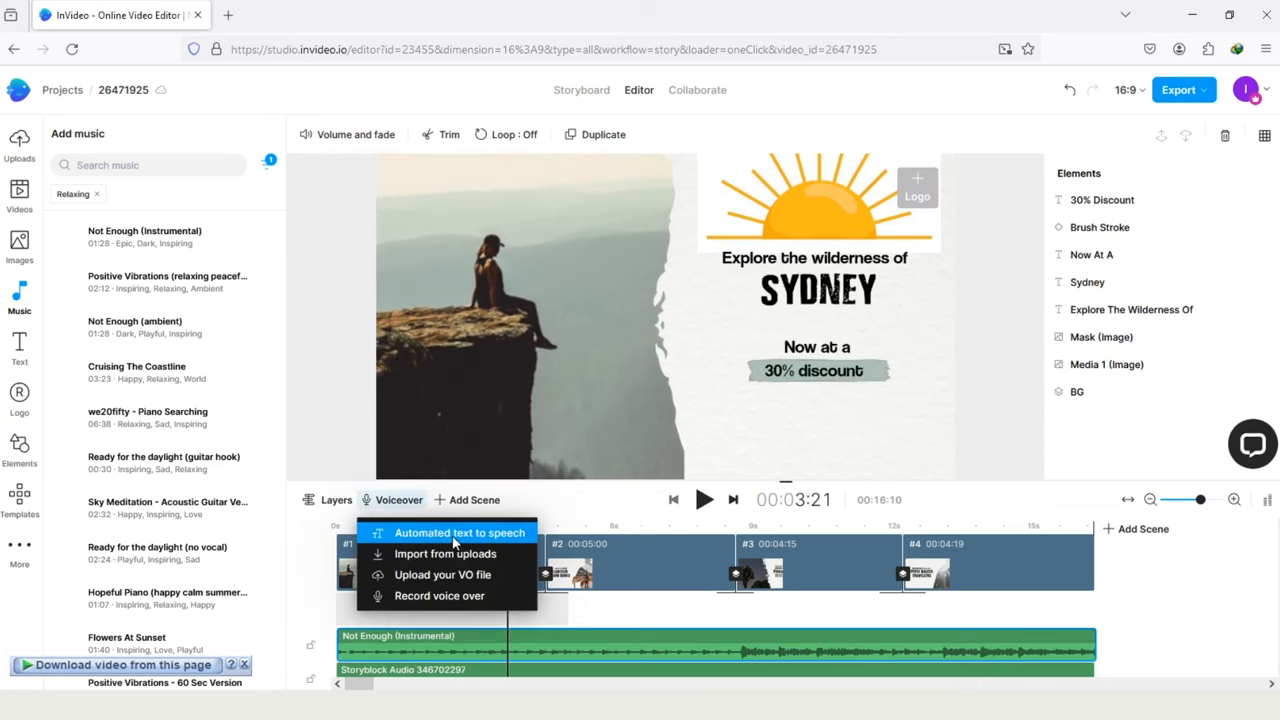
mouse_move(454, 554)
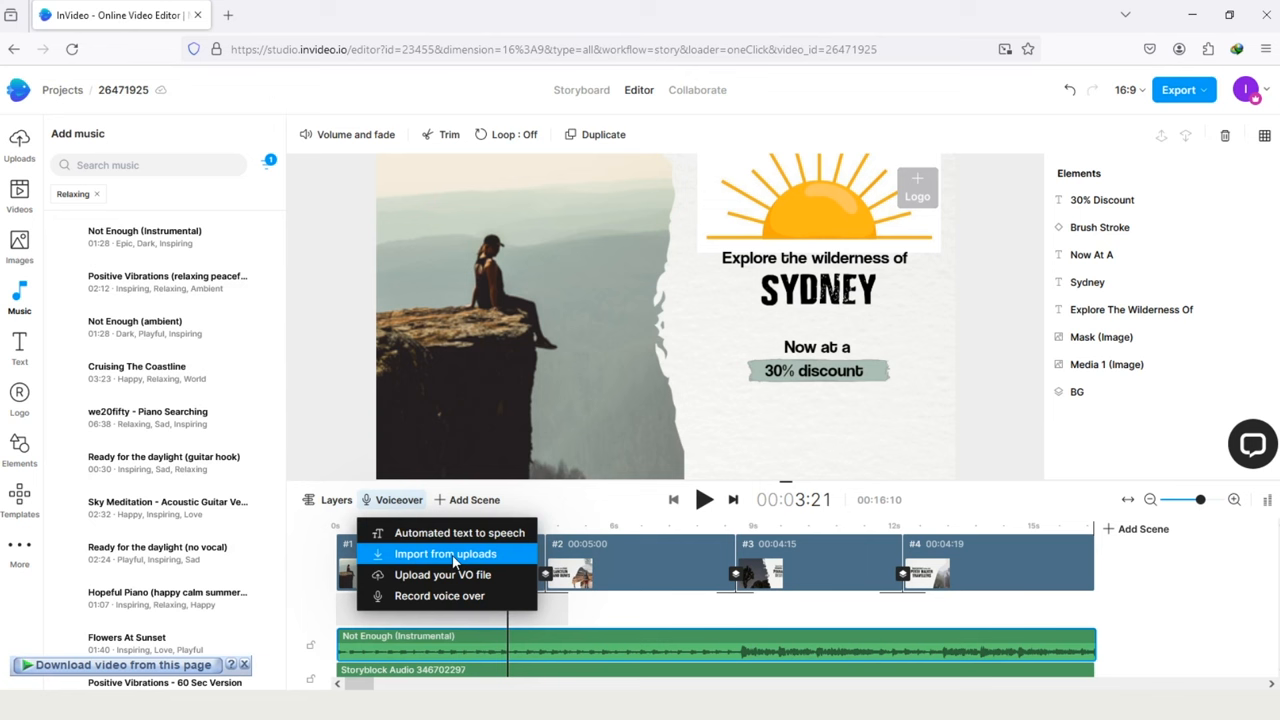
mouse_move(450, 596)
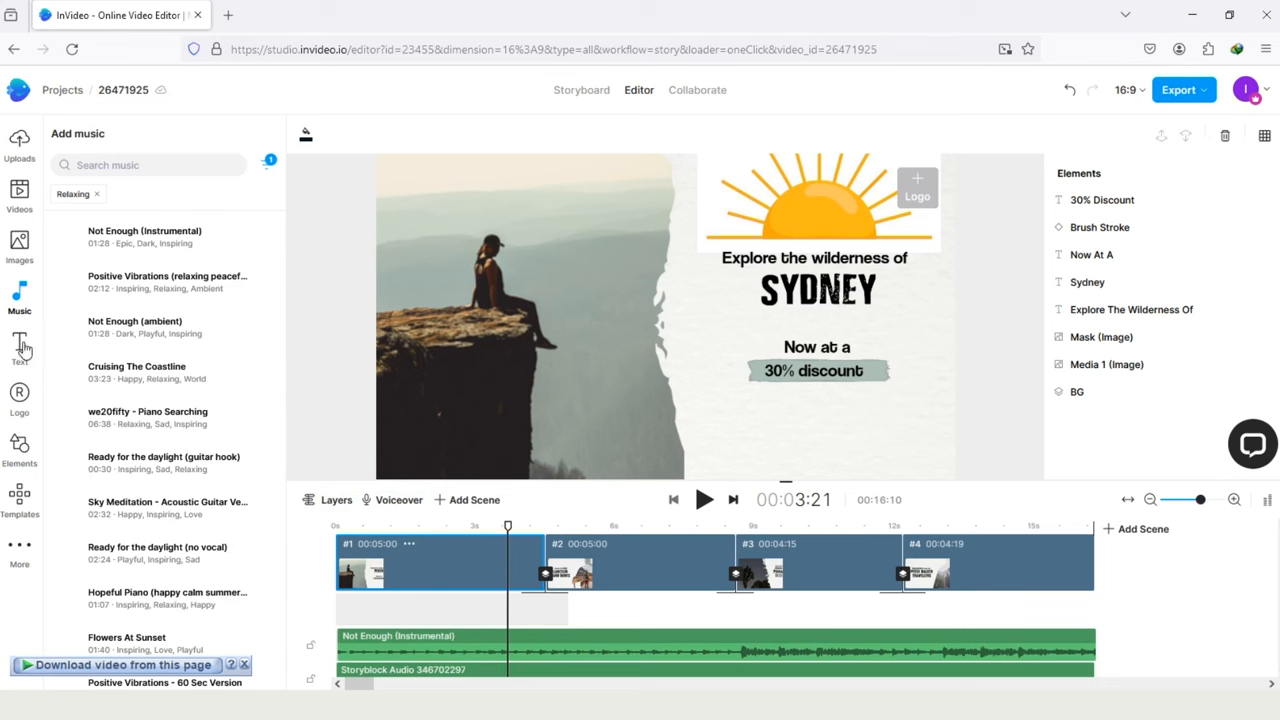
Step: Add the Kawaii text preset at the top of the cliff photo and edit it
click(19, 345)
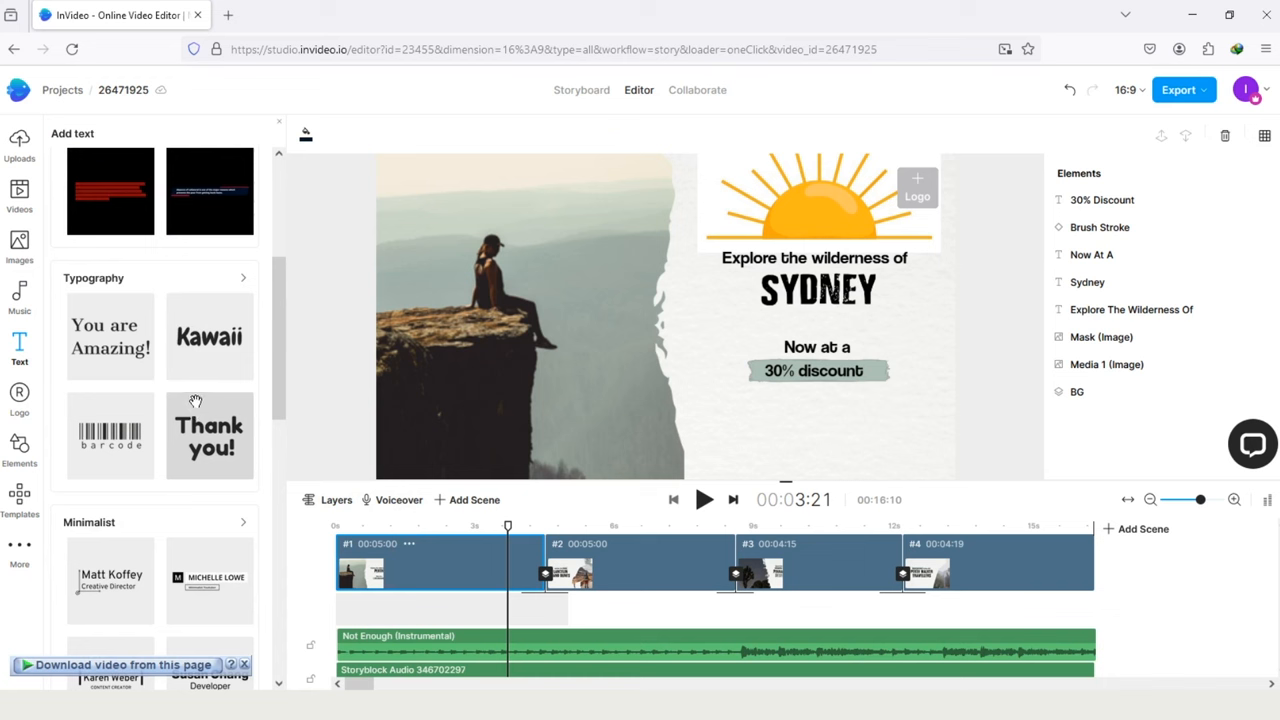
mouse_move(210, 337)
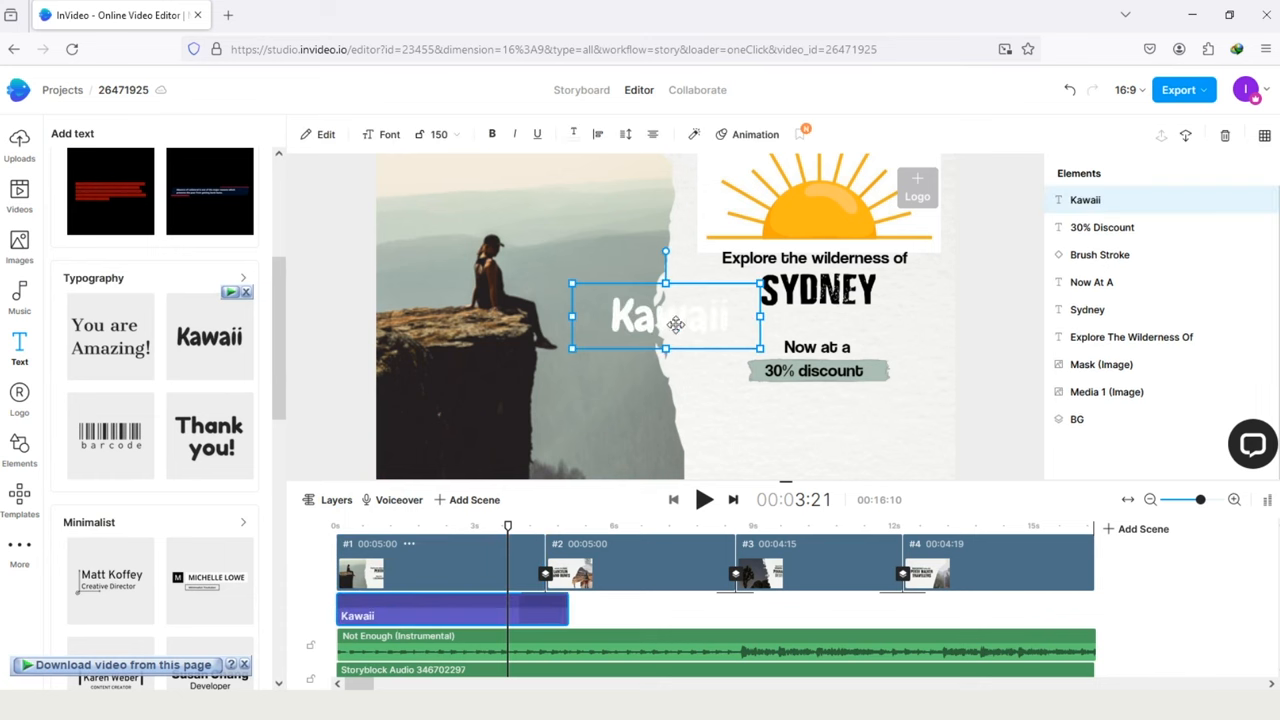
drag(667, 318, 525, 187)
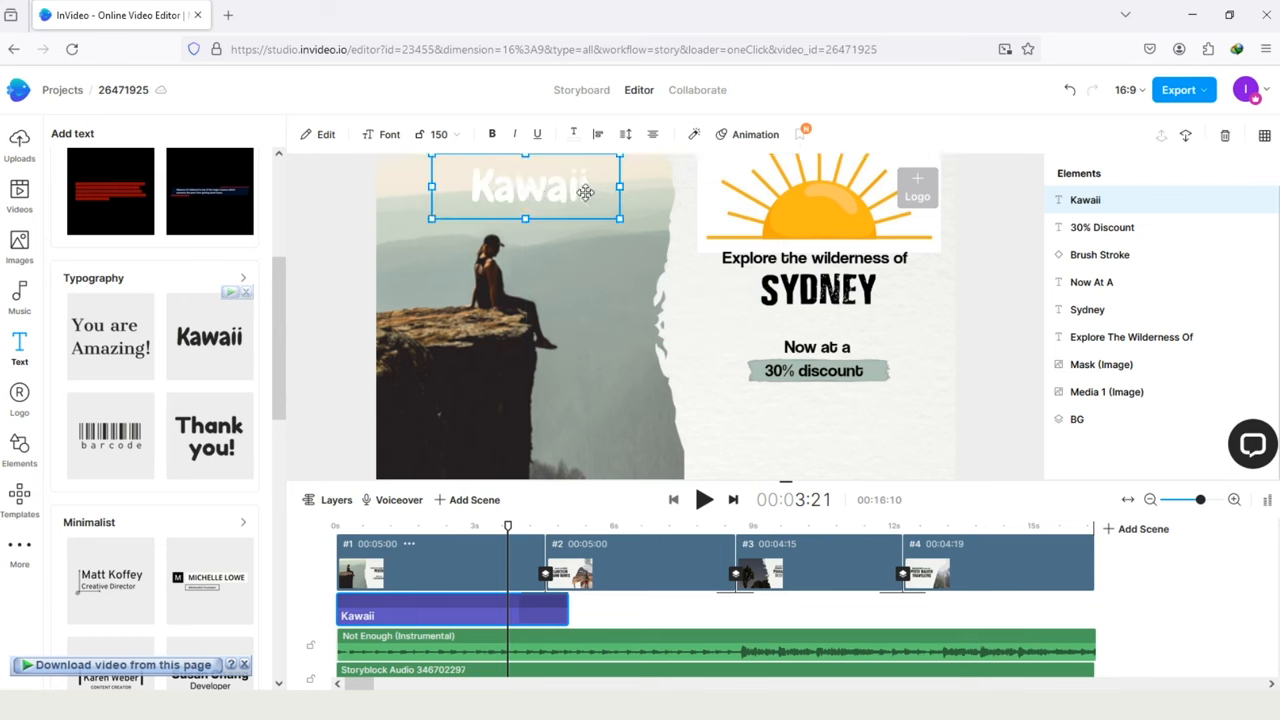
click(525, 185)
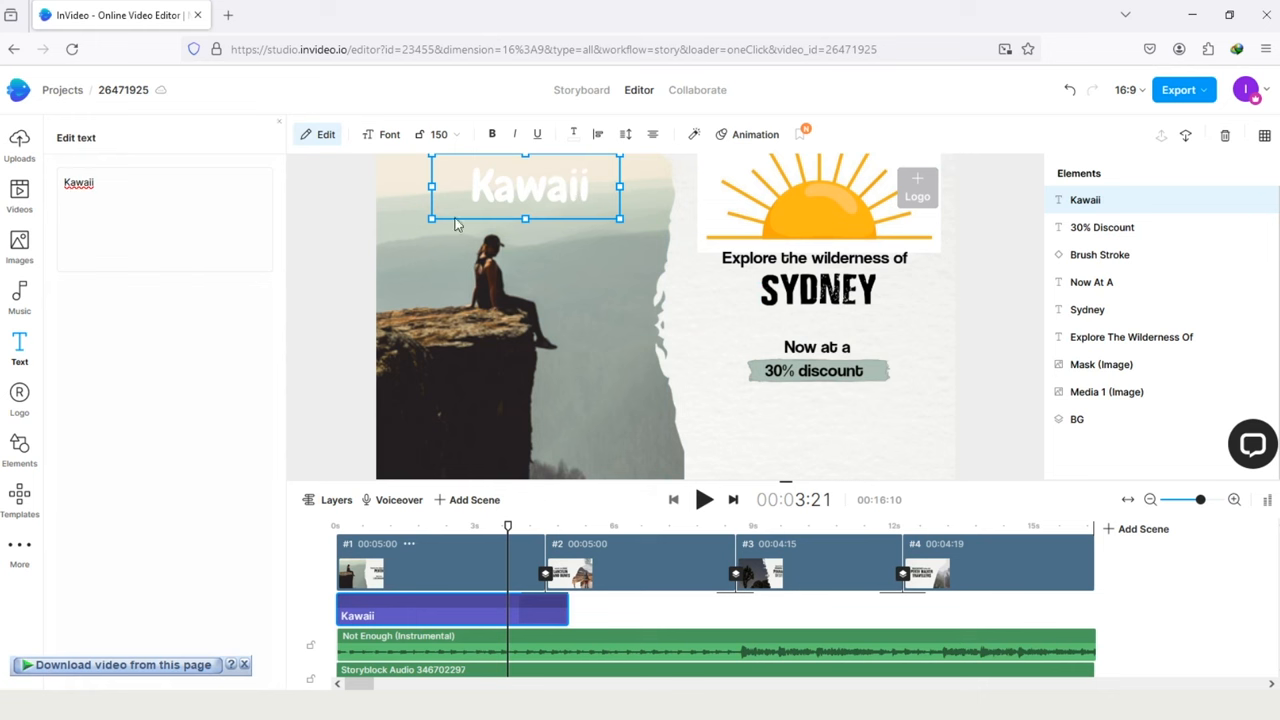
mouse_move(1007, 493)
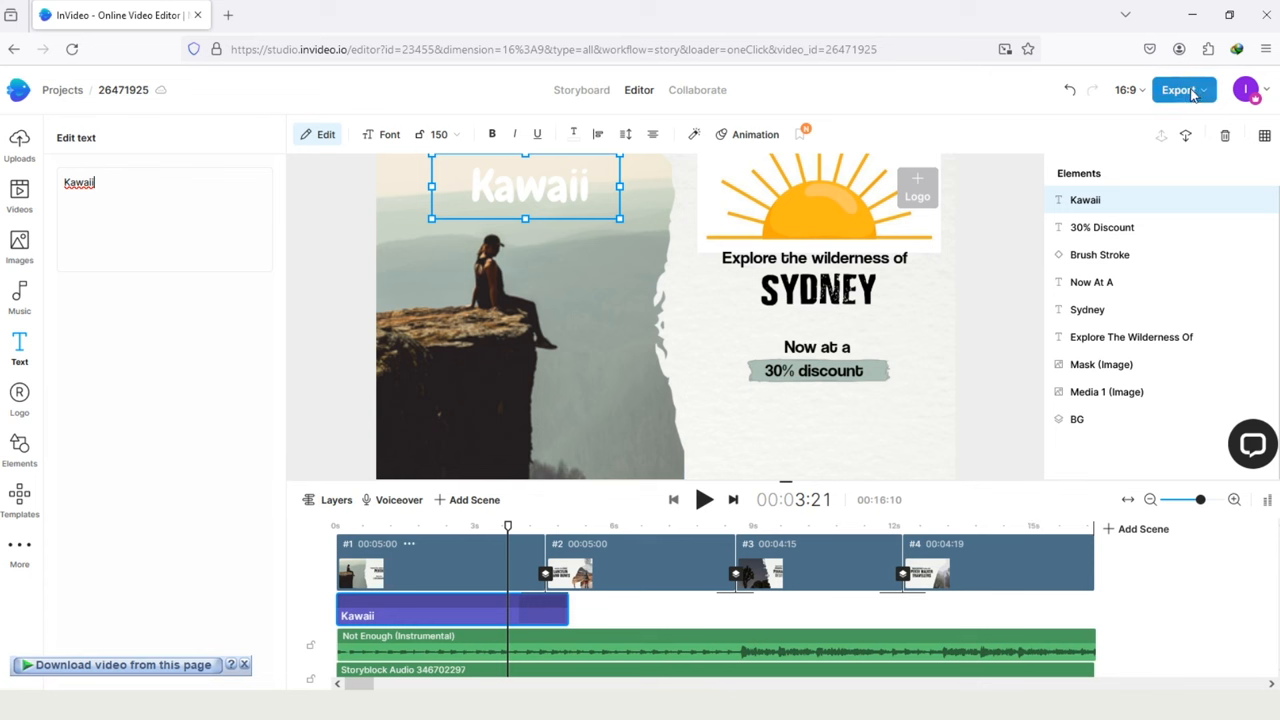
Step: Open the export quality options, with 1080p Full HD selected
click(1178, 90)
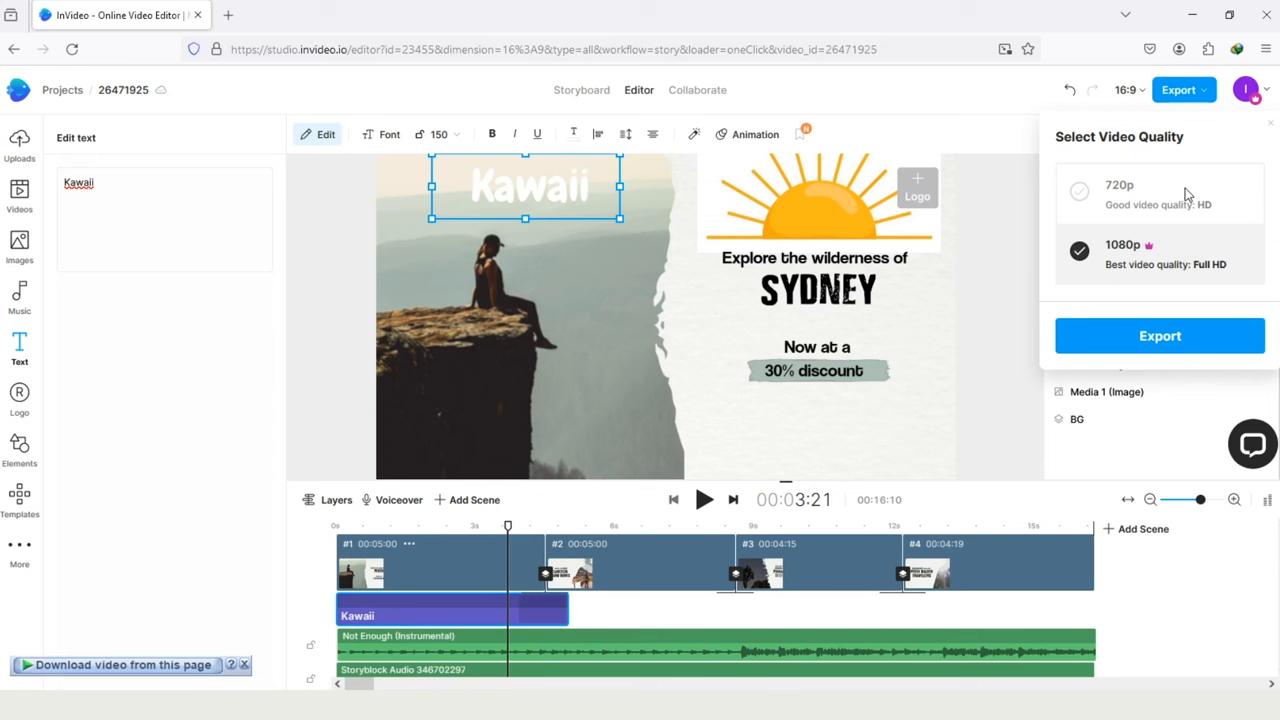
mouse_move(1193, 196)
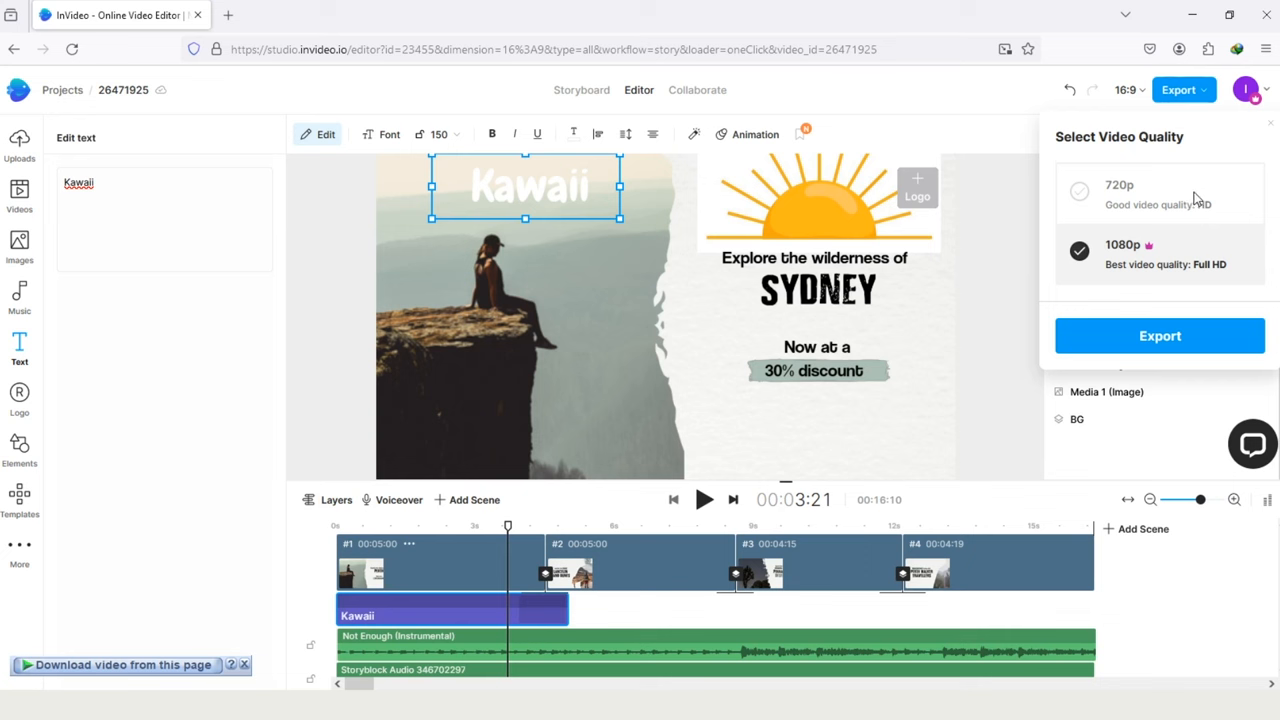